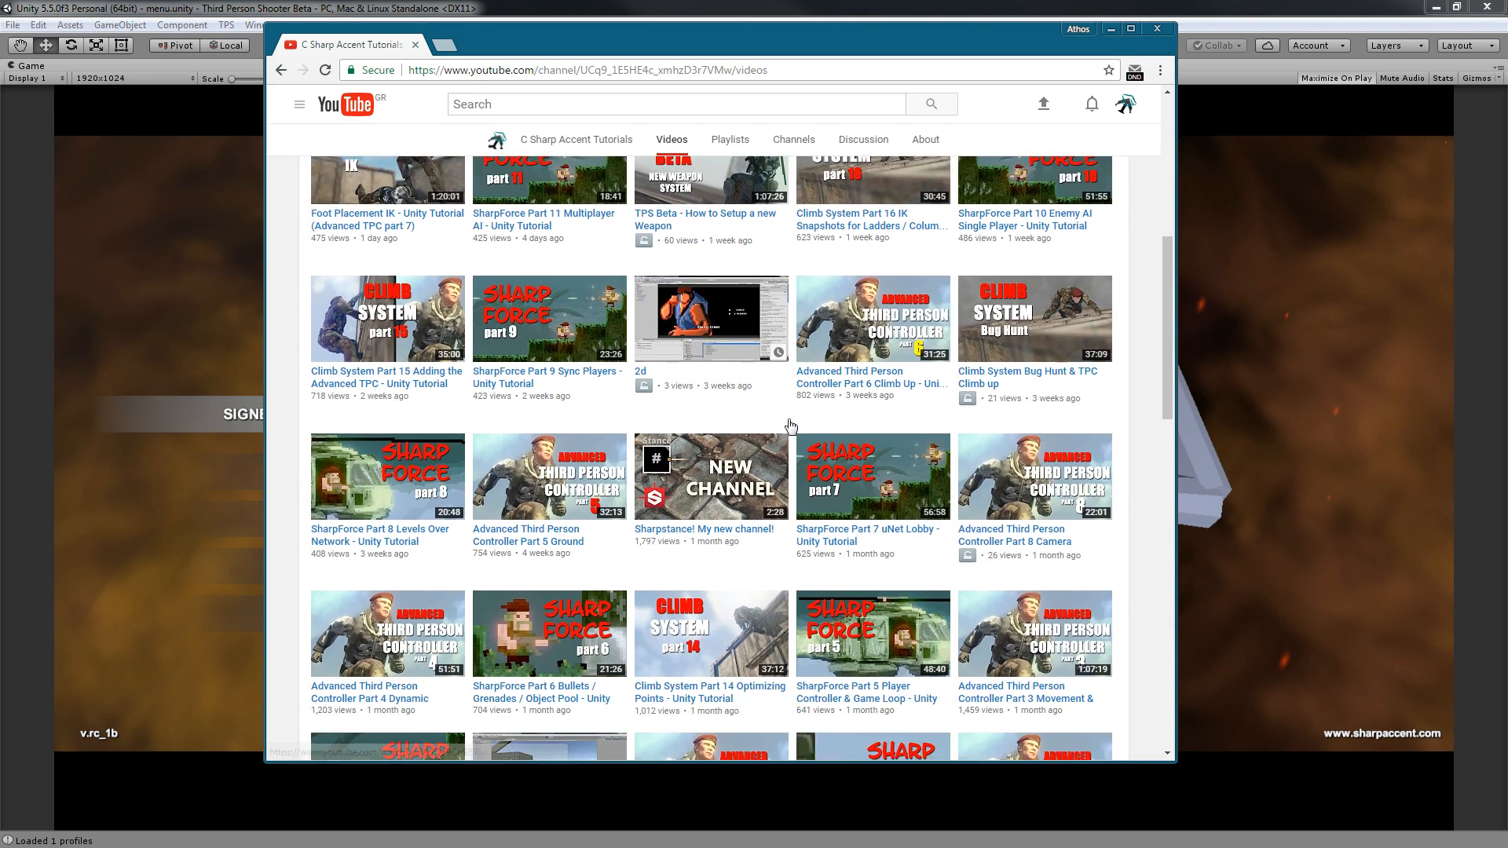
# Scroll the channel's Videos list down to the Load more button and oldest Climb System videos.
pyautogui.scroll(-3)
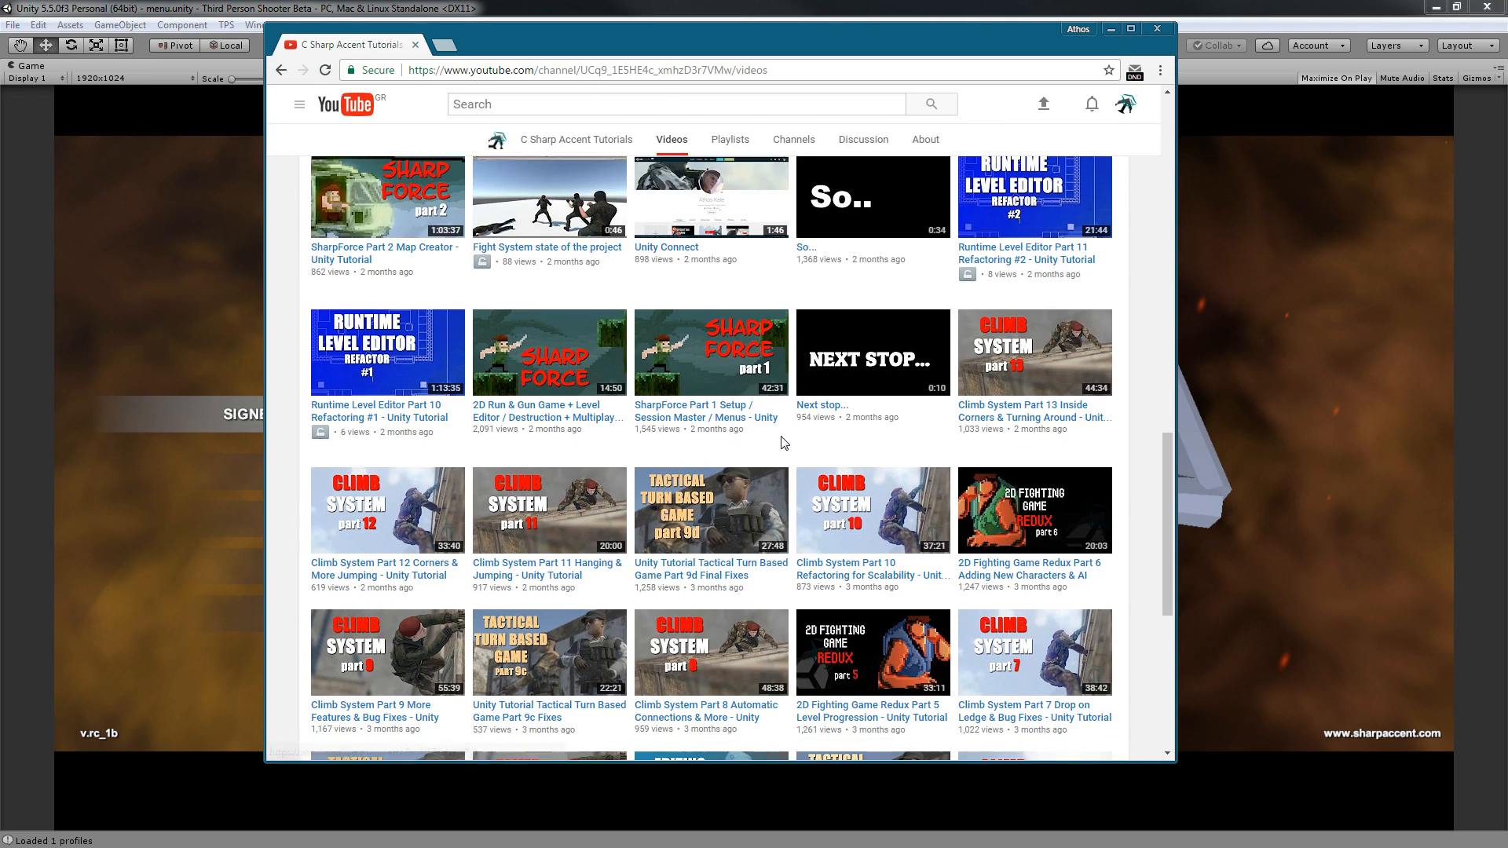
pyautogui.scroll(-3)
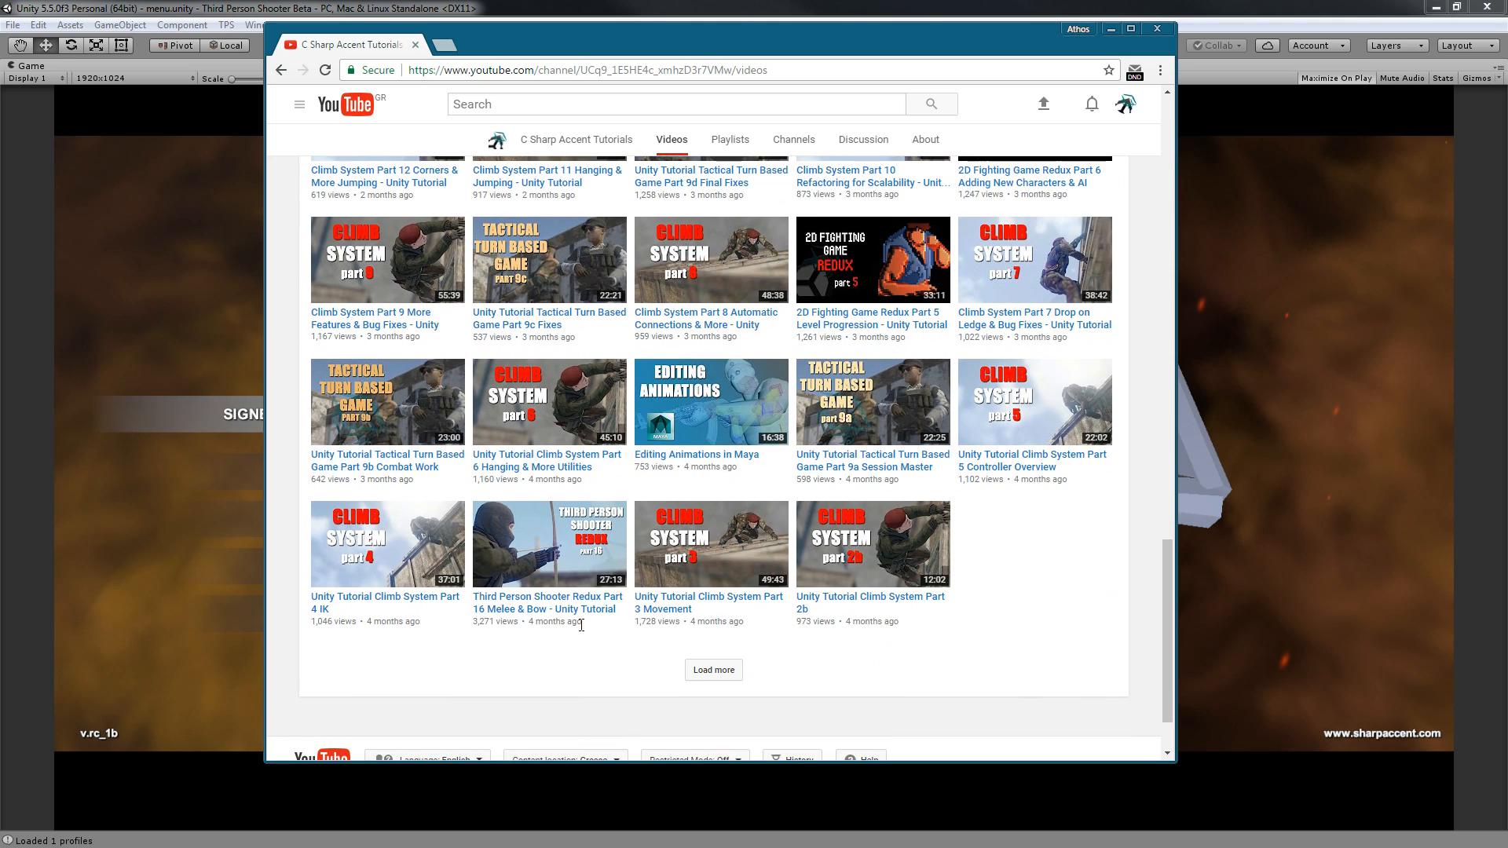
pyautogui.moveTo(572, 655)
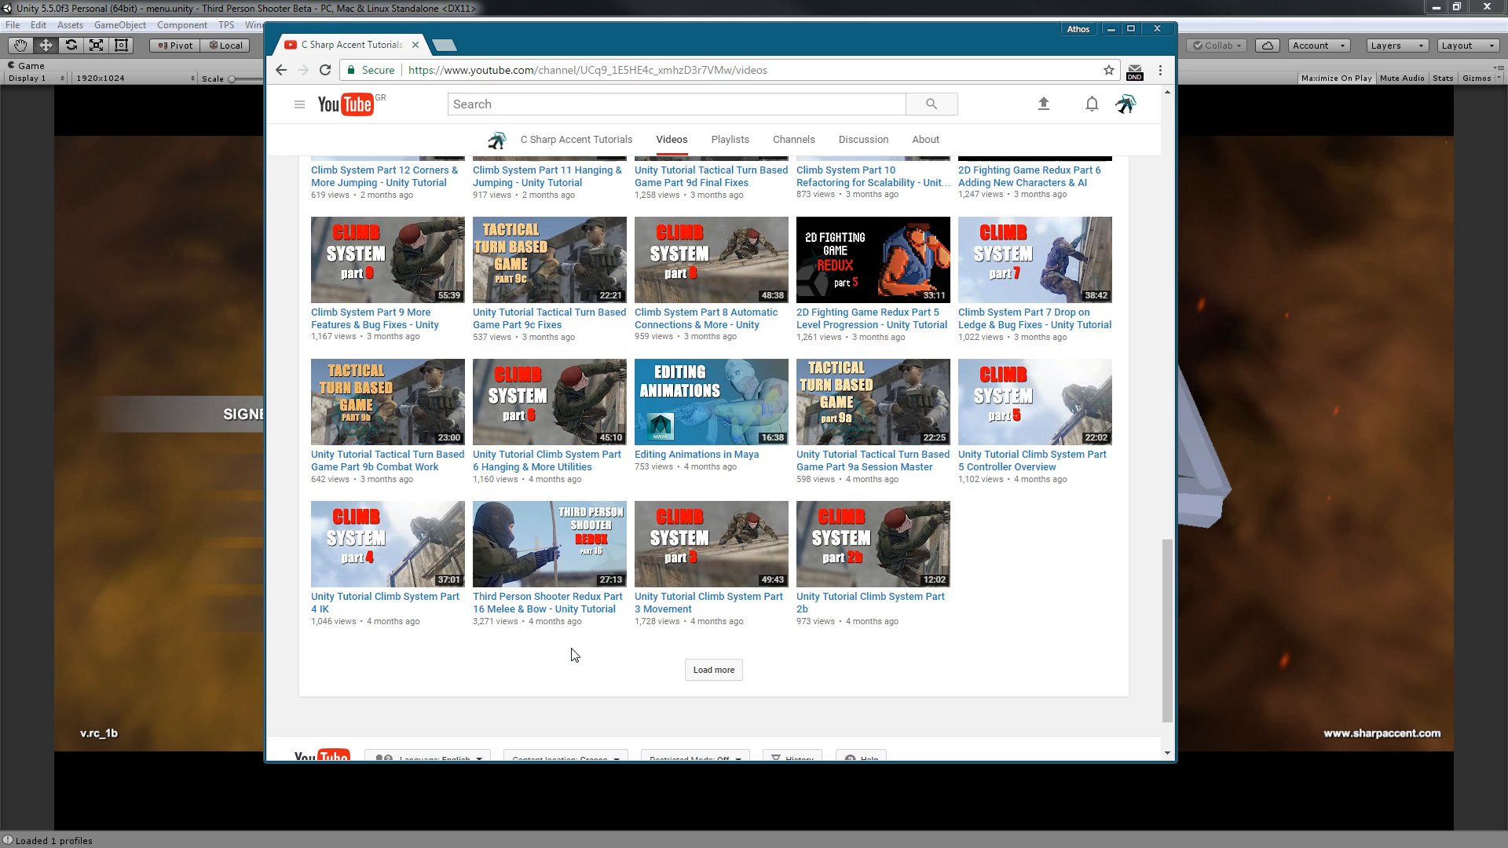
pyautogui.moveTo(1397, 431)
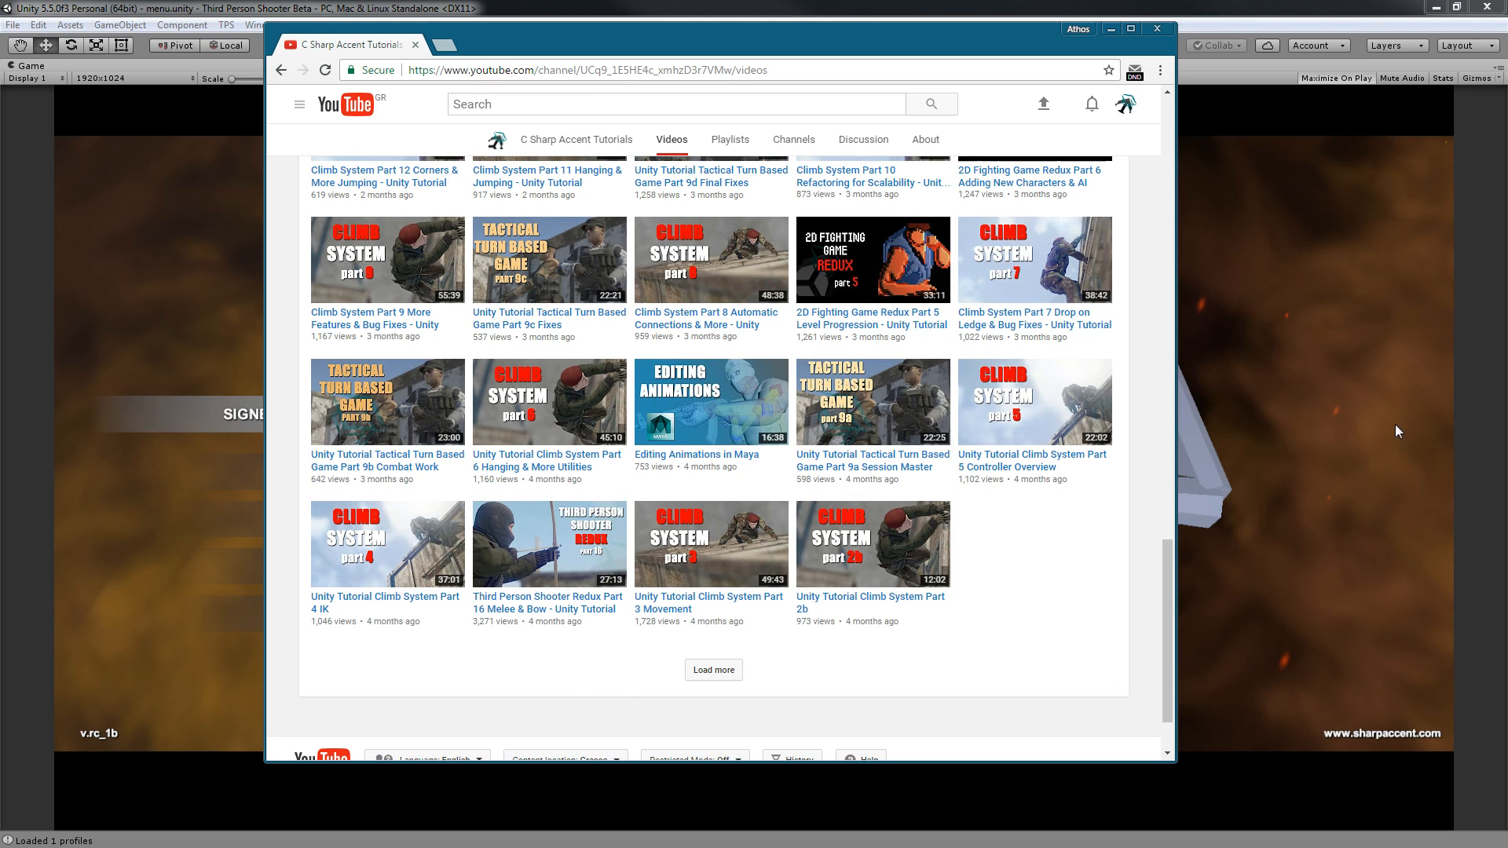
pyautogui.moveTo(475, 677)
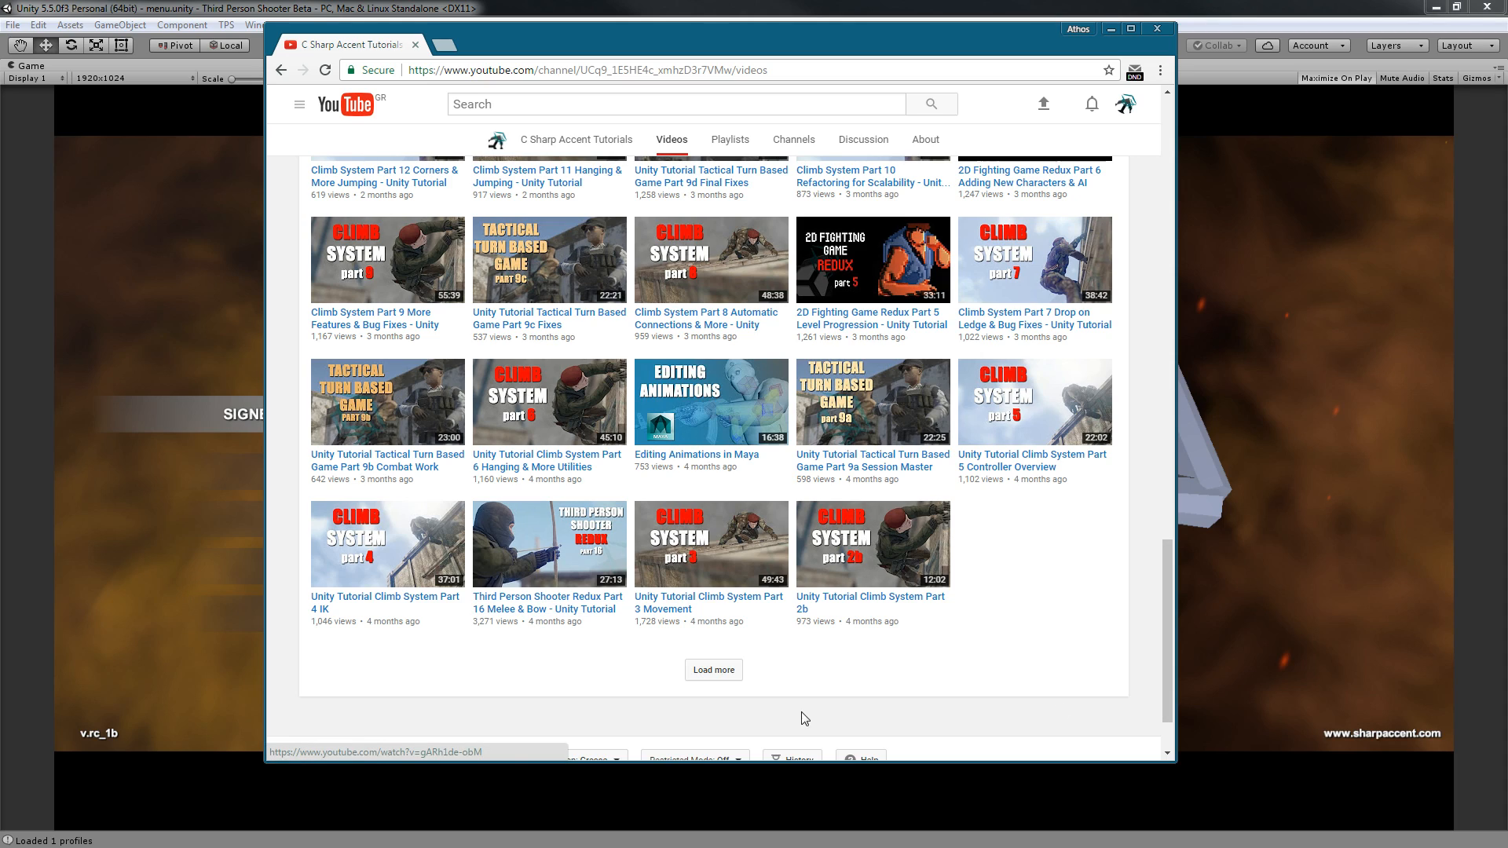
pyautogui.moveTo(1255, 469)
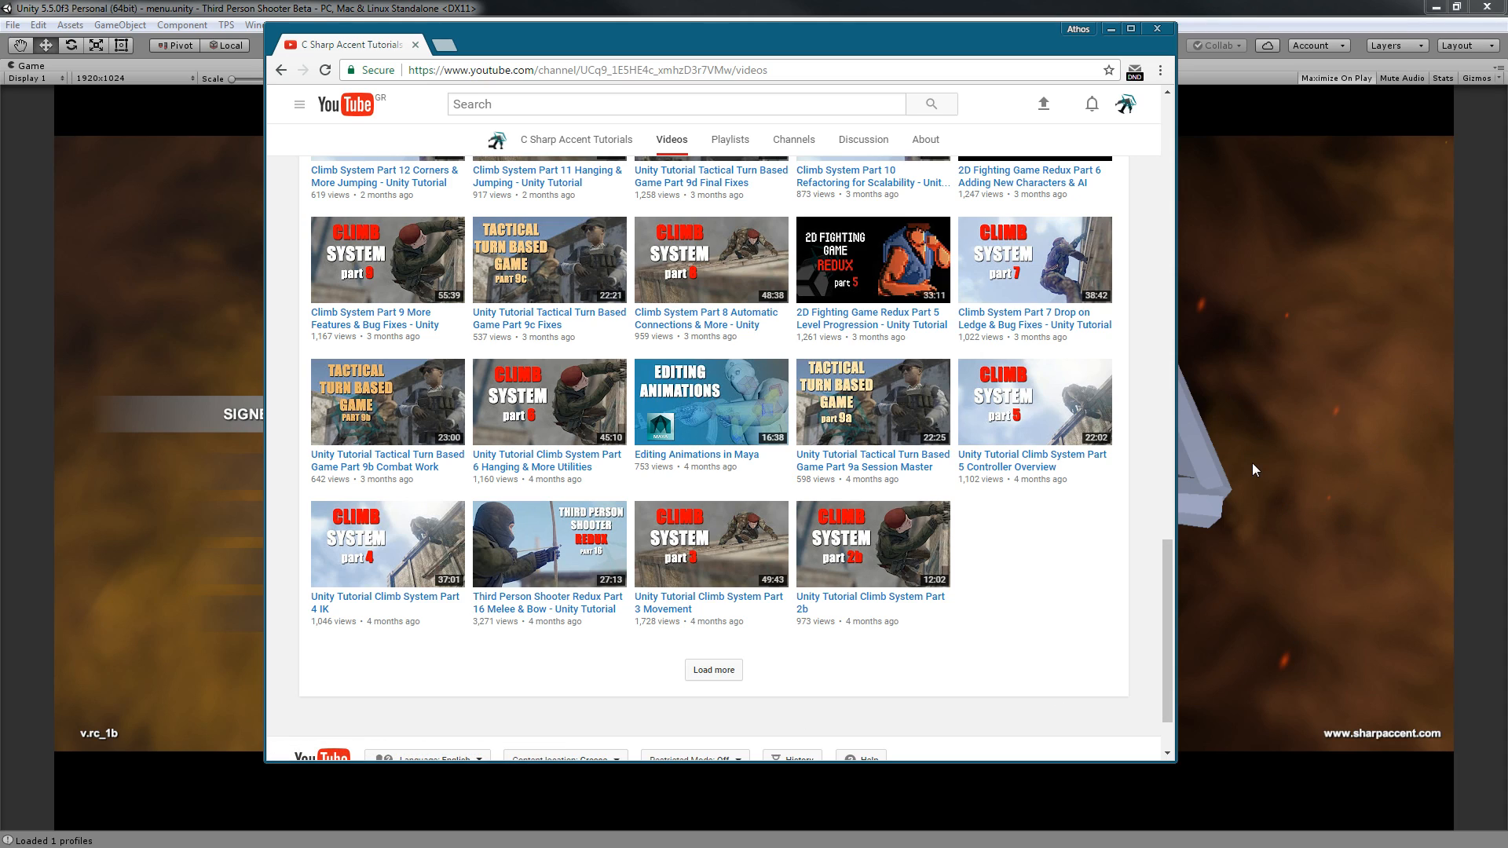
pyautogui.moveTo(569, 609)
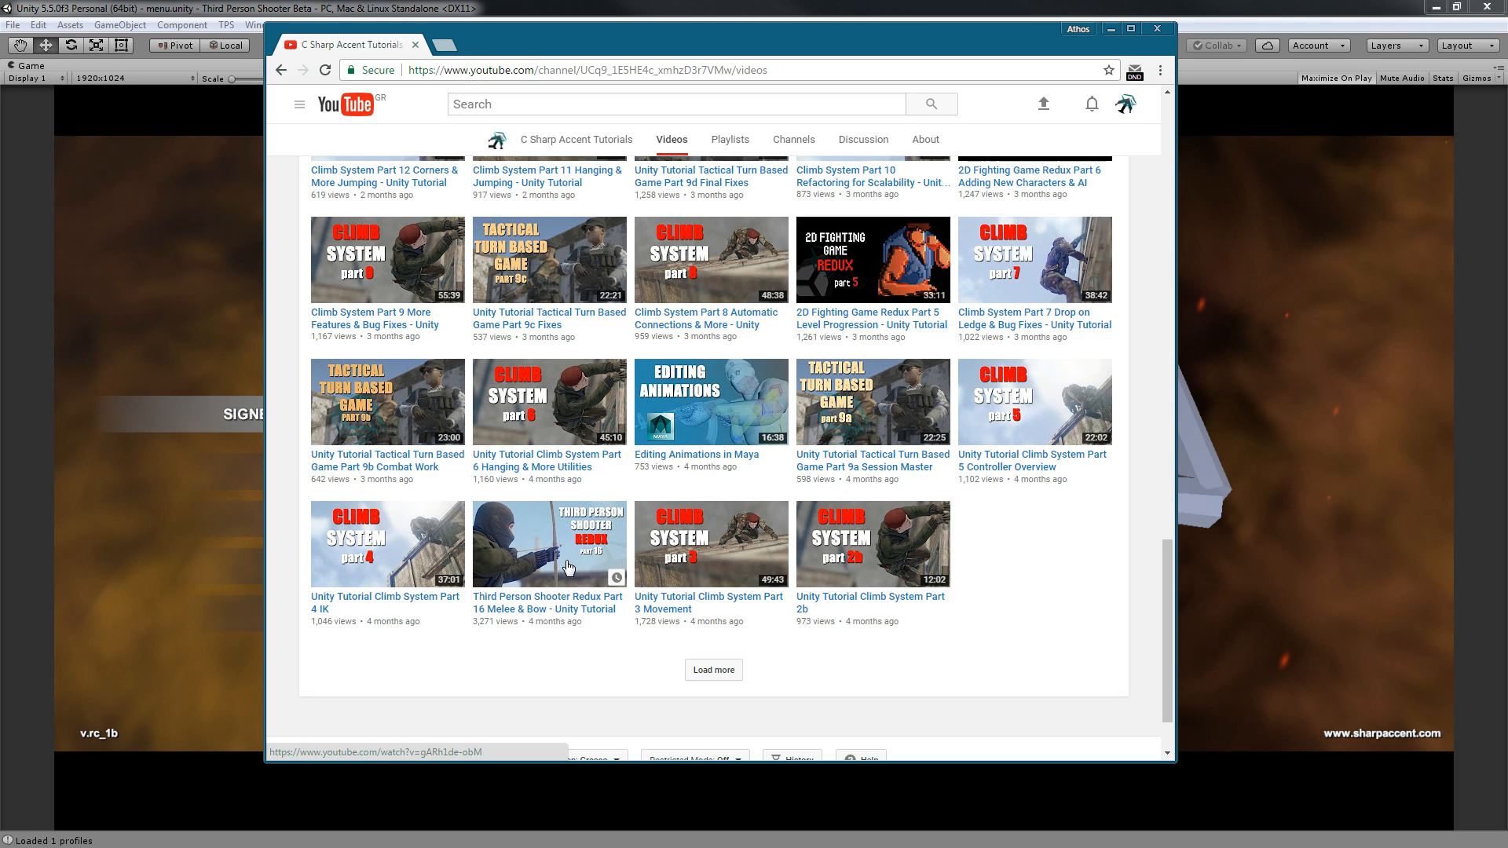
pyautogui.moveTo(1132, 601)
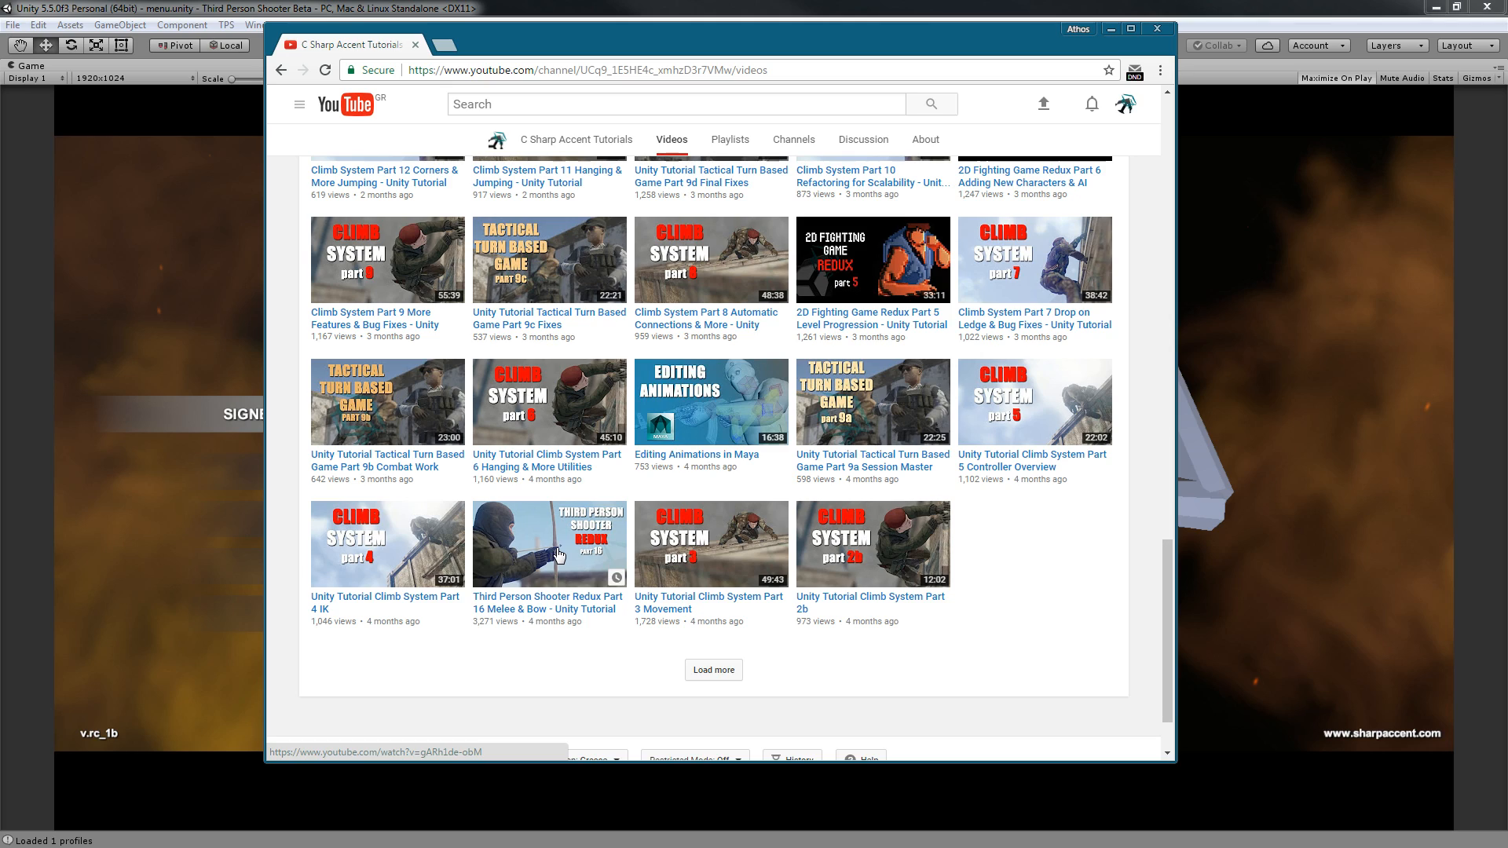
pyautogui.moveTo(544, 578)
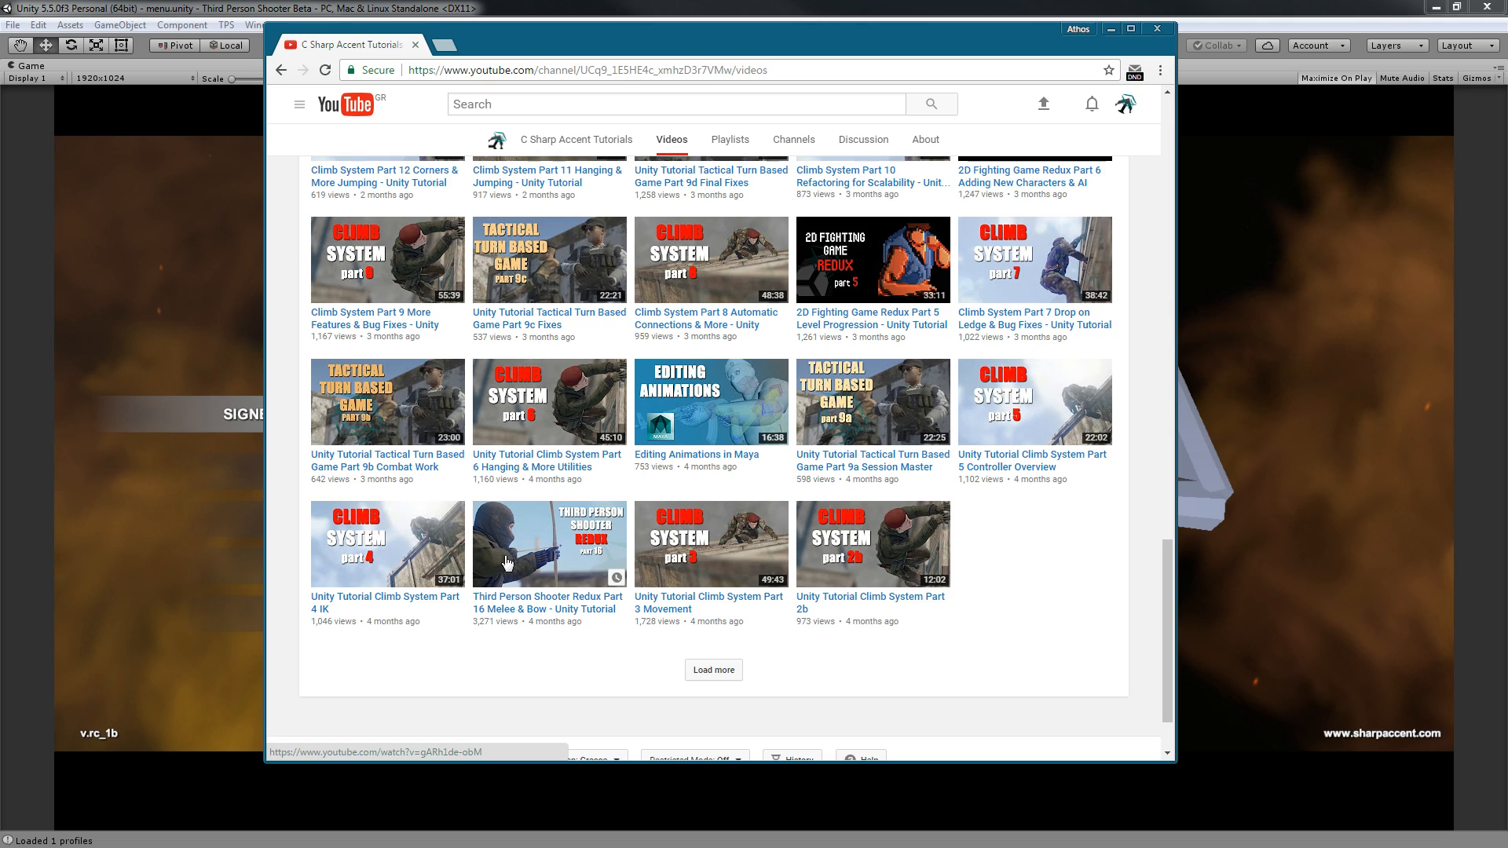
pyautogui.moveTo(549, 565)
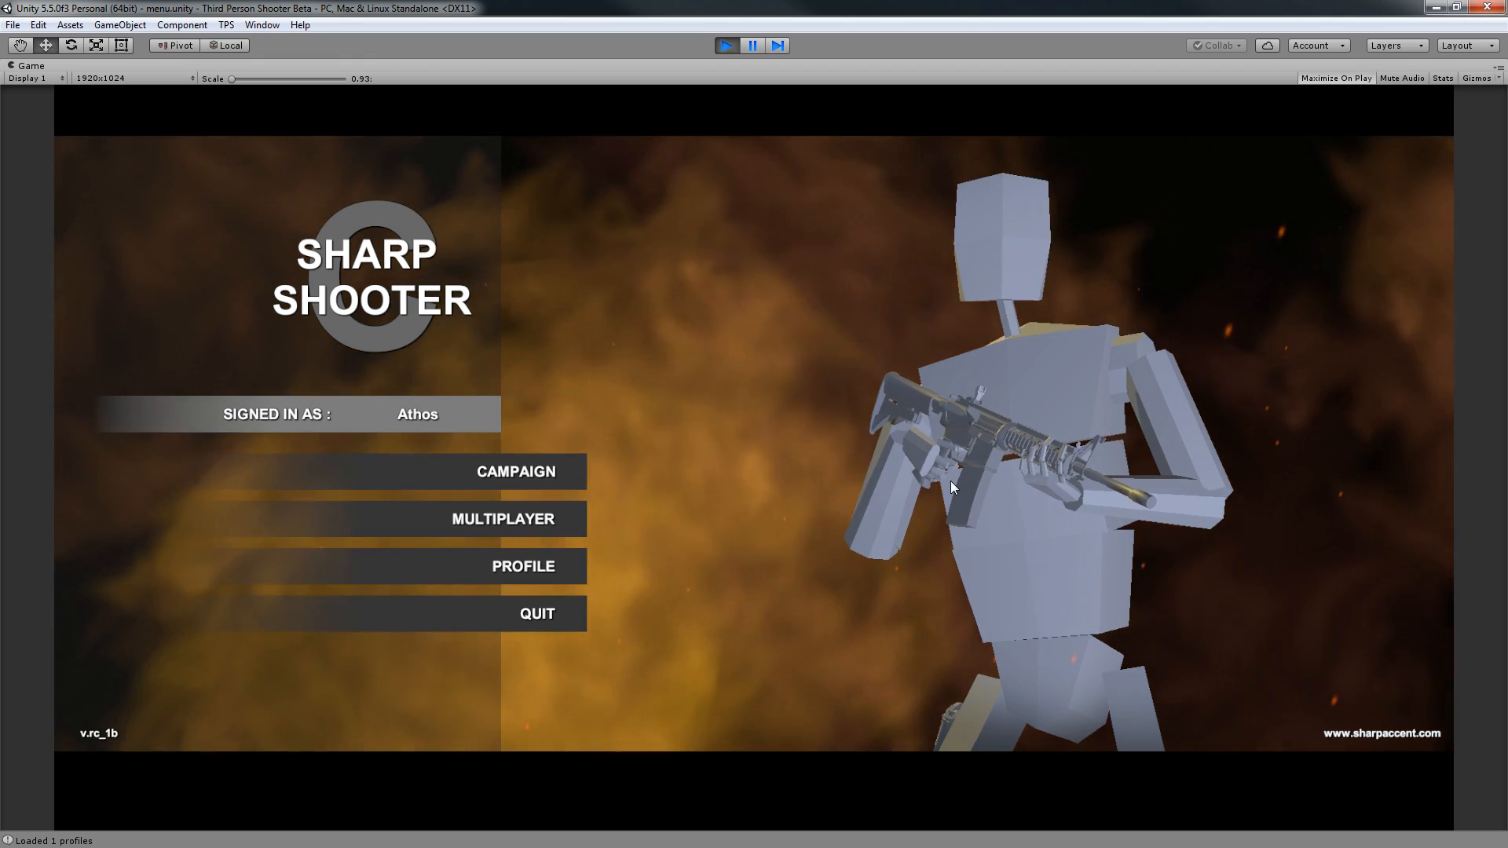
pyautogui.moveTo(1007, 394)
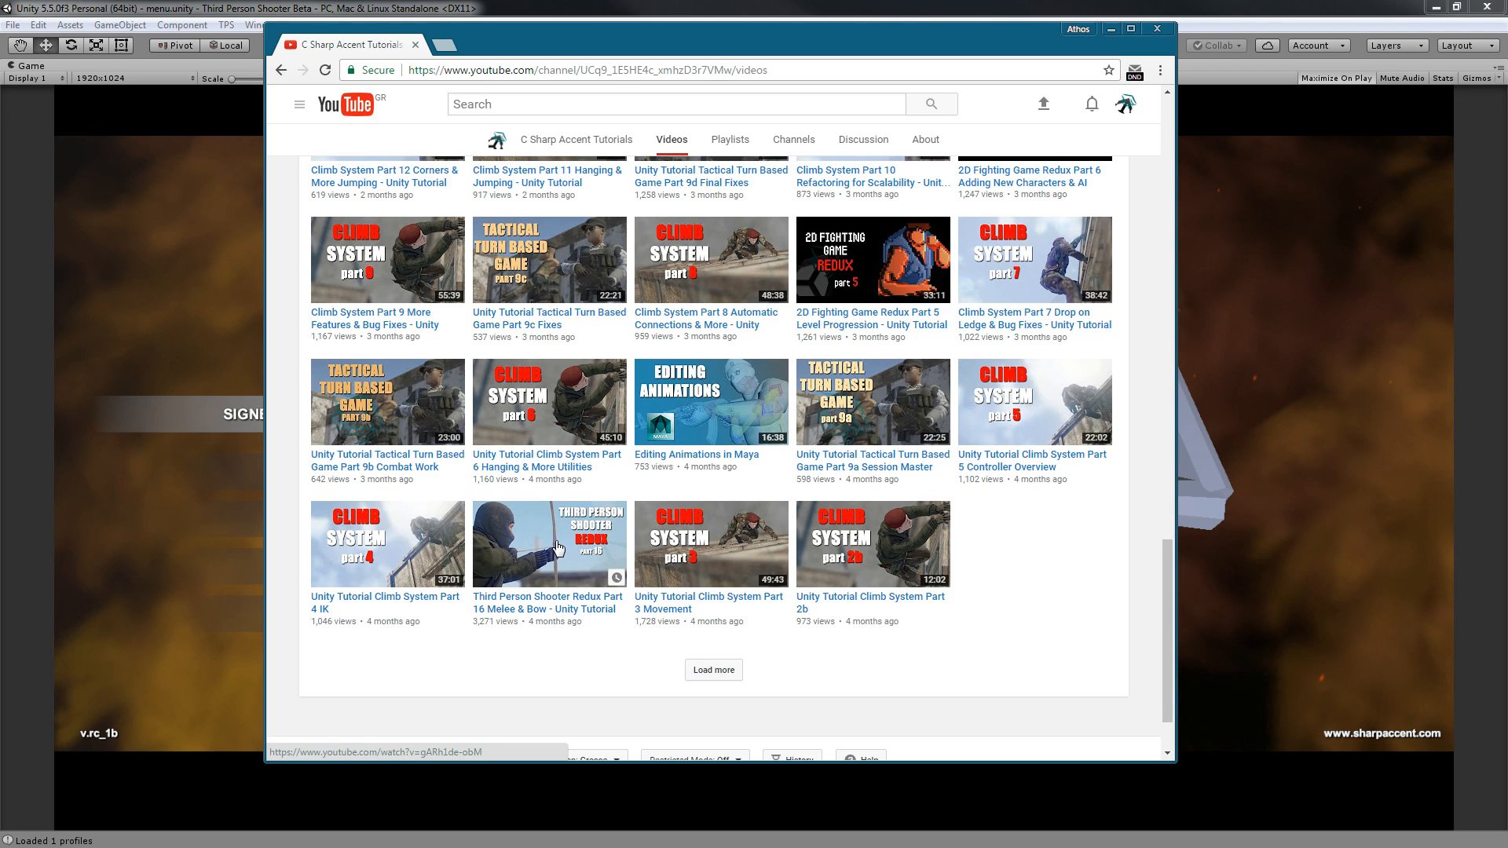
pyautogui.moveTo(582, 558)
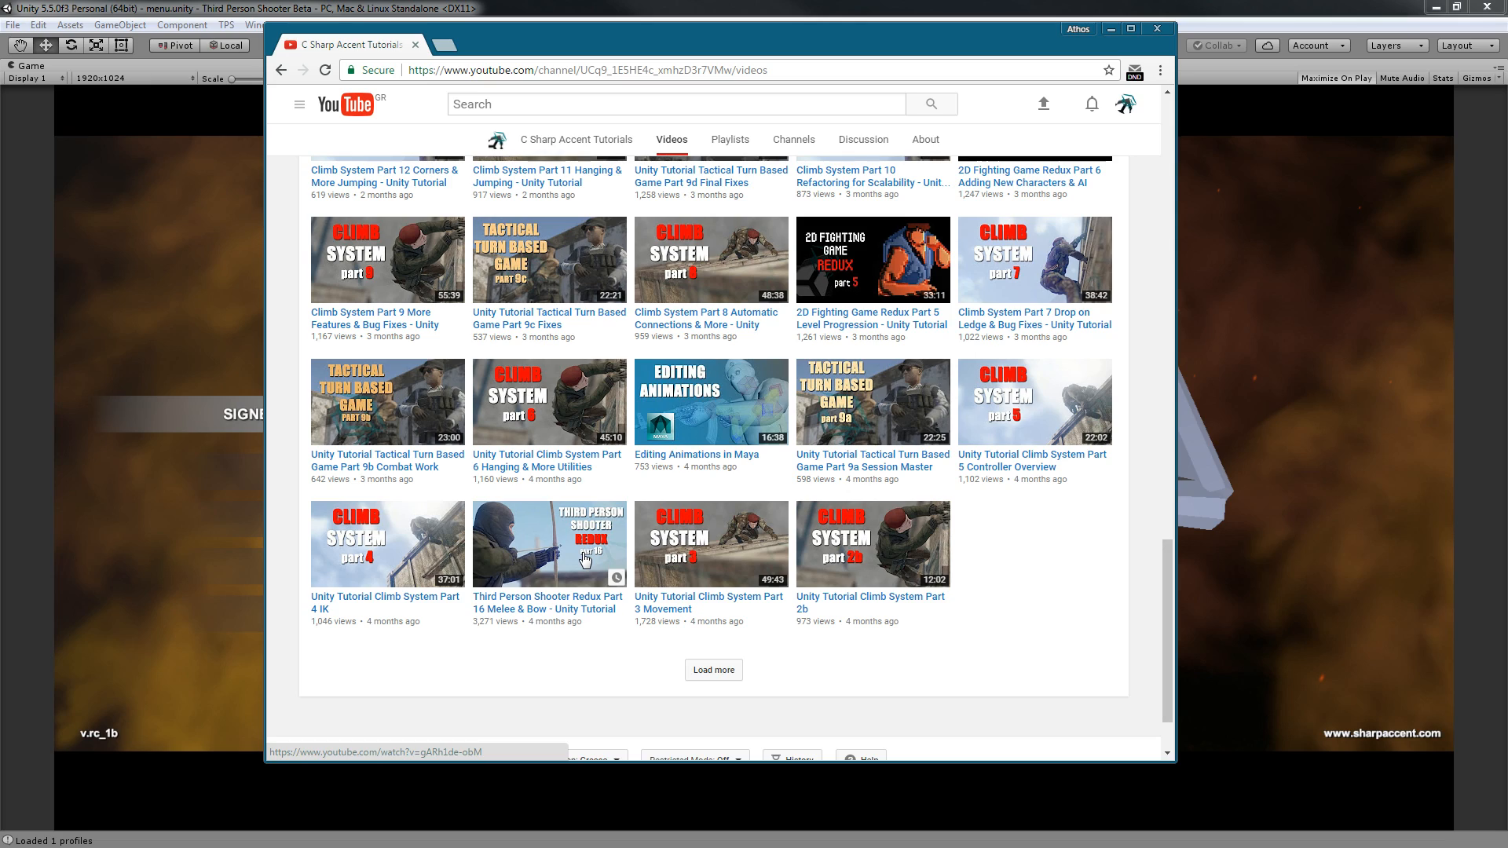
pyautogui.moveTo(582, 561)
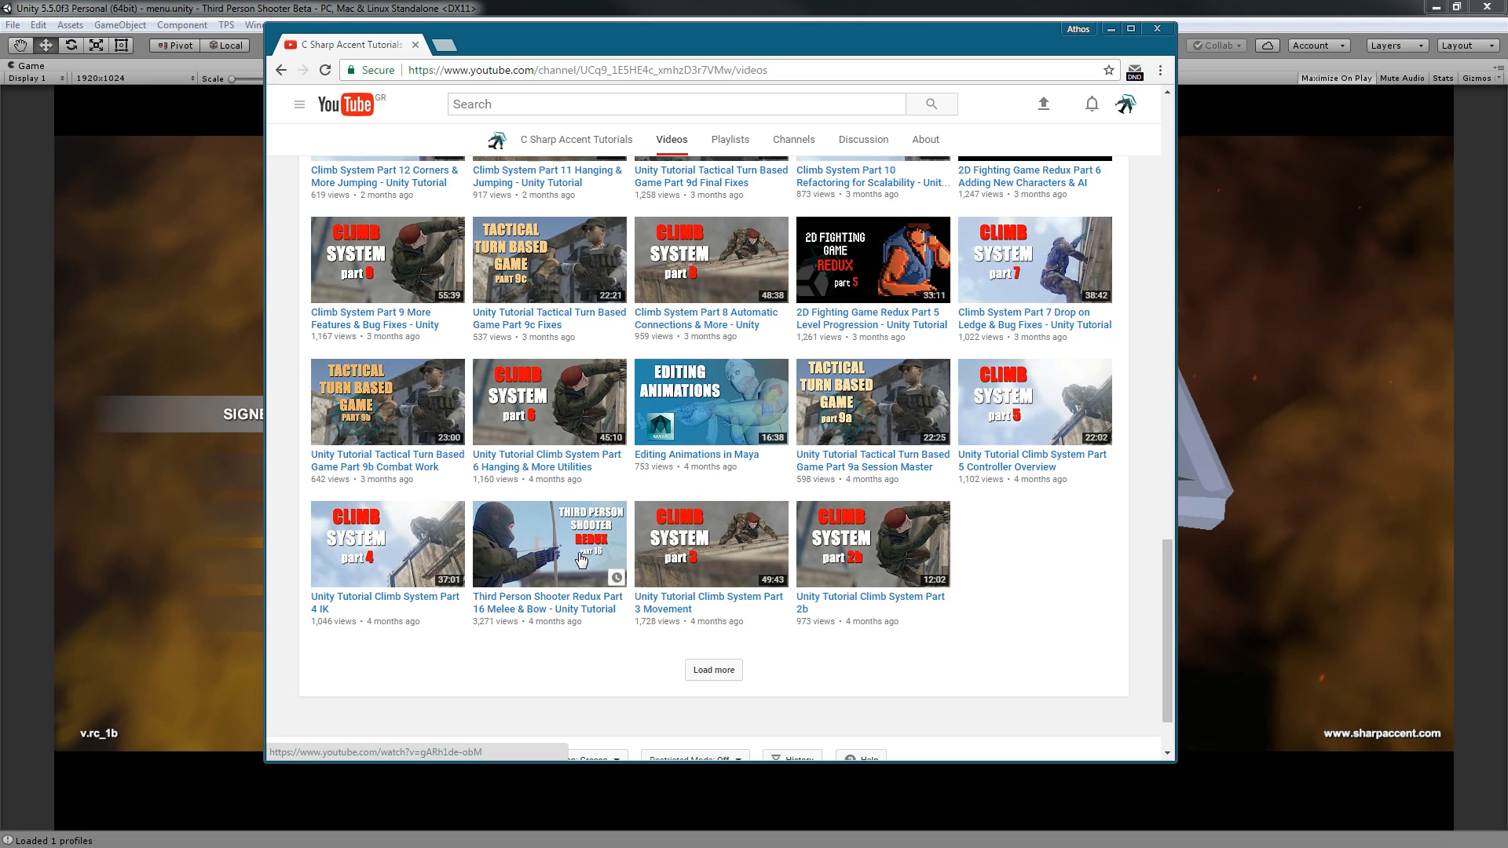
pyautogui.moveTo(570, 561)
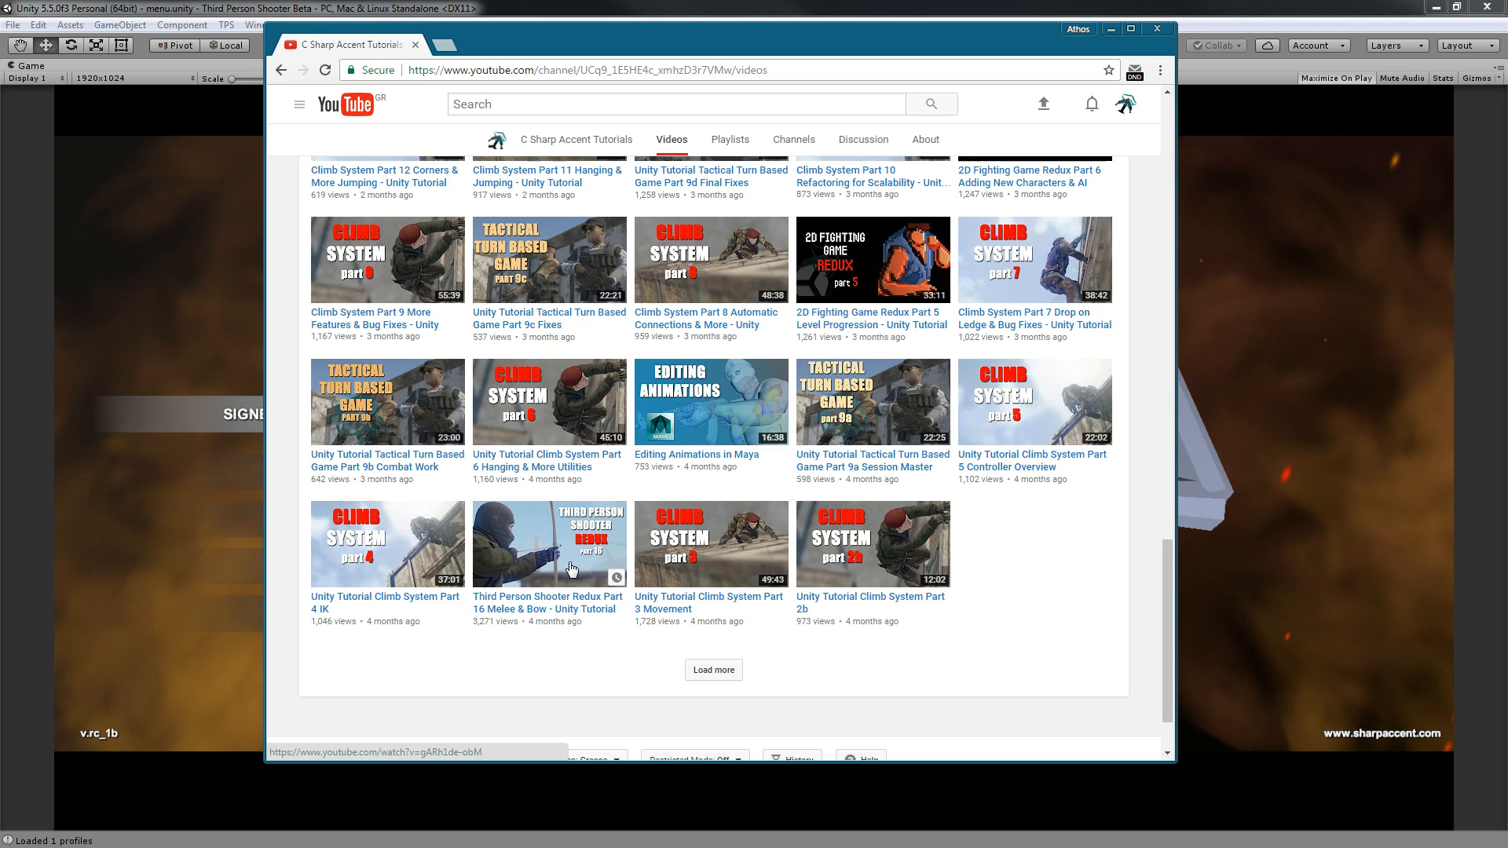
pyautogui.moveTo(580, 570)
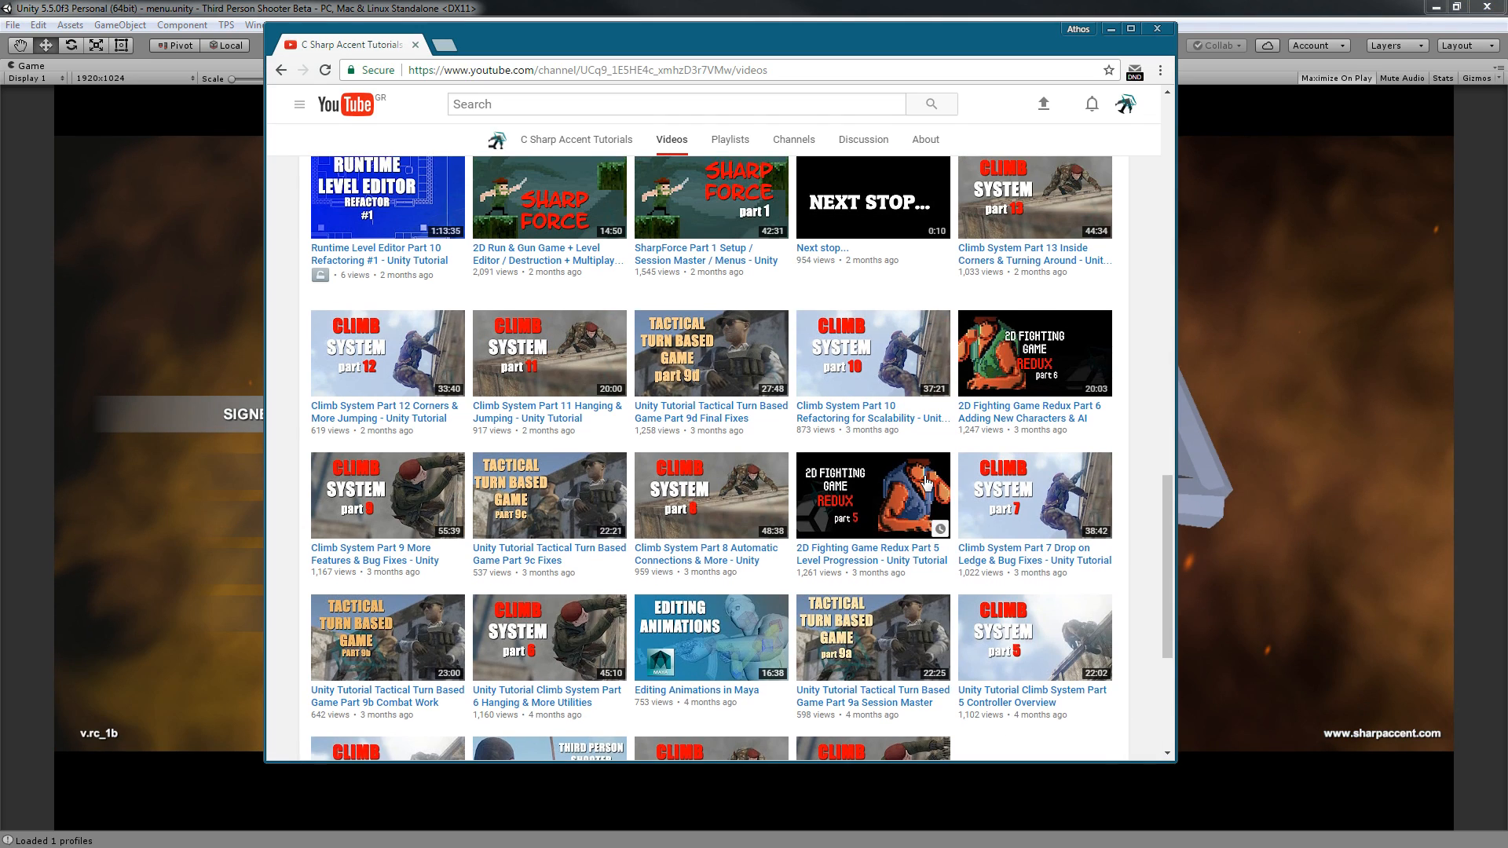
# Scroll the C Sharp Accent Tutorials Videos list to view the Sharpstance and SharpForce Part 8 uploads.
pyautogui.scroll(-3)
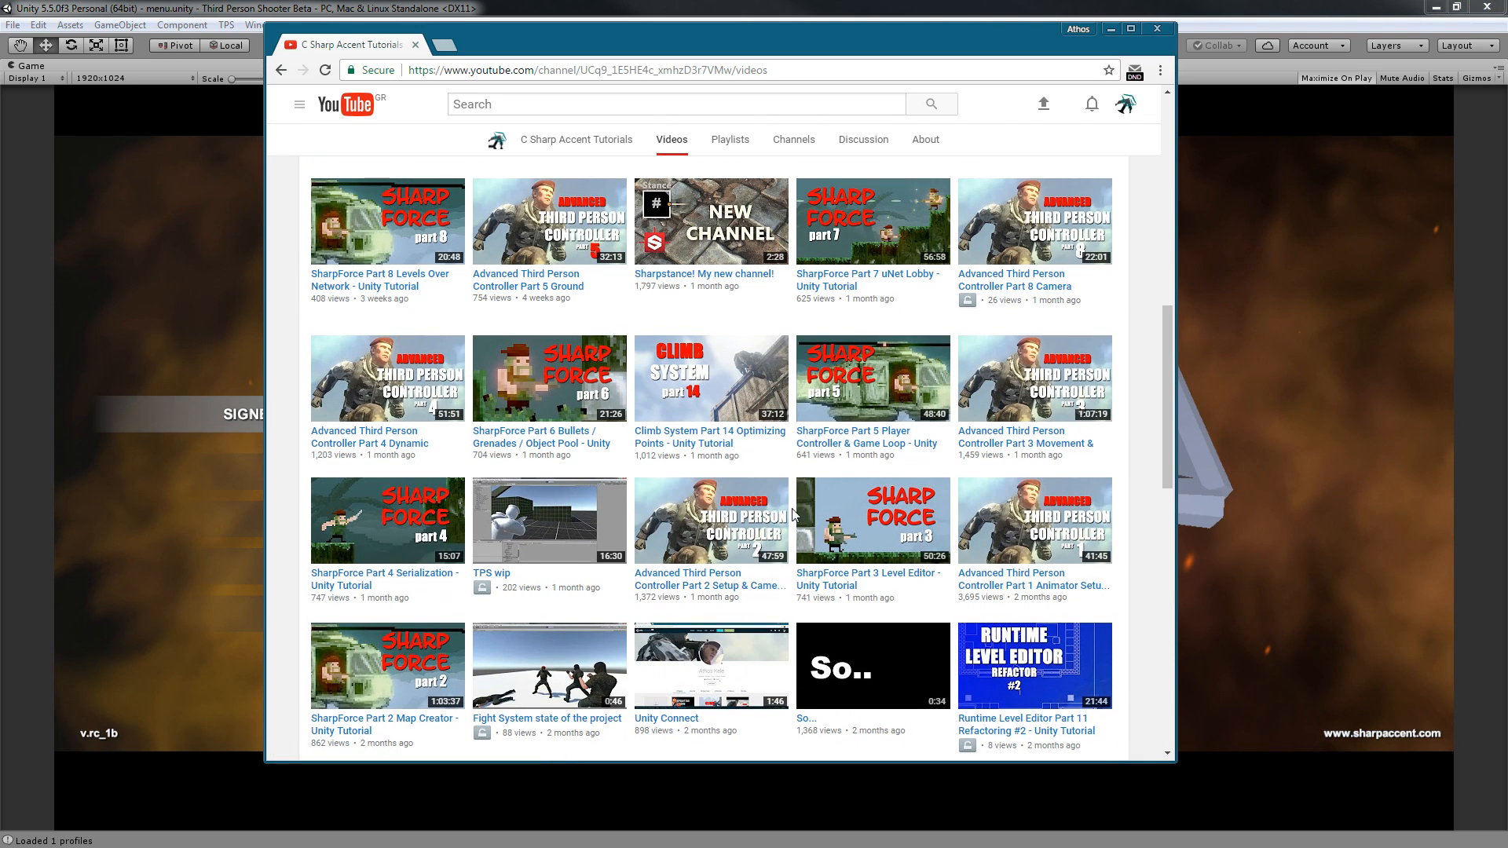
pyautogui.moveTo(1087, 530)
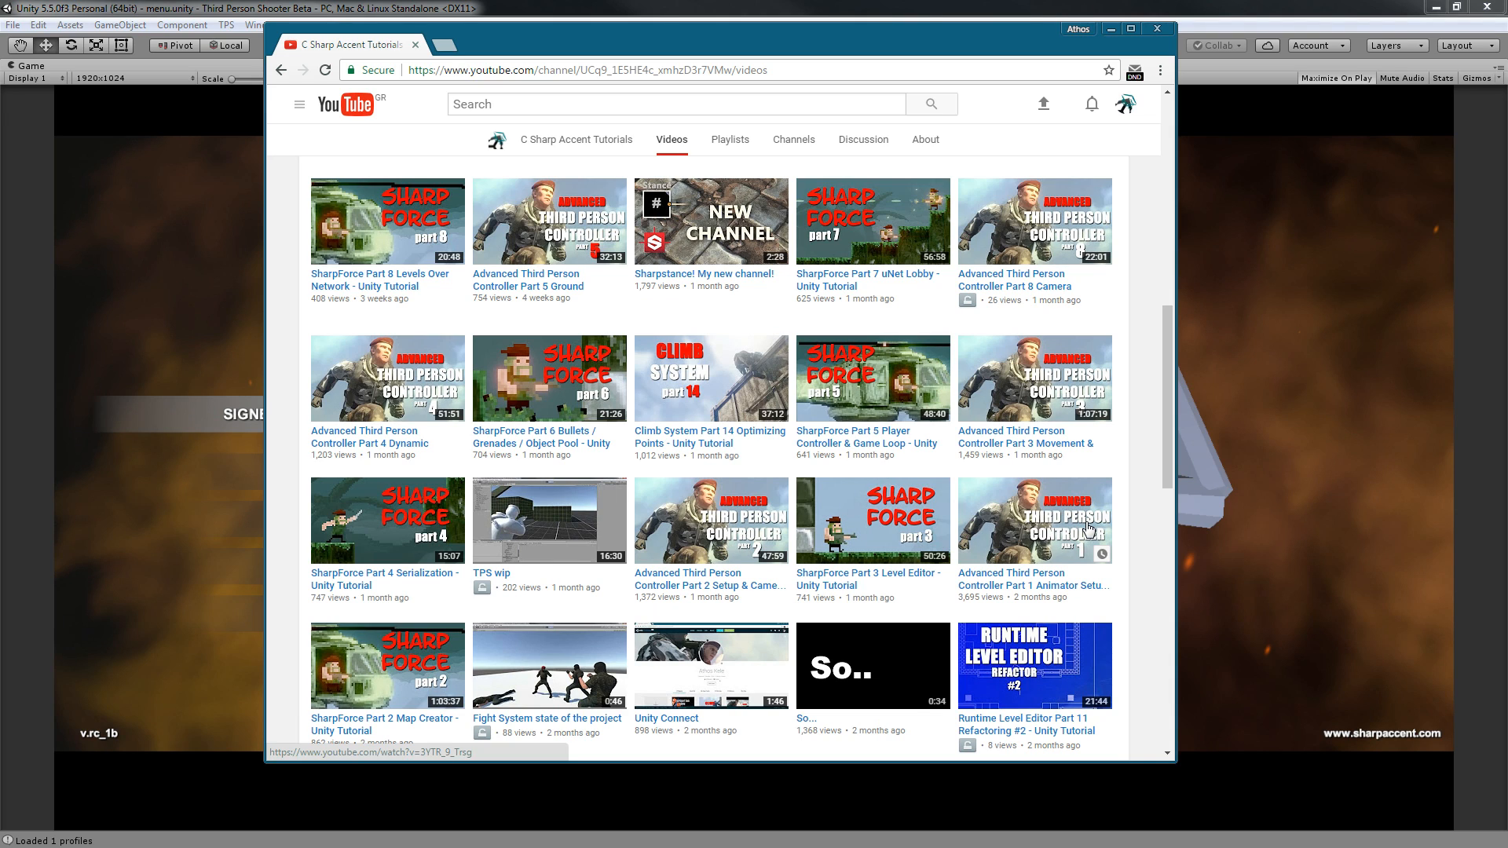
pyautogui.moveTo(1284, 447)
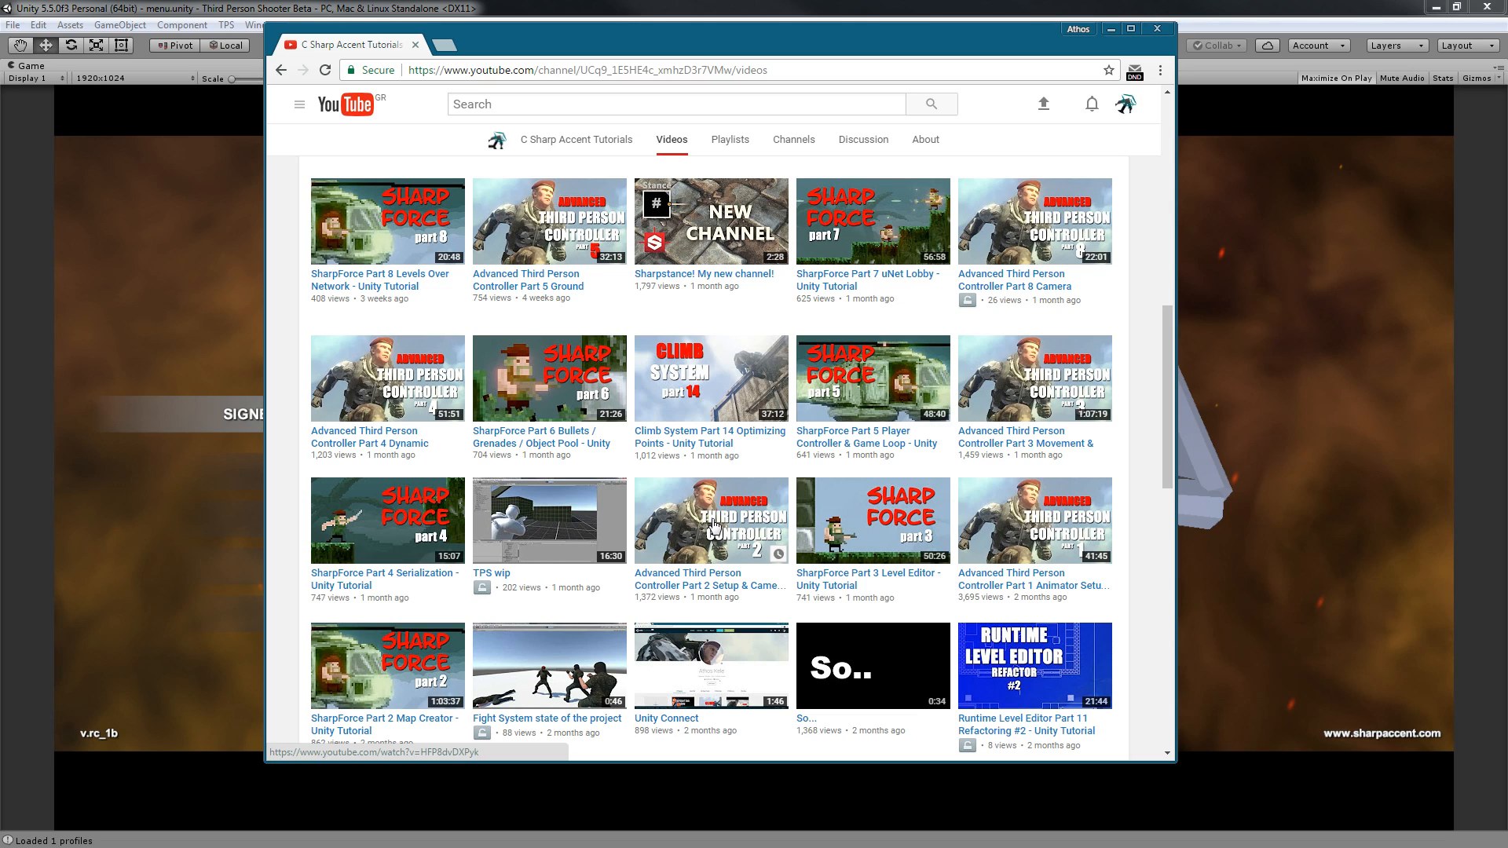
pyautogui.moveTo(710, 527)
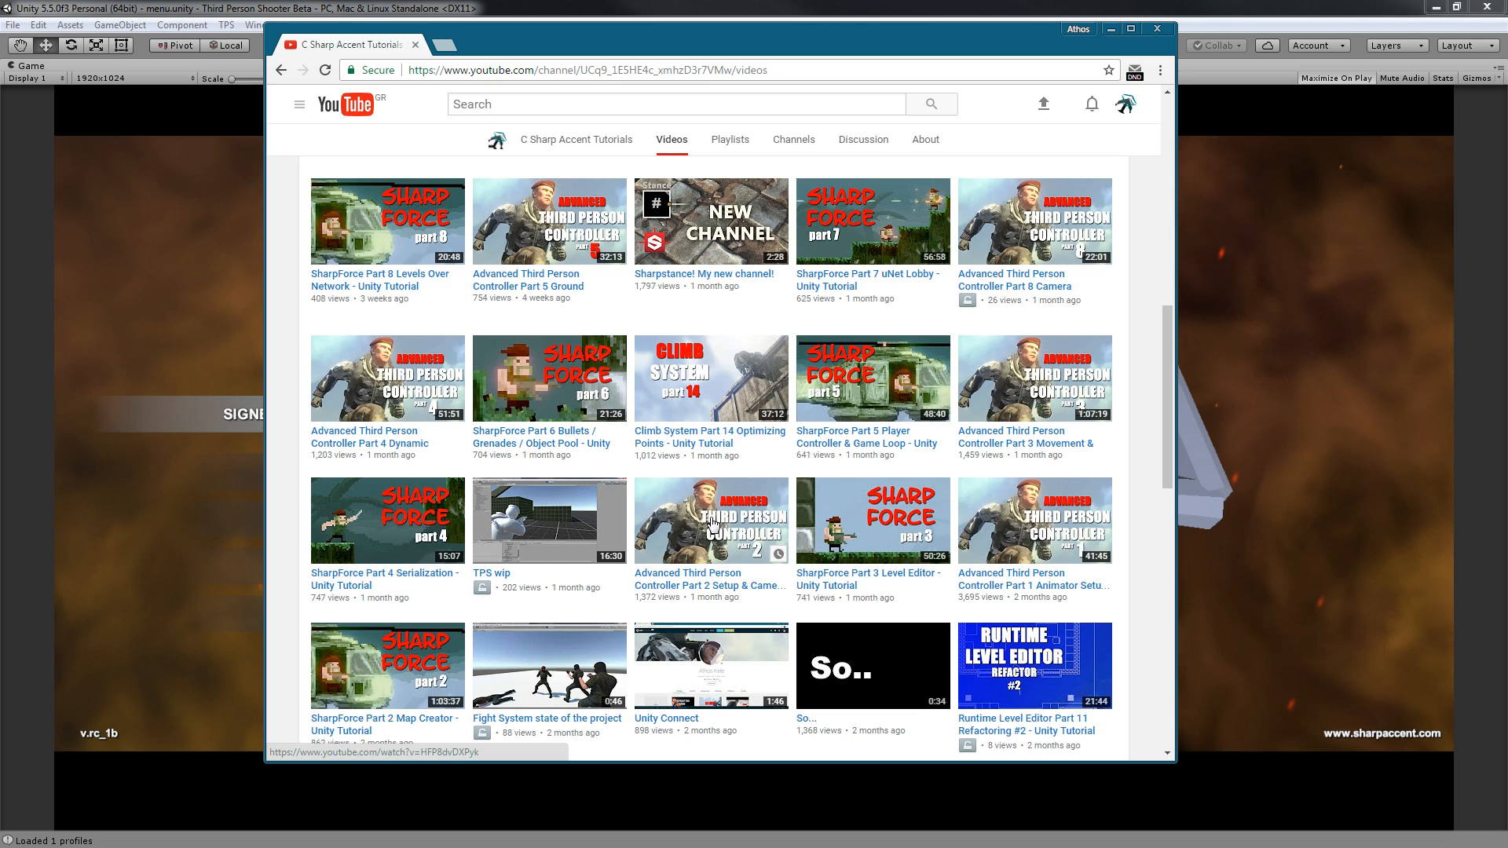
pyautogui.moveTo(712, 526)
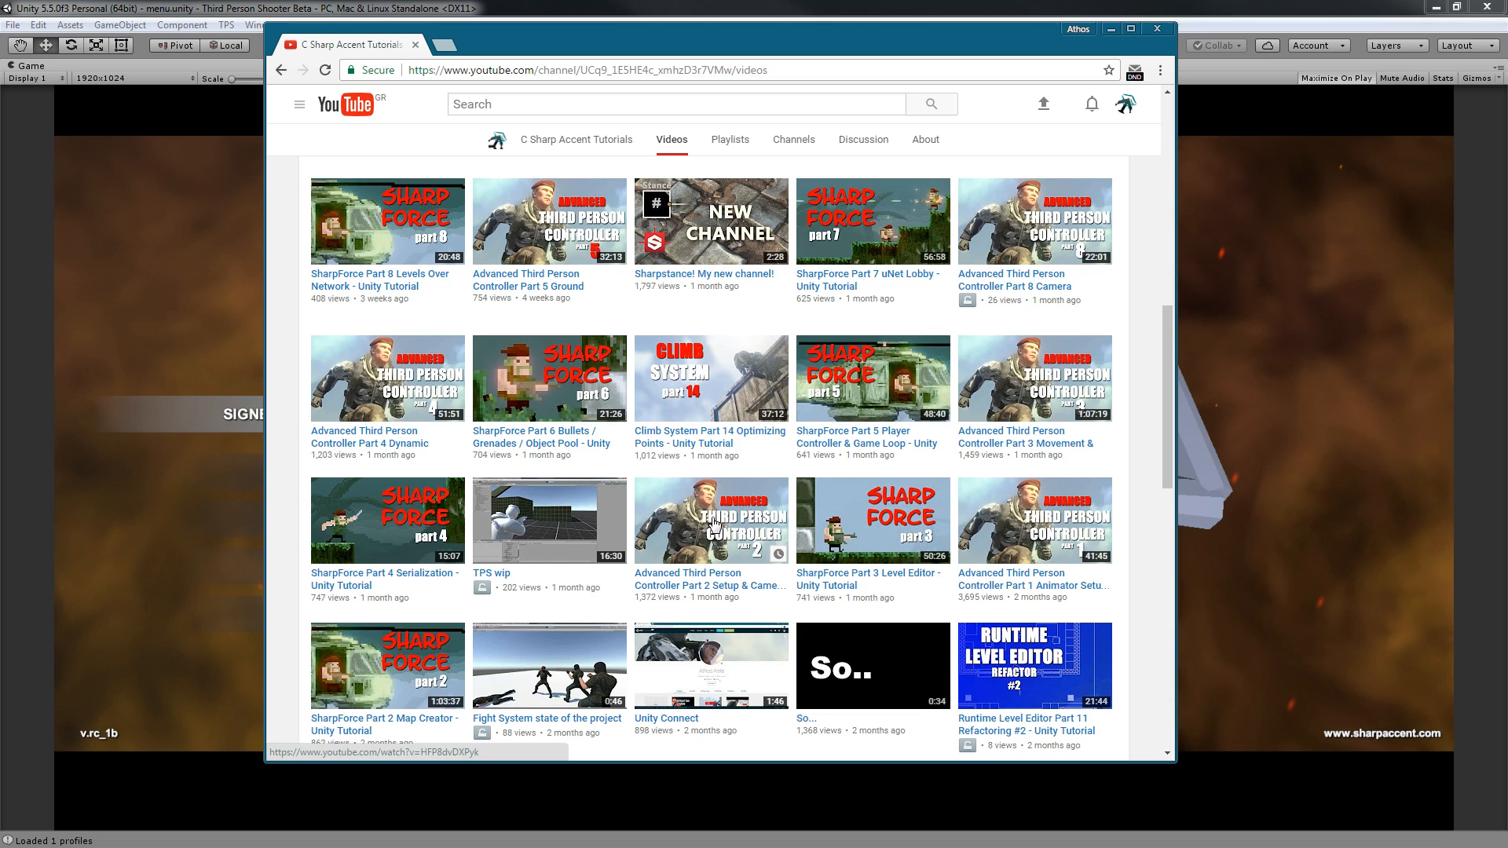
pyautogui.moveTo(707, 539)
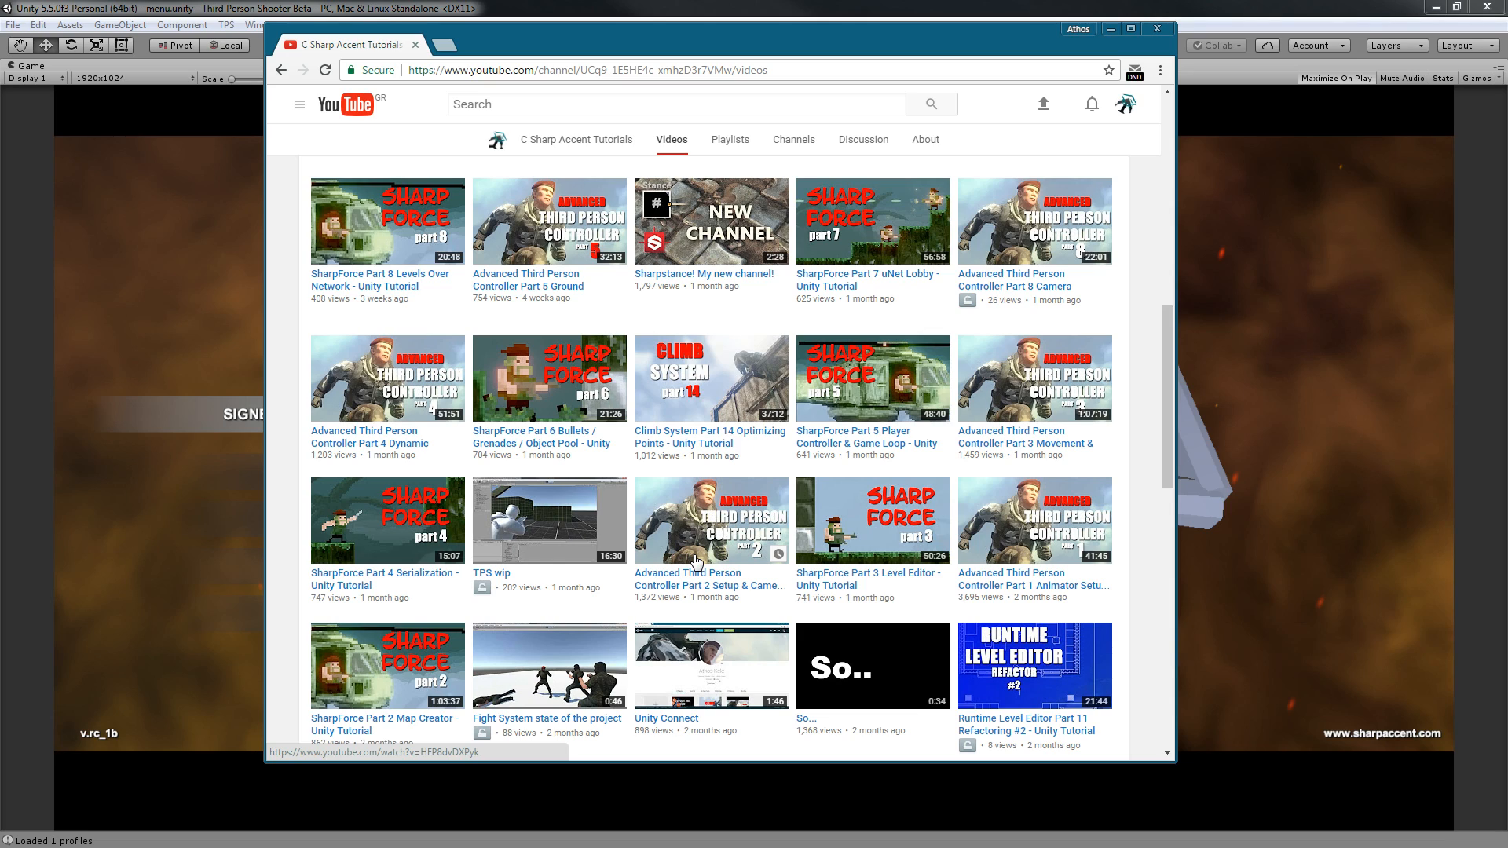
pyautogui.moveTo(695, 562)
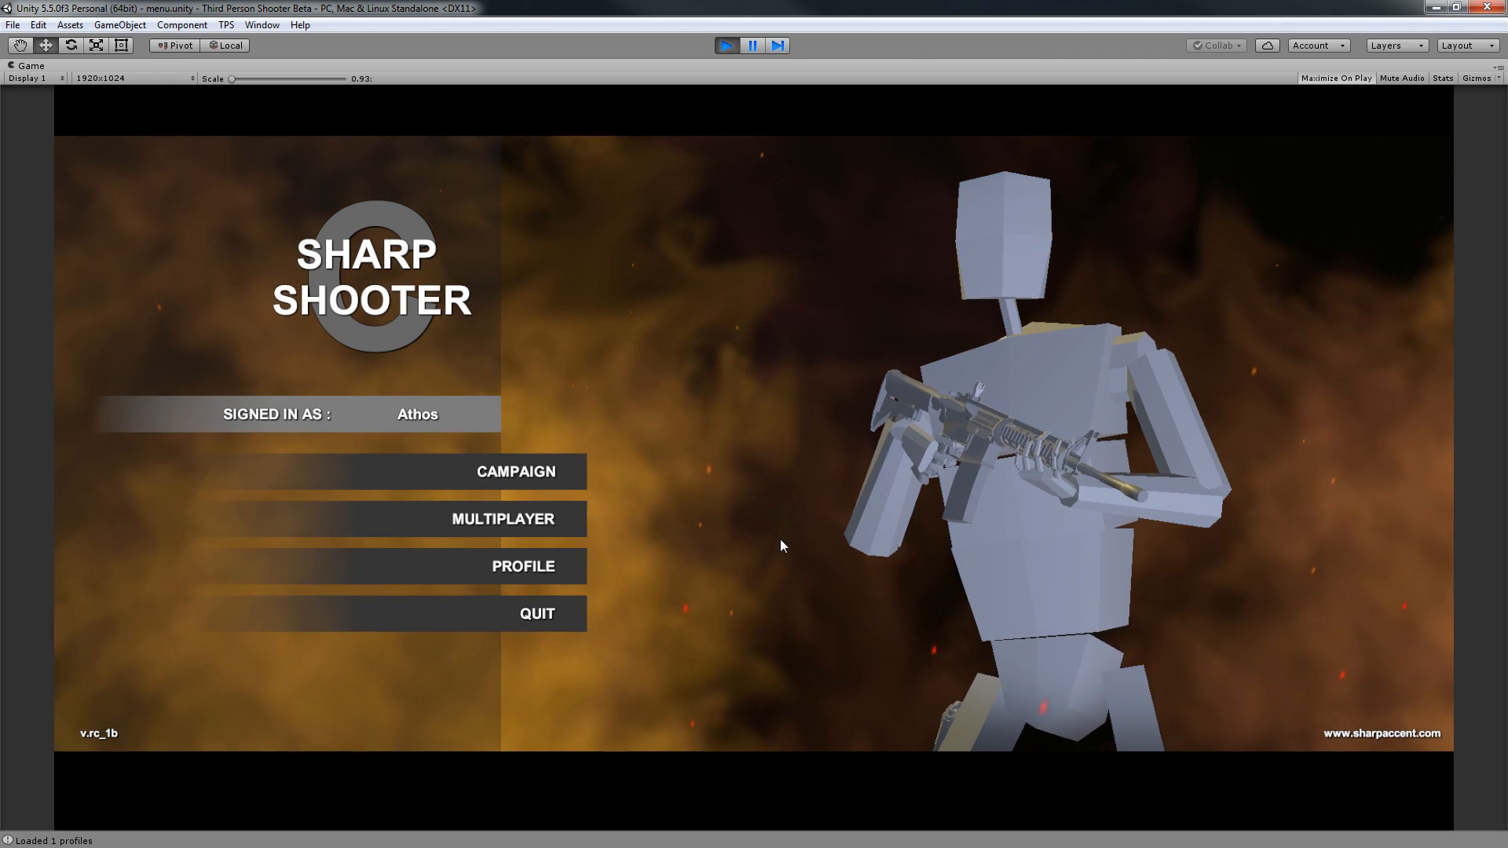
pyautogui.click(514, 472)
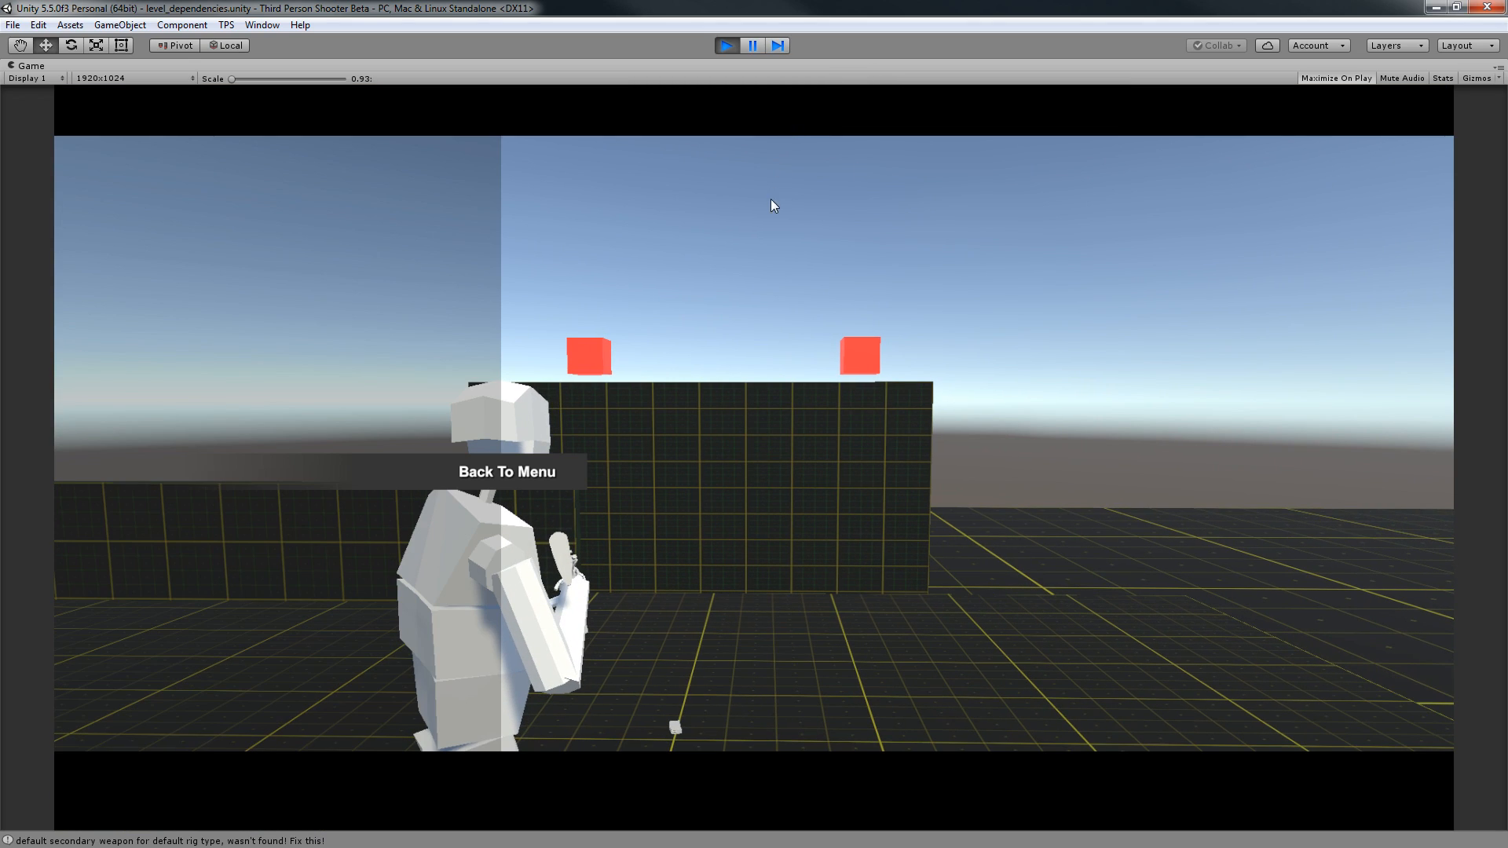
# Press Back To Menu in the Game view to leave the grid test level.
pyautogui.click(508, 472)
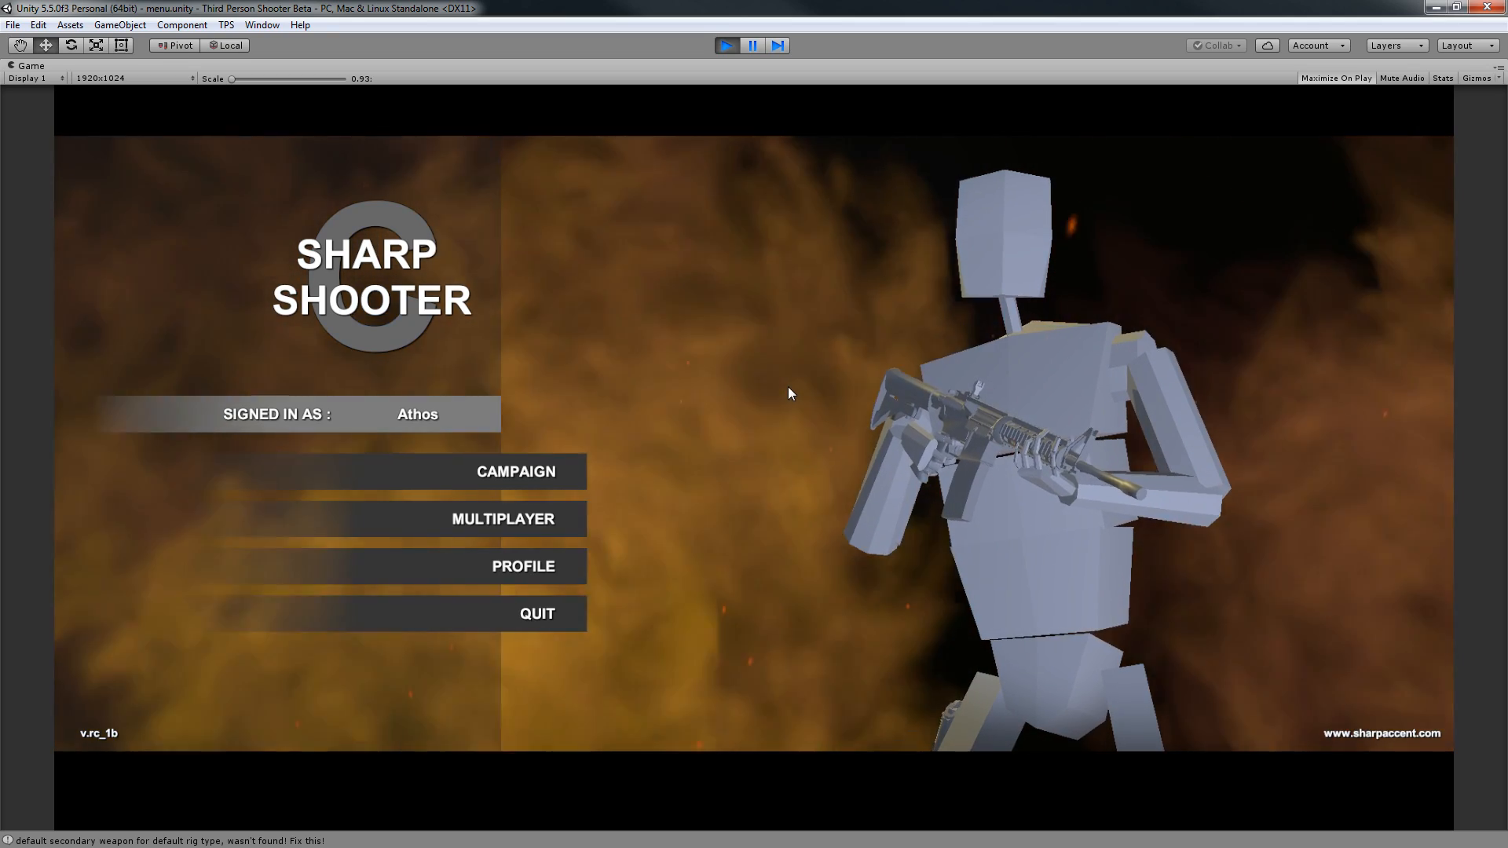
pyautogui.moveTo(791, 390)
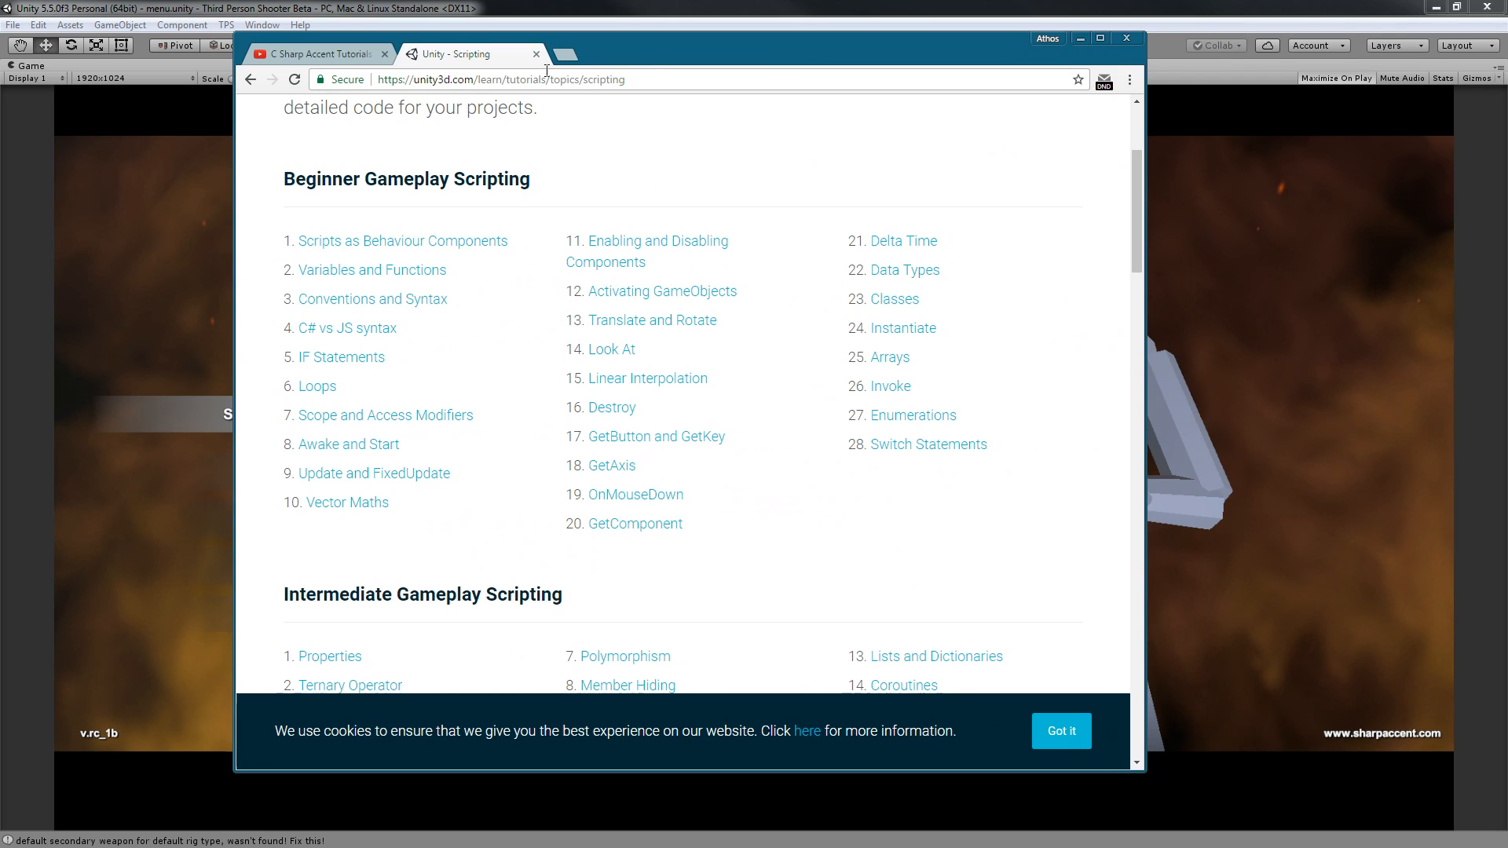
pyautogui.moveTo(703, 186)
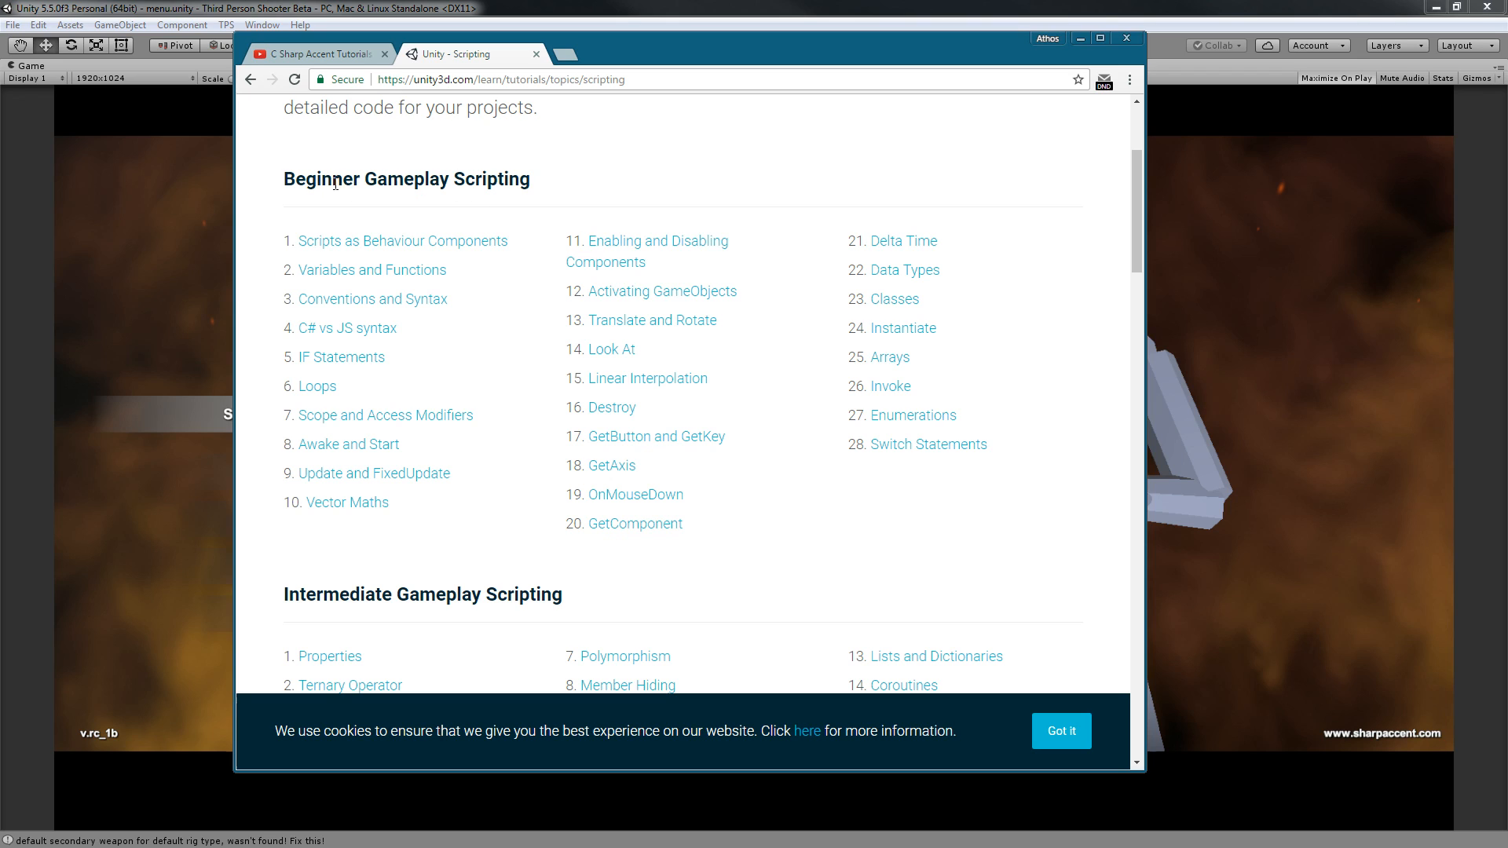
# Scroll through the Beginner and Intermediate Gameplay Scripting lesson lists on unity3d.com.
pyautogui.scroll(-3)
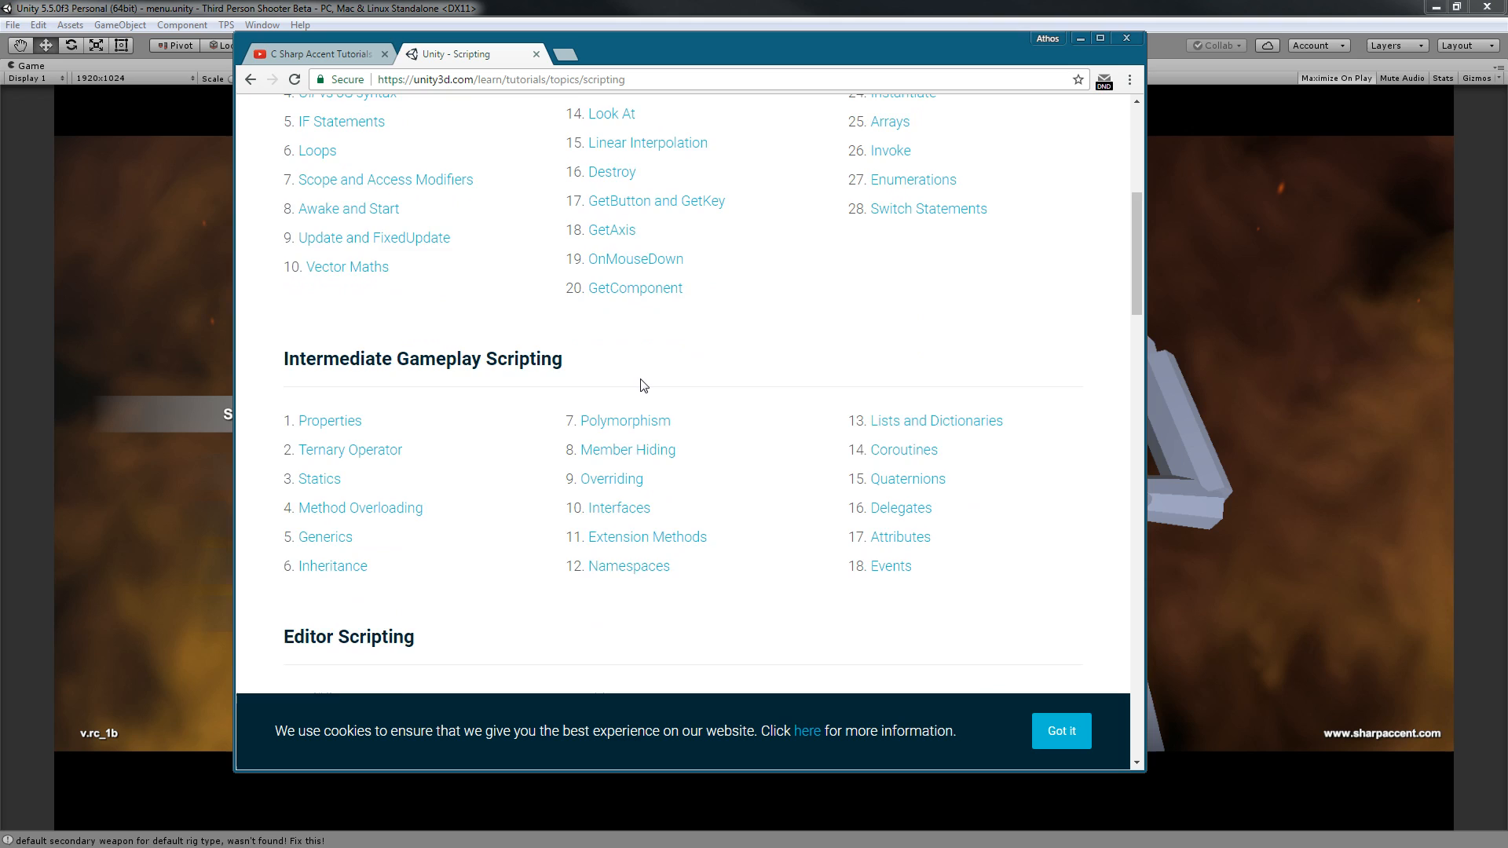
pyautogui.scroll(3)
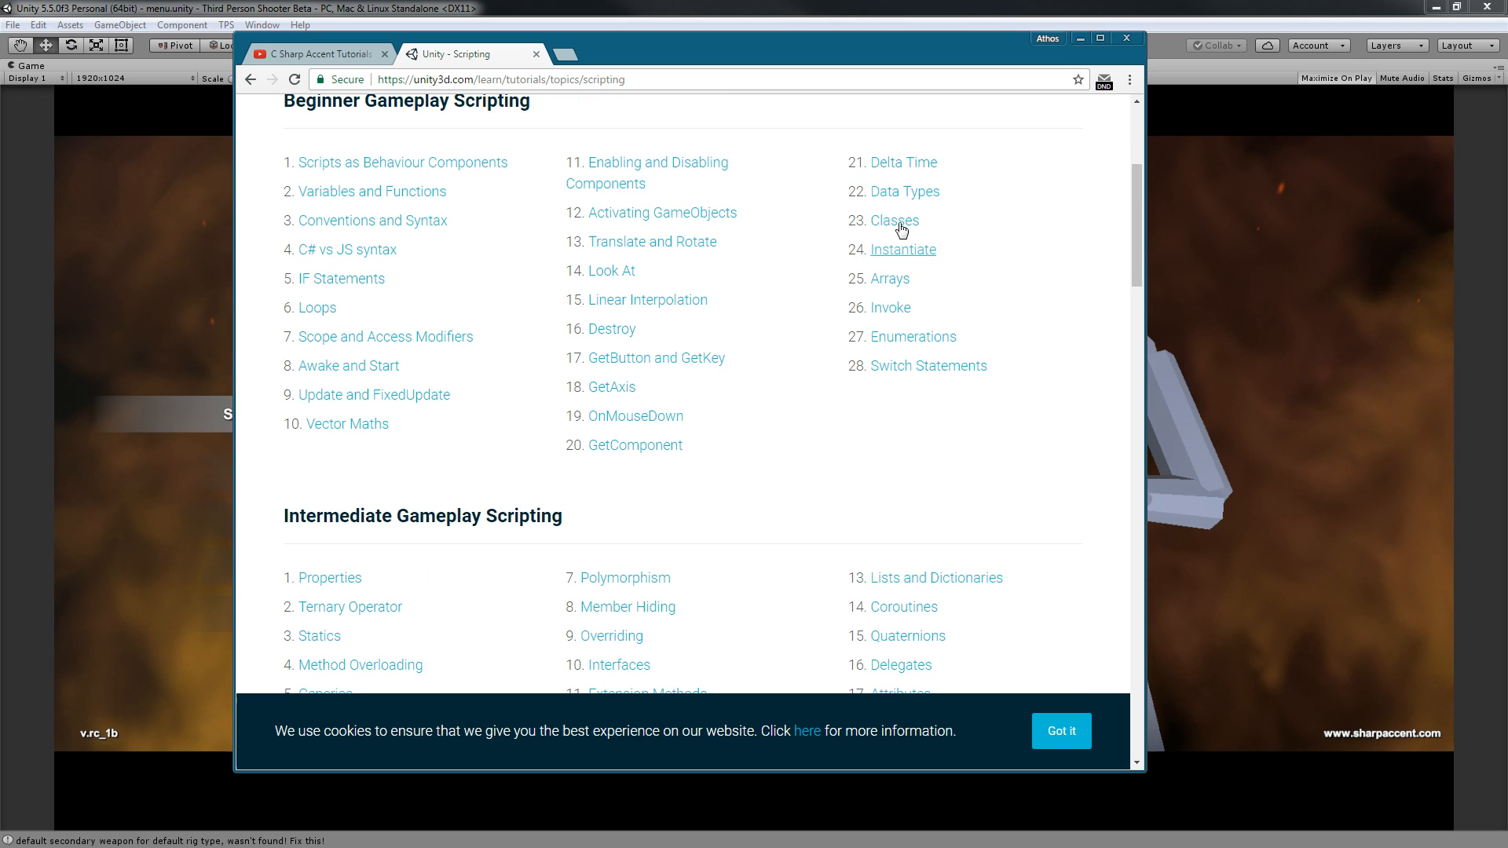
pyautogui.scroll(-3)
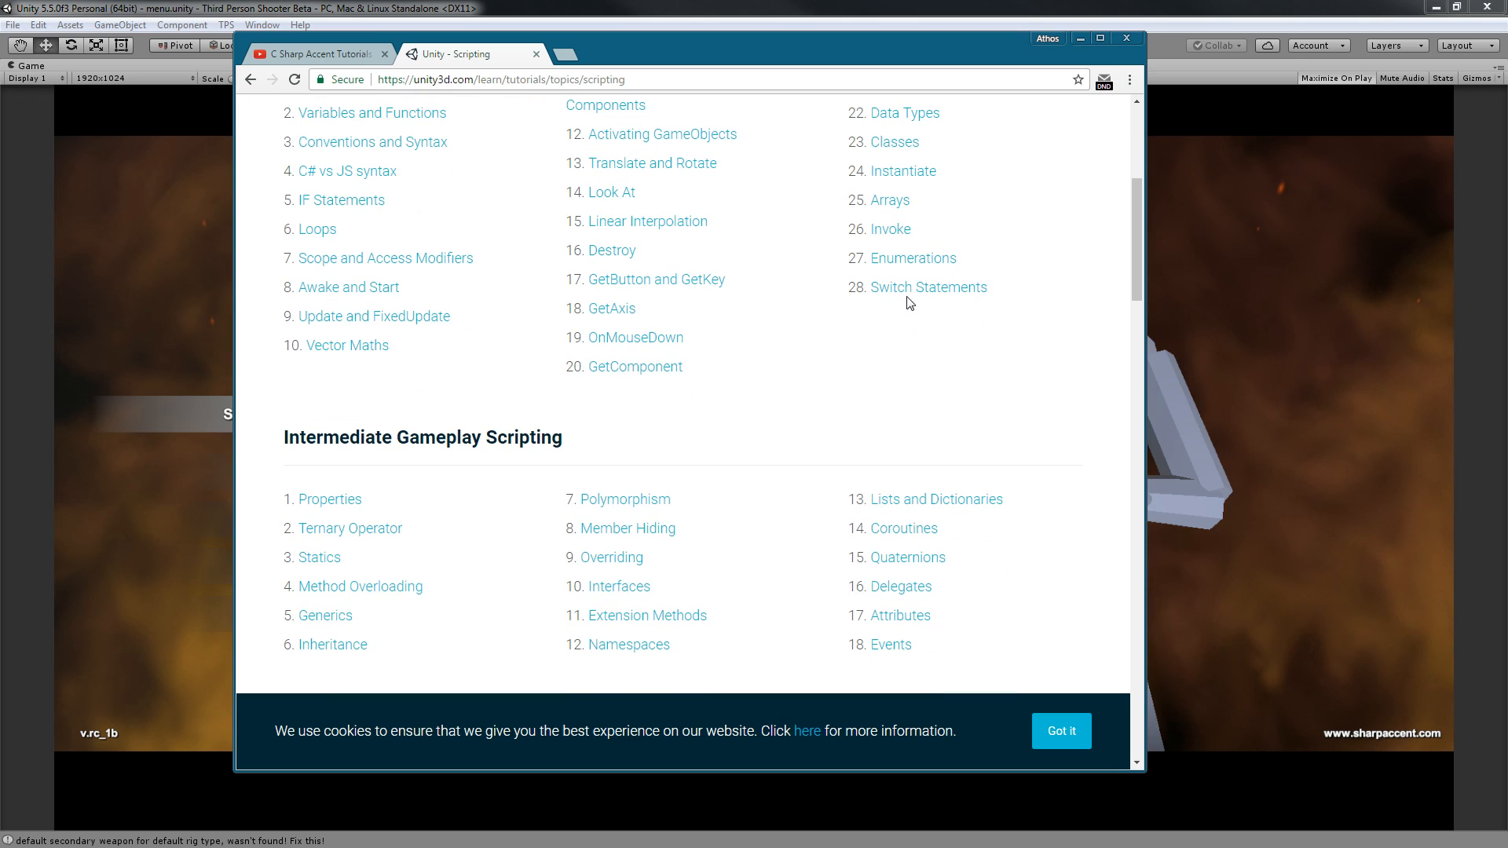
pyautogui.moveTo(1094, 320)
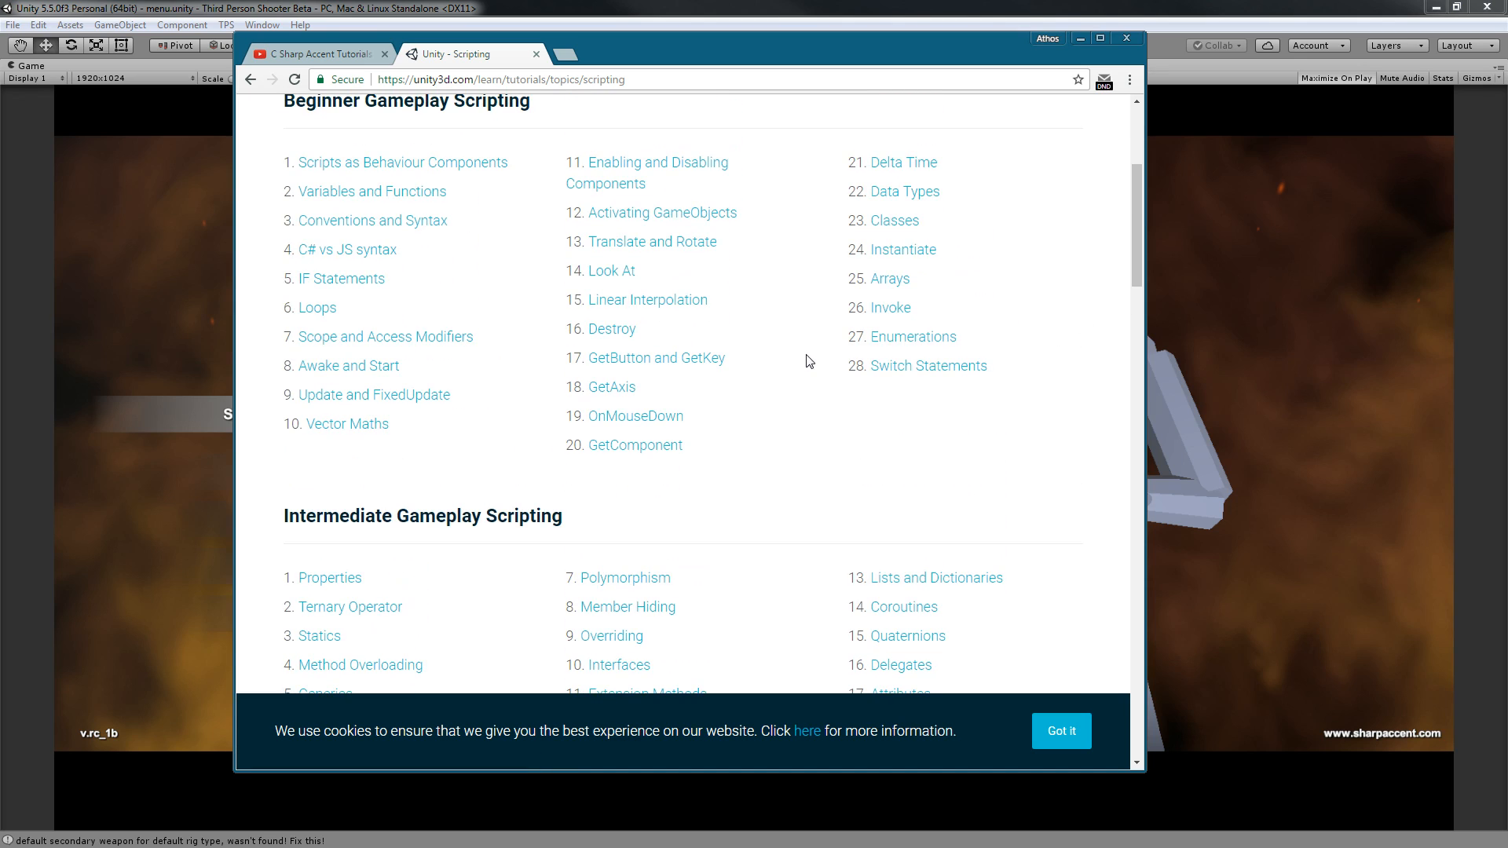
pyautogui.moveTo(348, 249)
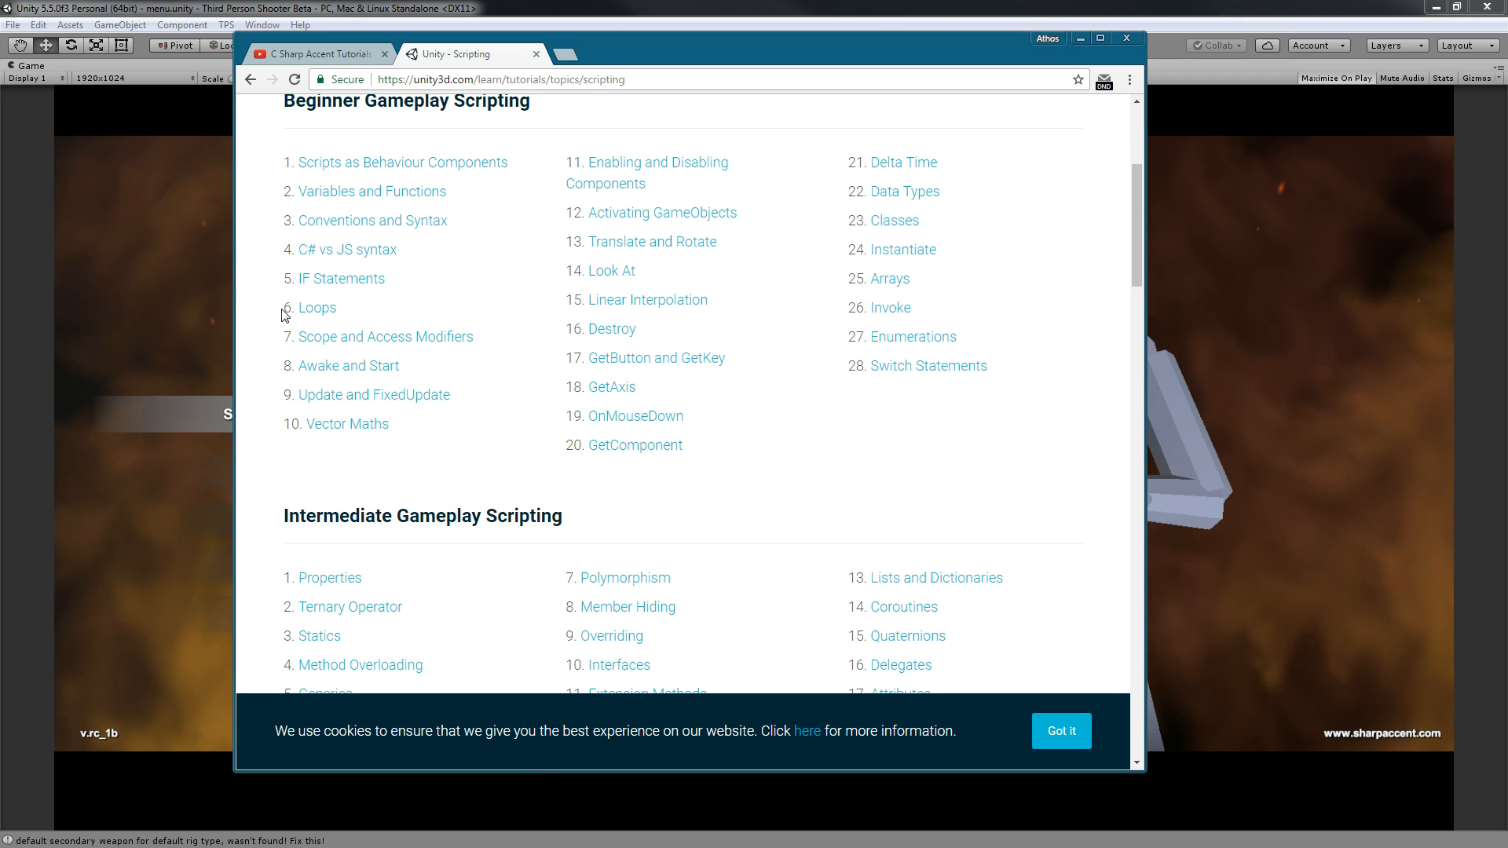
pyautogui.scroll(-3)
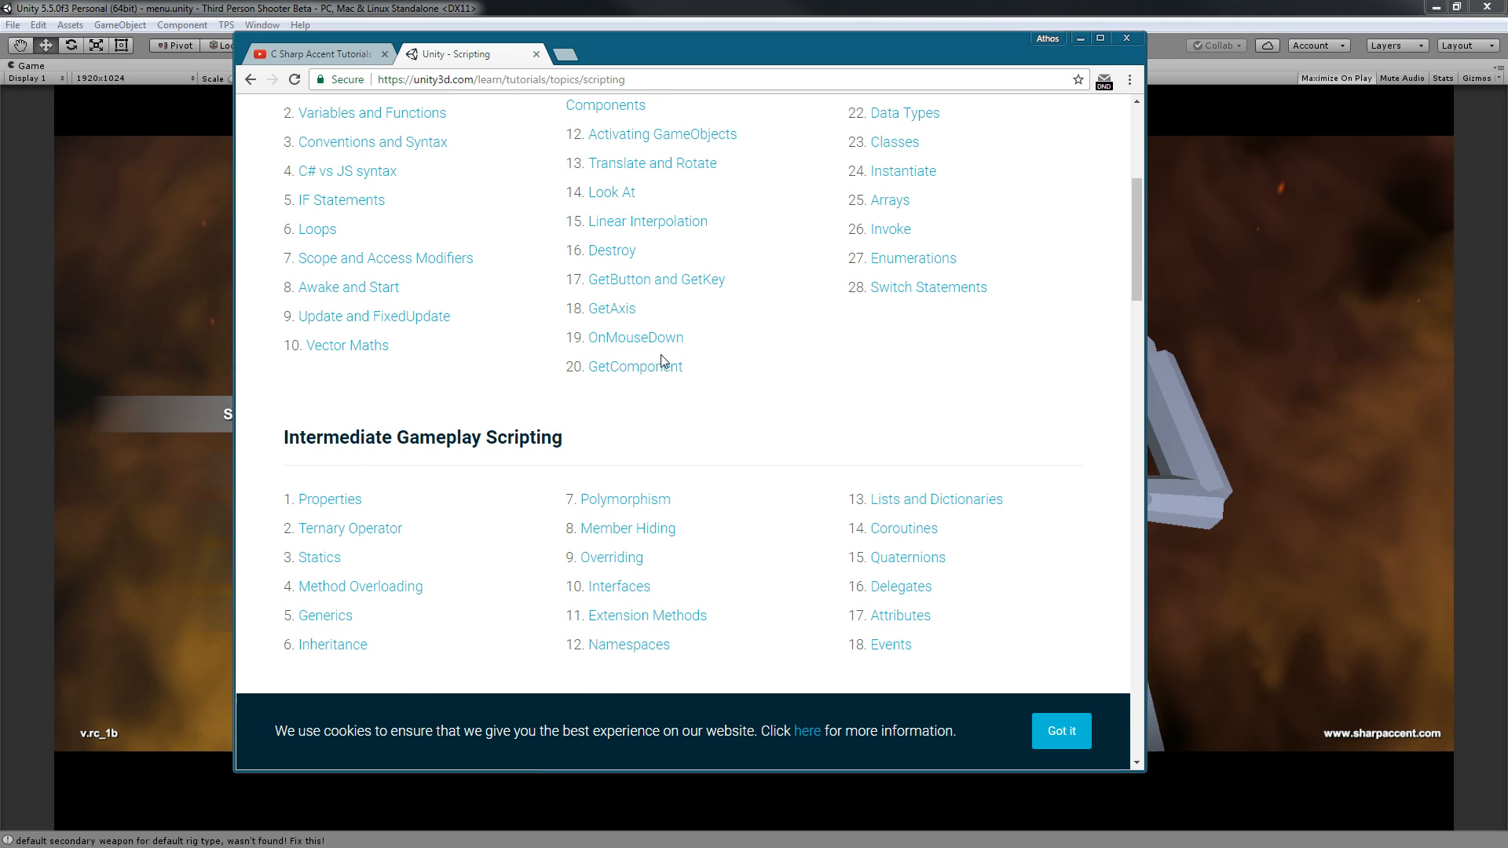
pyautogui.scroll(-3)
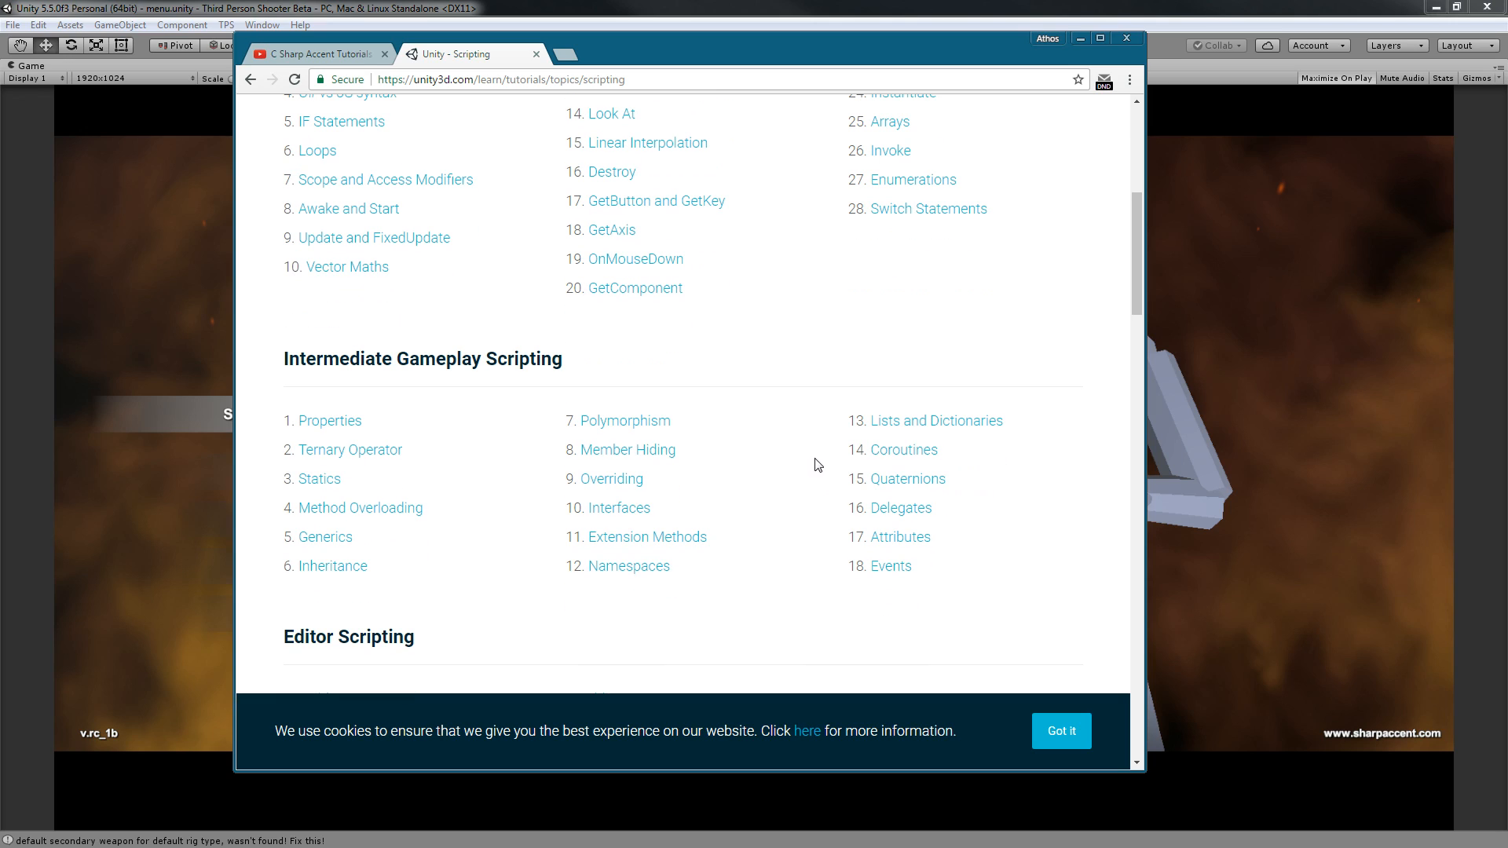
pyautogui.moveTo(532, 553)
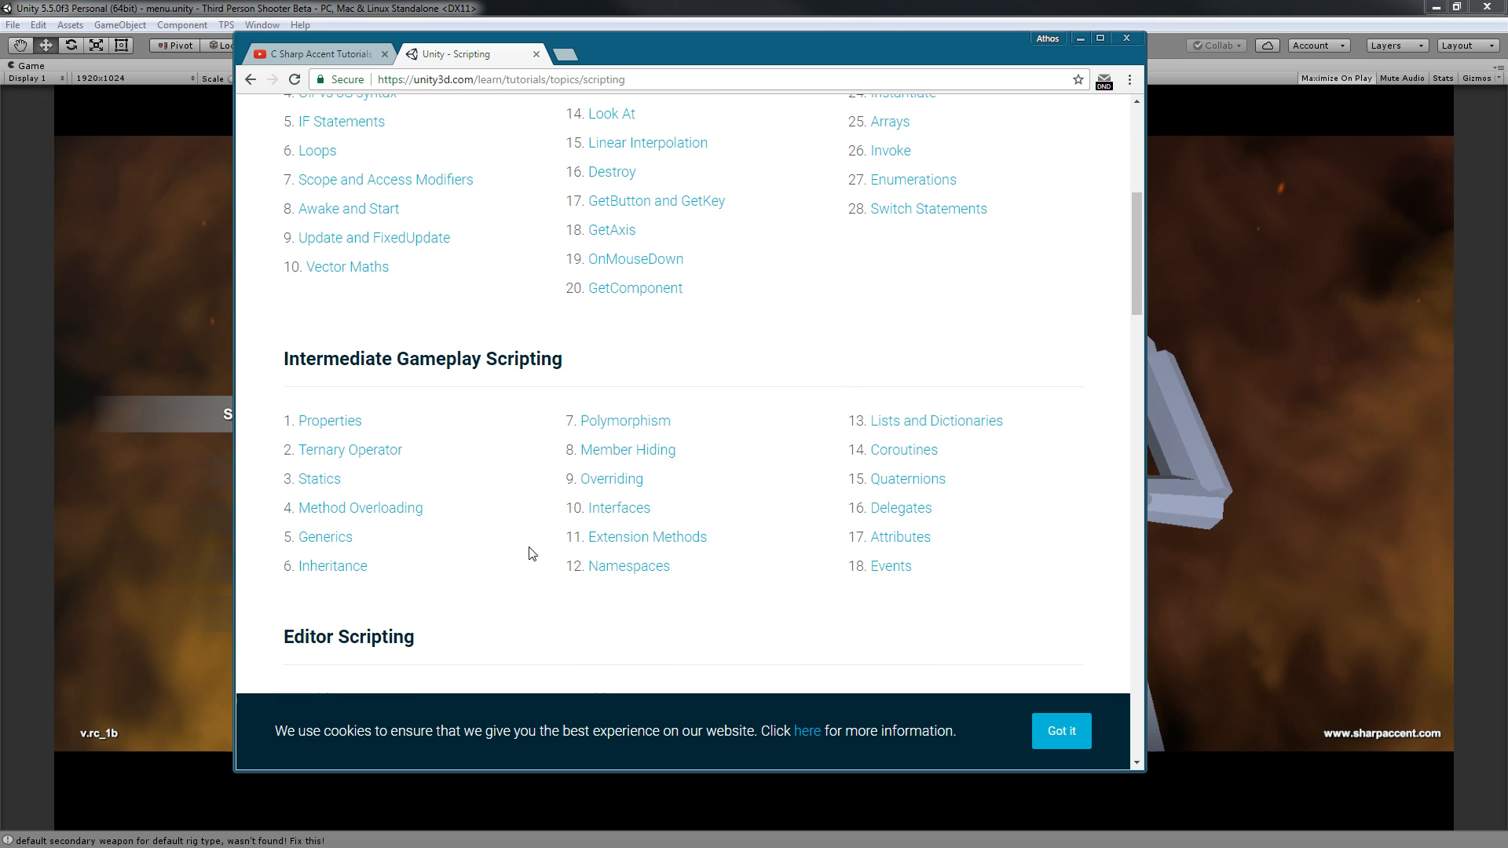
pyautogui.moveTo(624, 623)
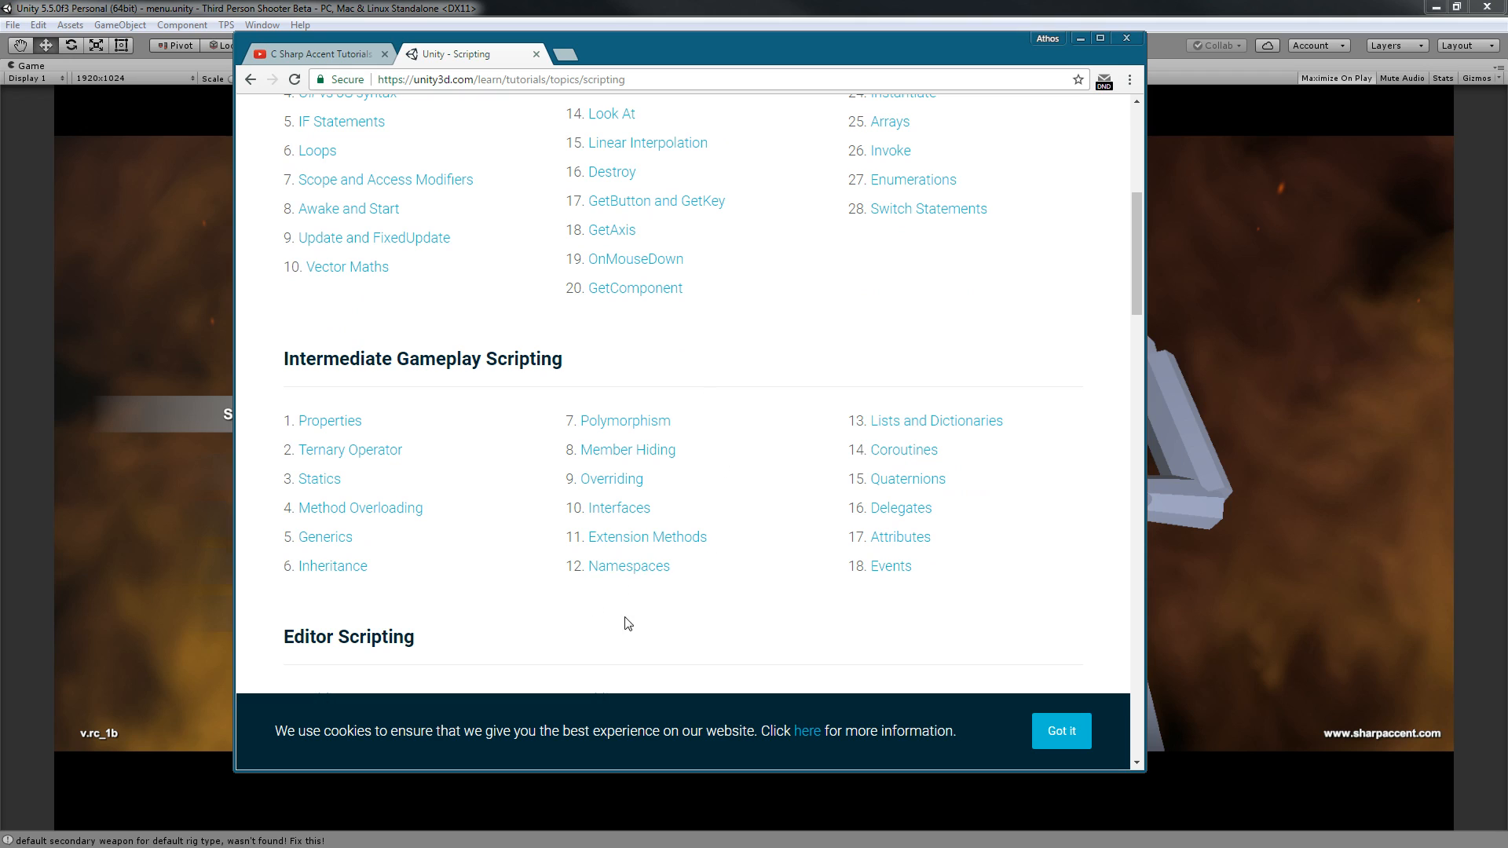
pyautogui.moveTo(402, 391)
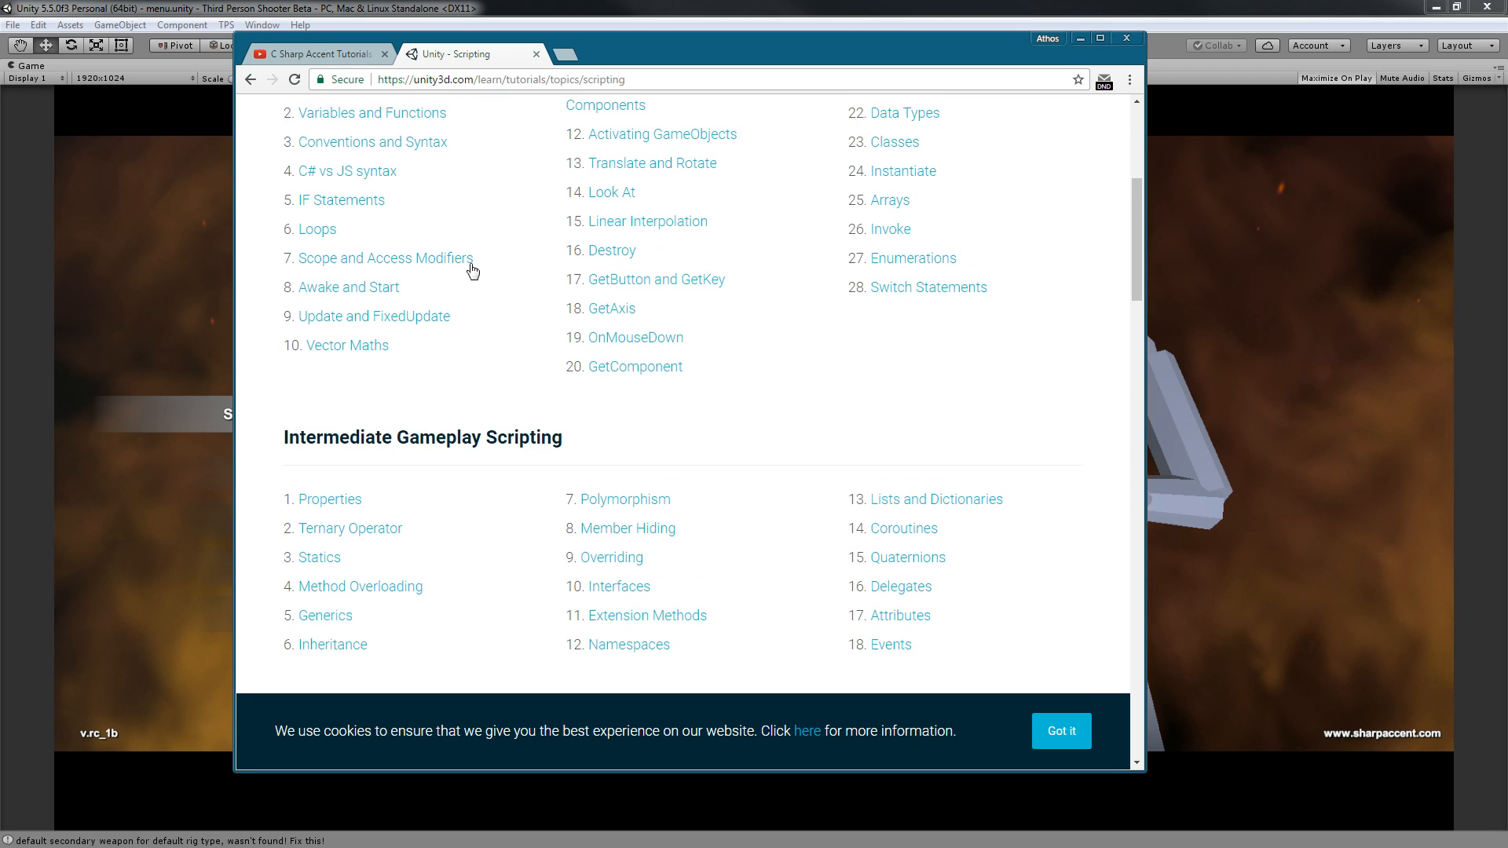
pyautogui.moveTo(788, 269)
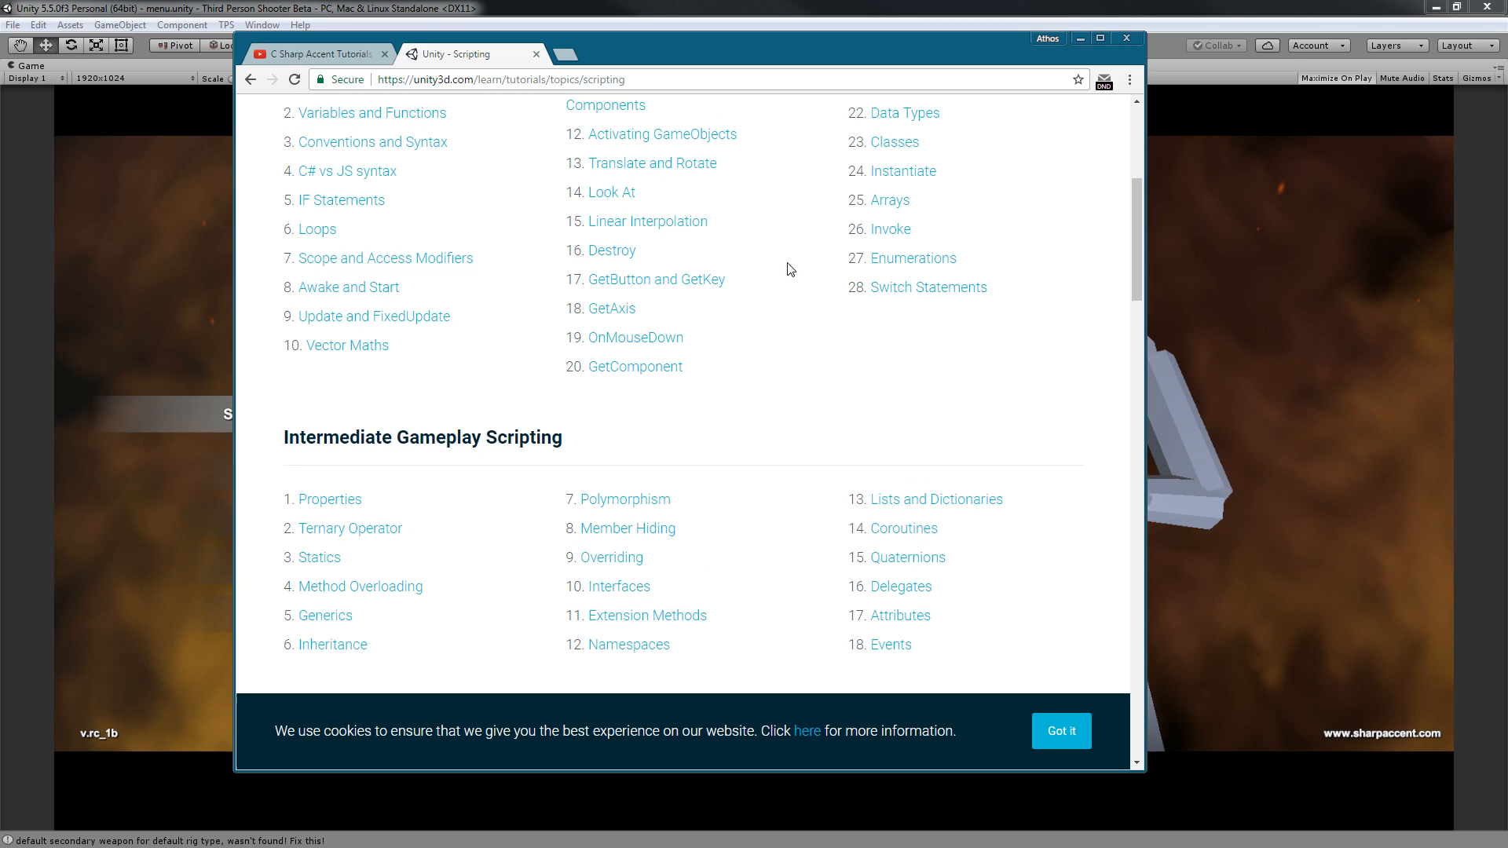
pyautogui.moveTo(914, 458)
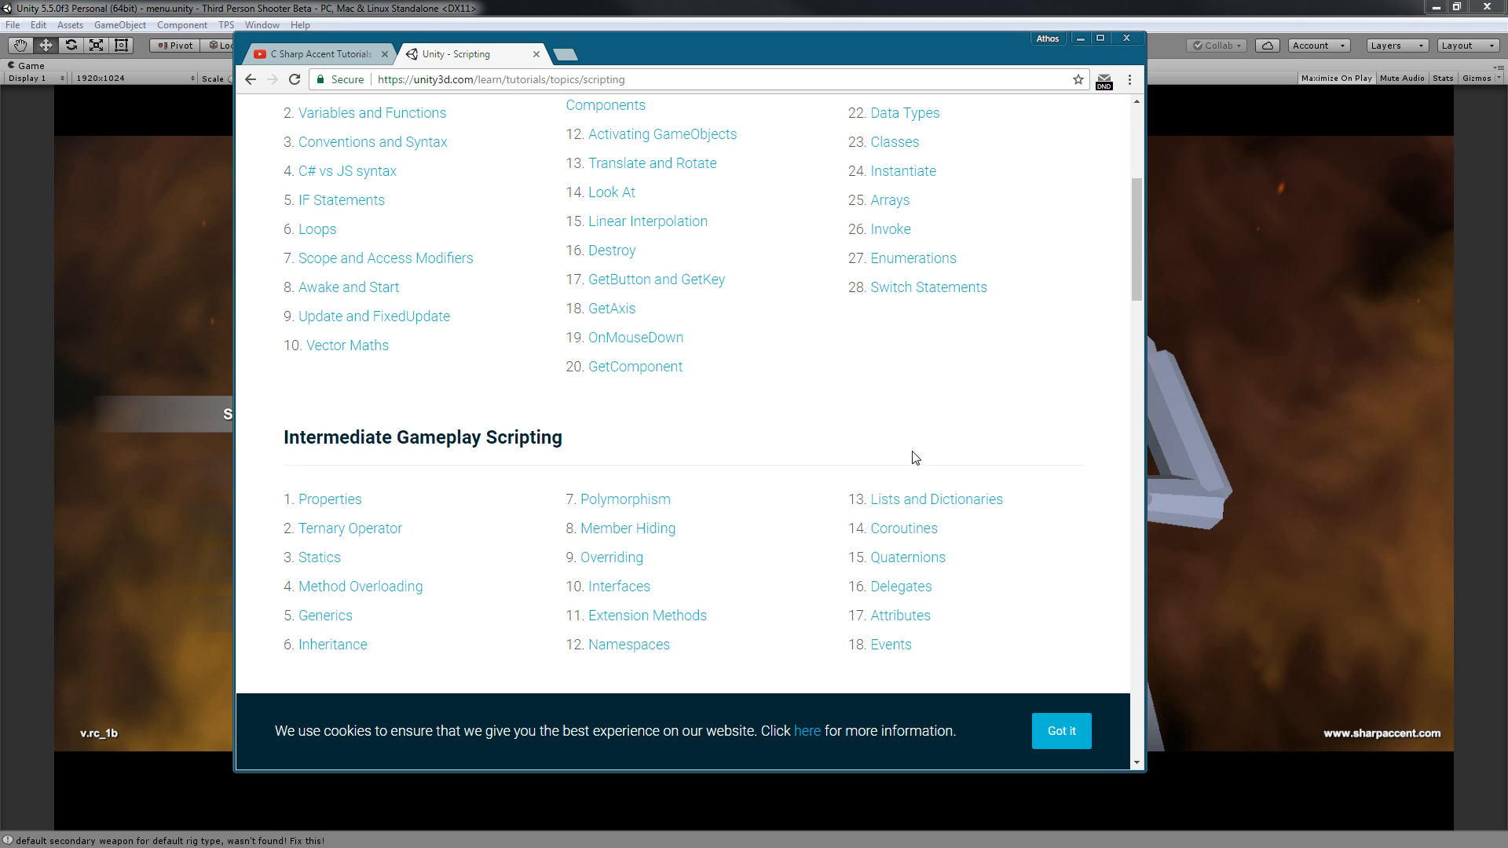
pyautogui.moveTo(897, 497)
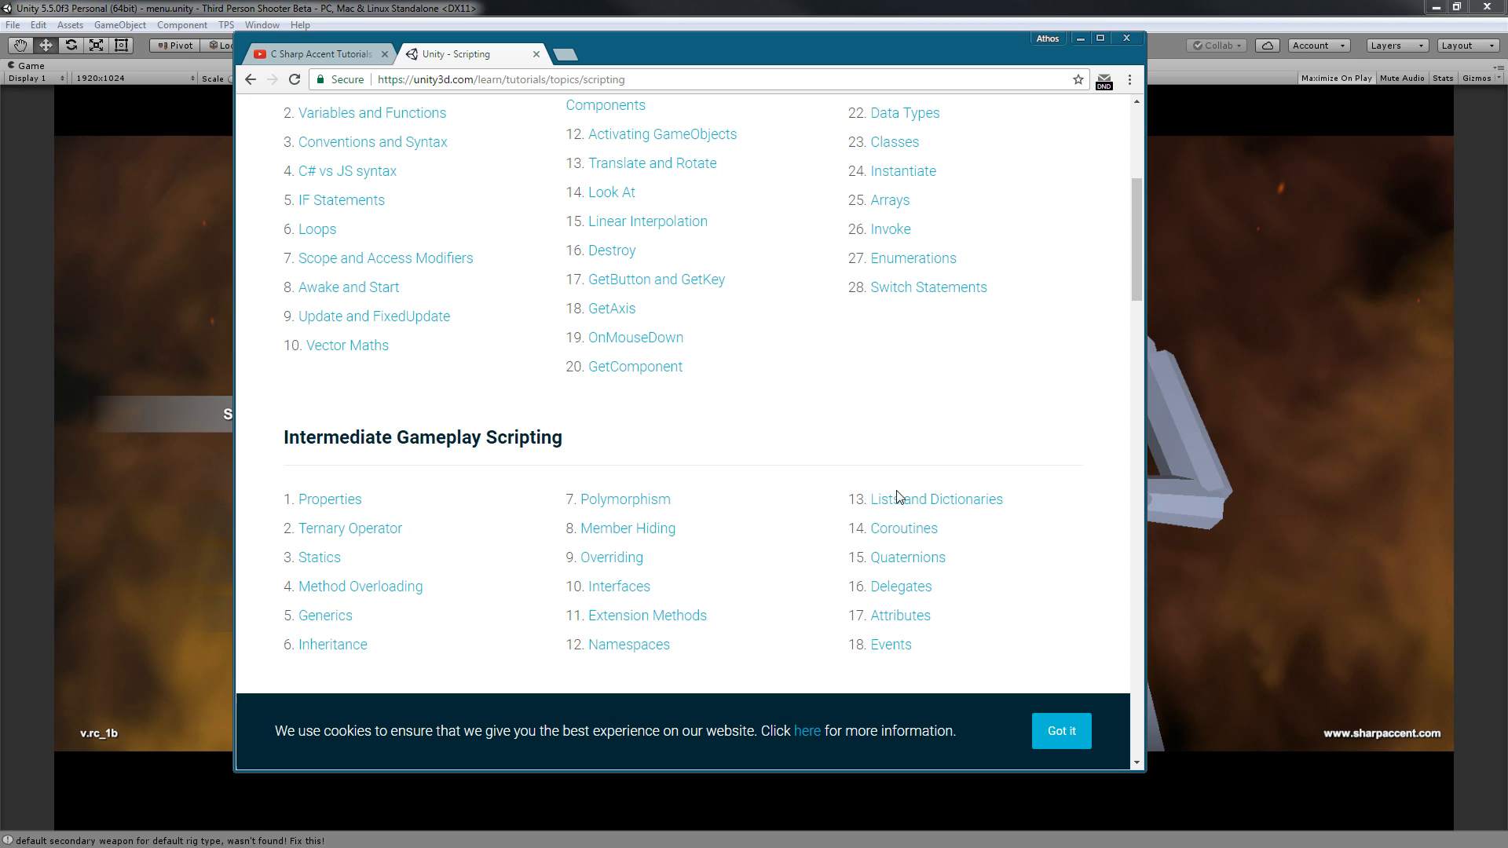
pyautogui.moveTo(854, 459)
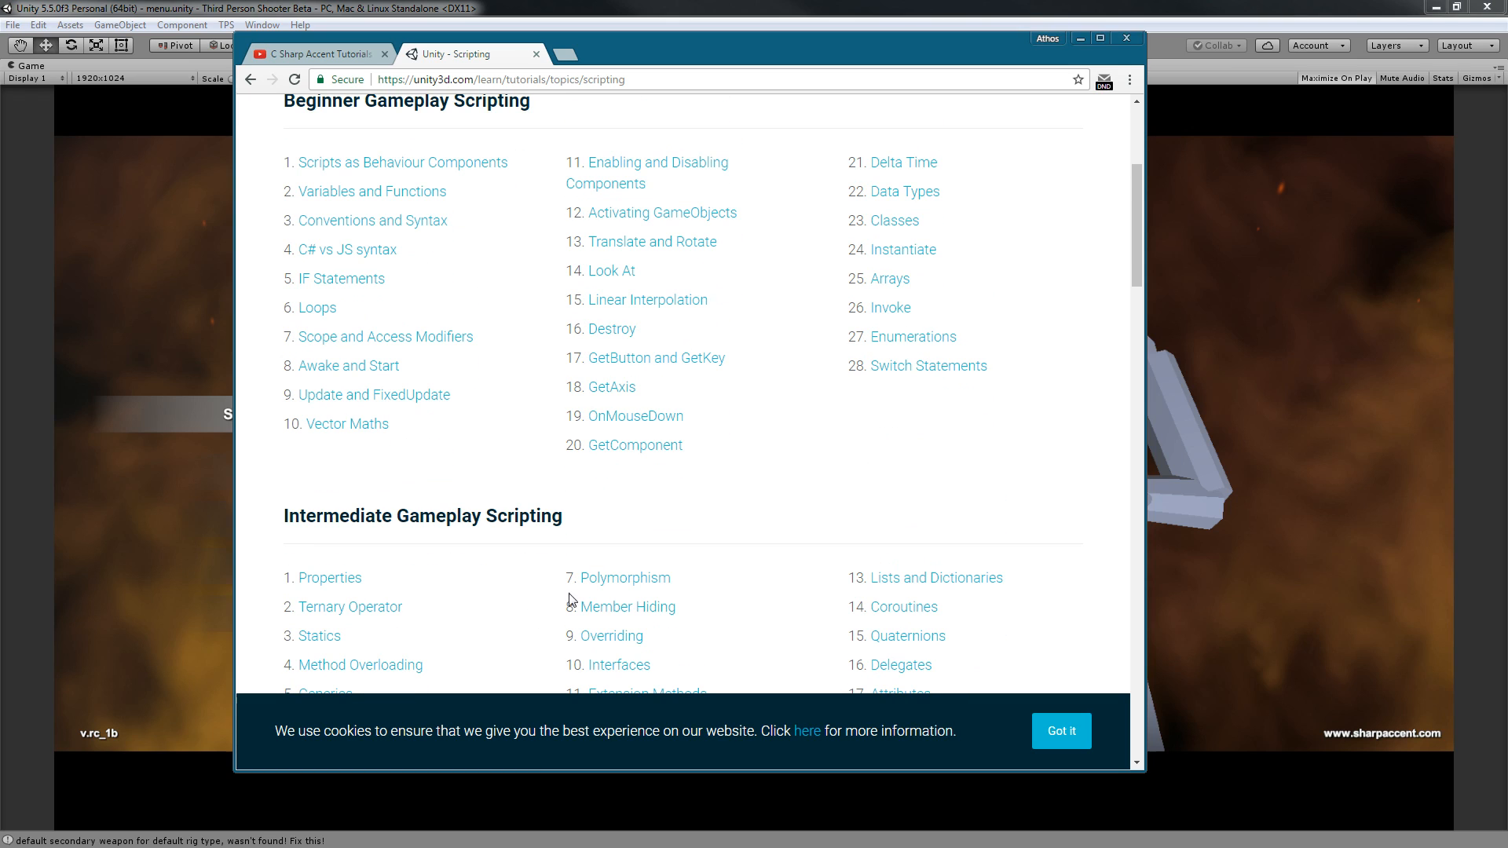
pyautogui.moveTo(957, 440)
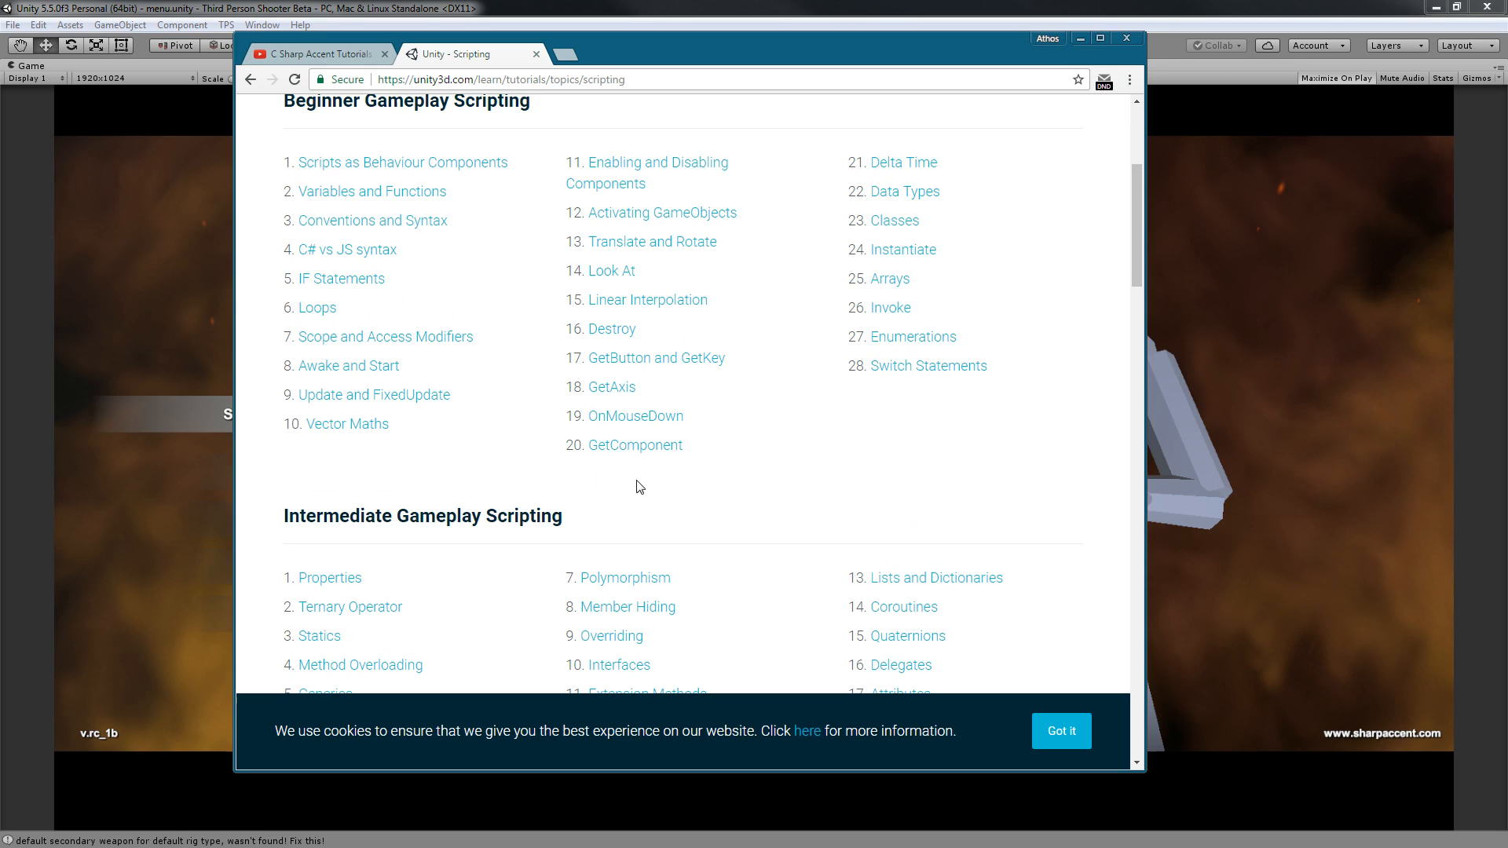
pyautogui.moveTo(789, 533)
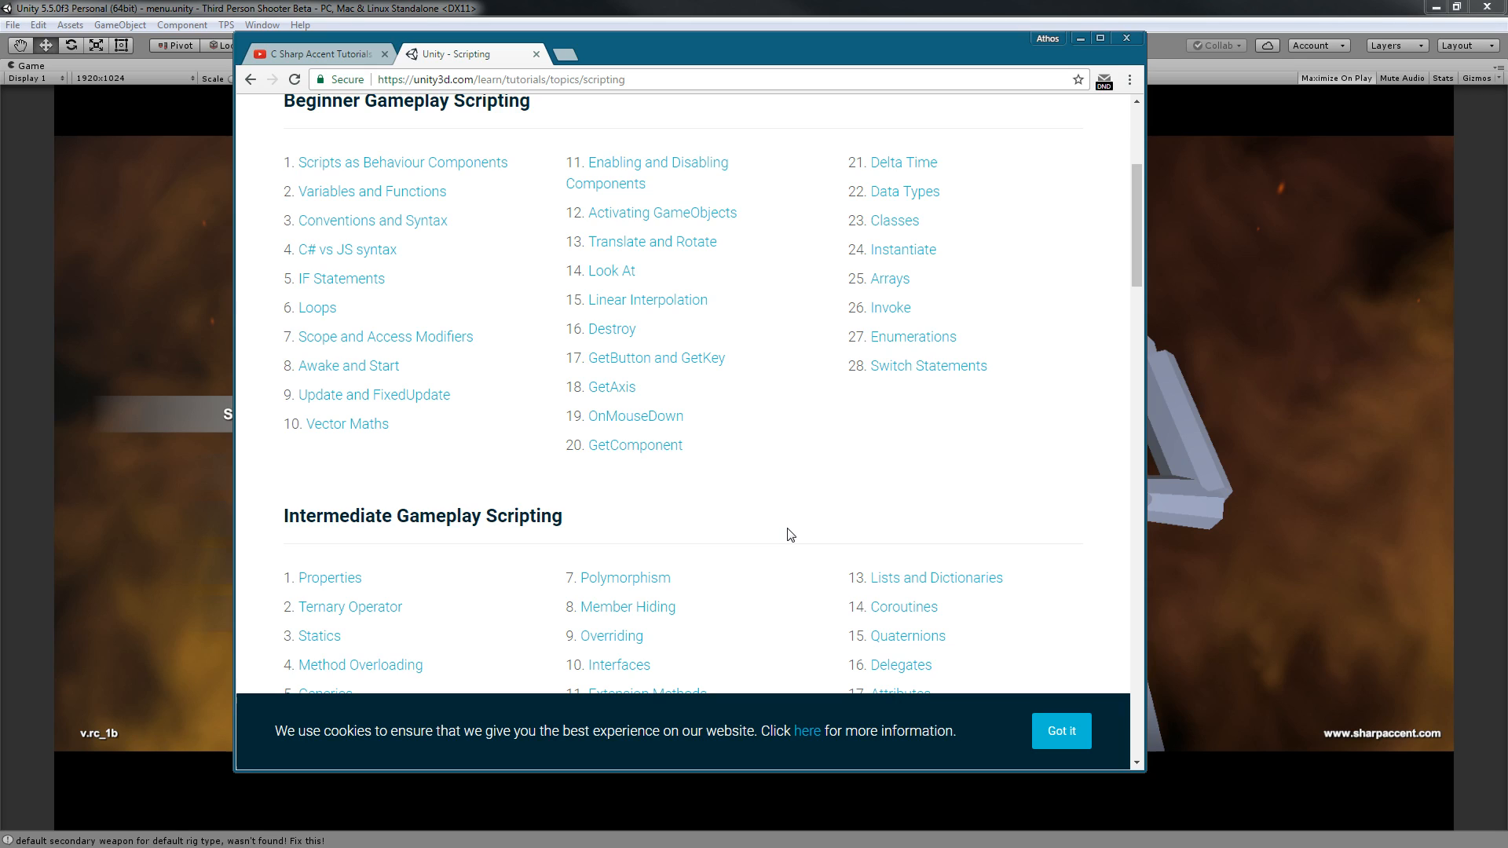
pyautogui.moveTo(782, 526)
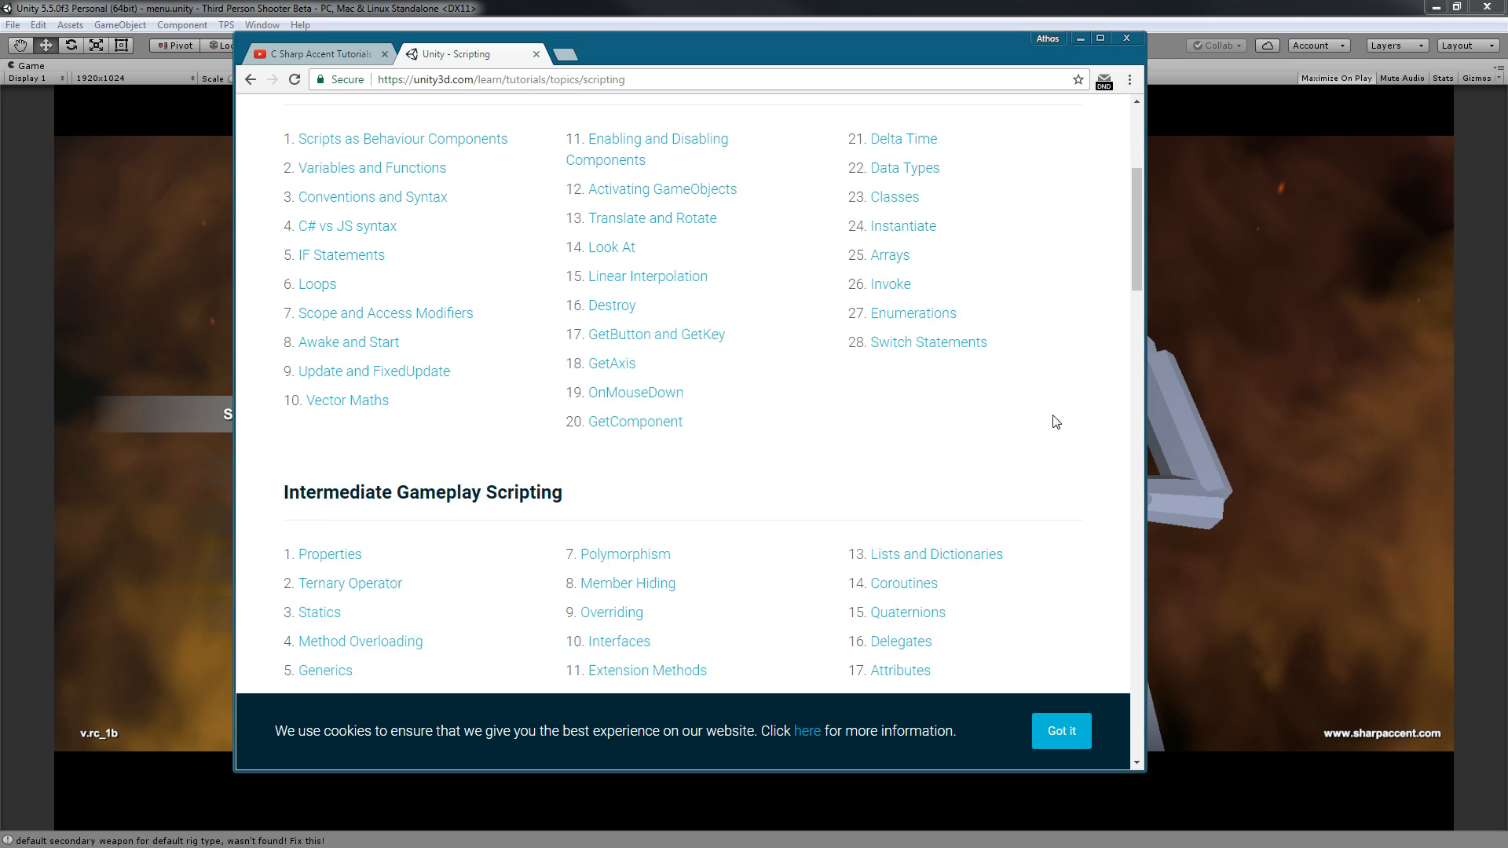
pyautogui.scroll(3)
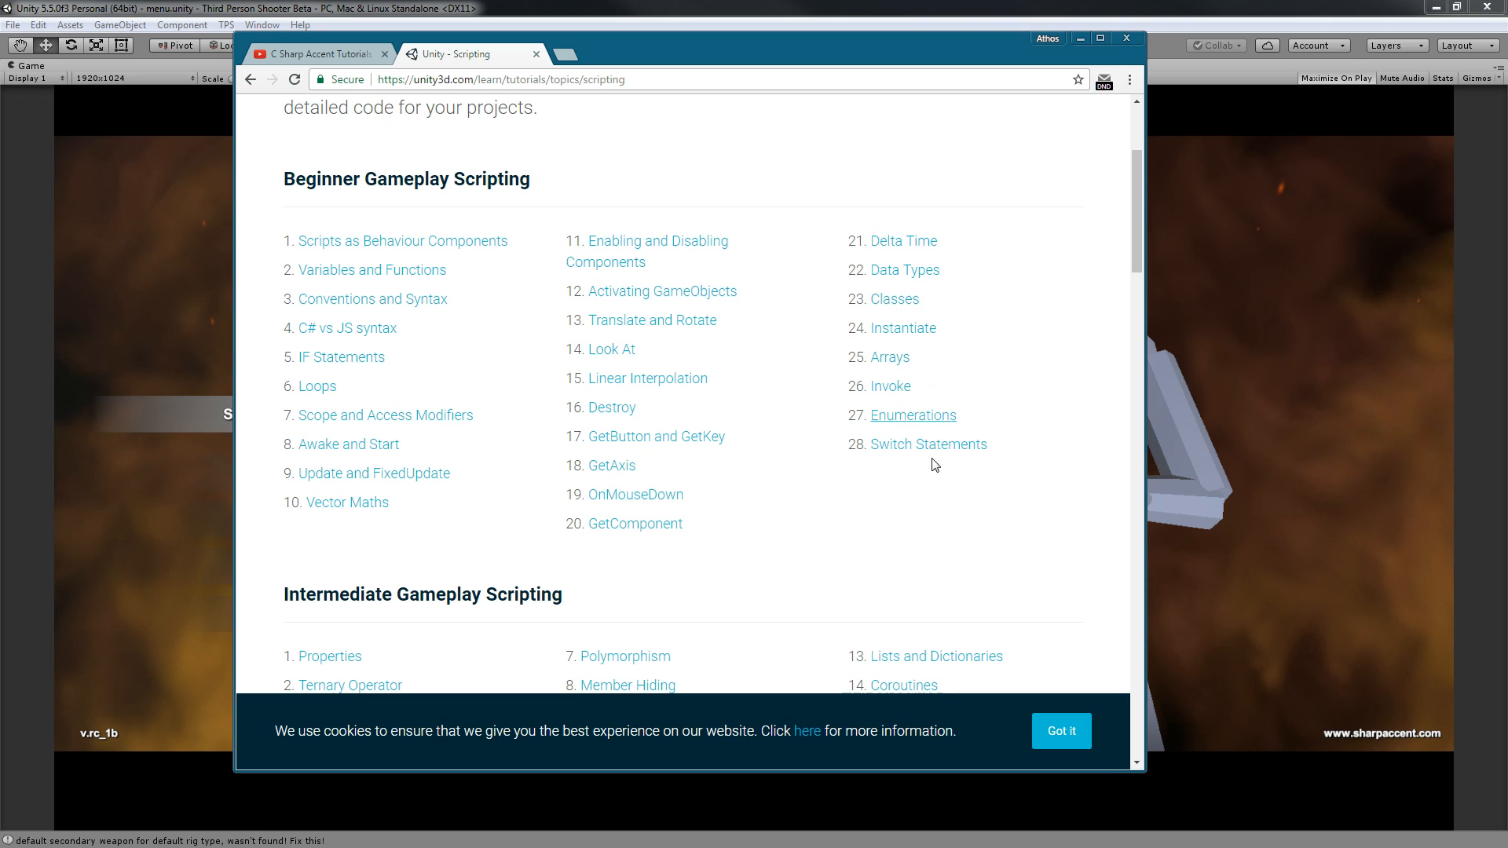
pyautogui.scroll(-3)
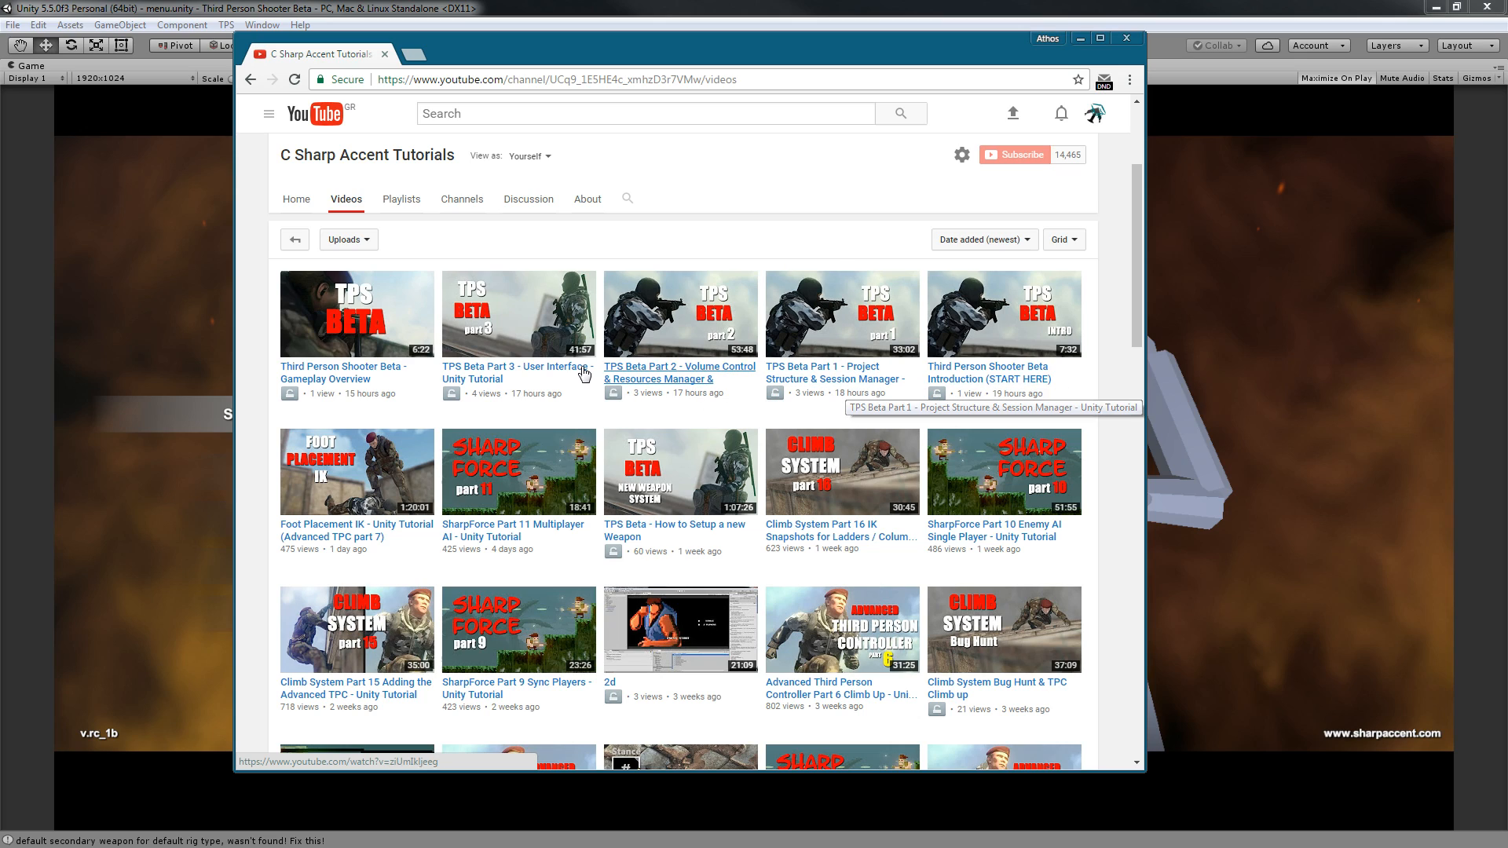
pyautogui.moveTo(1182, 338)
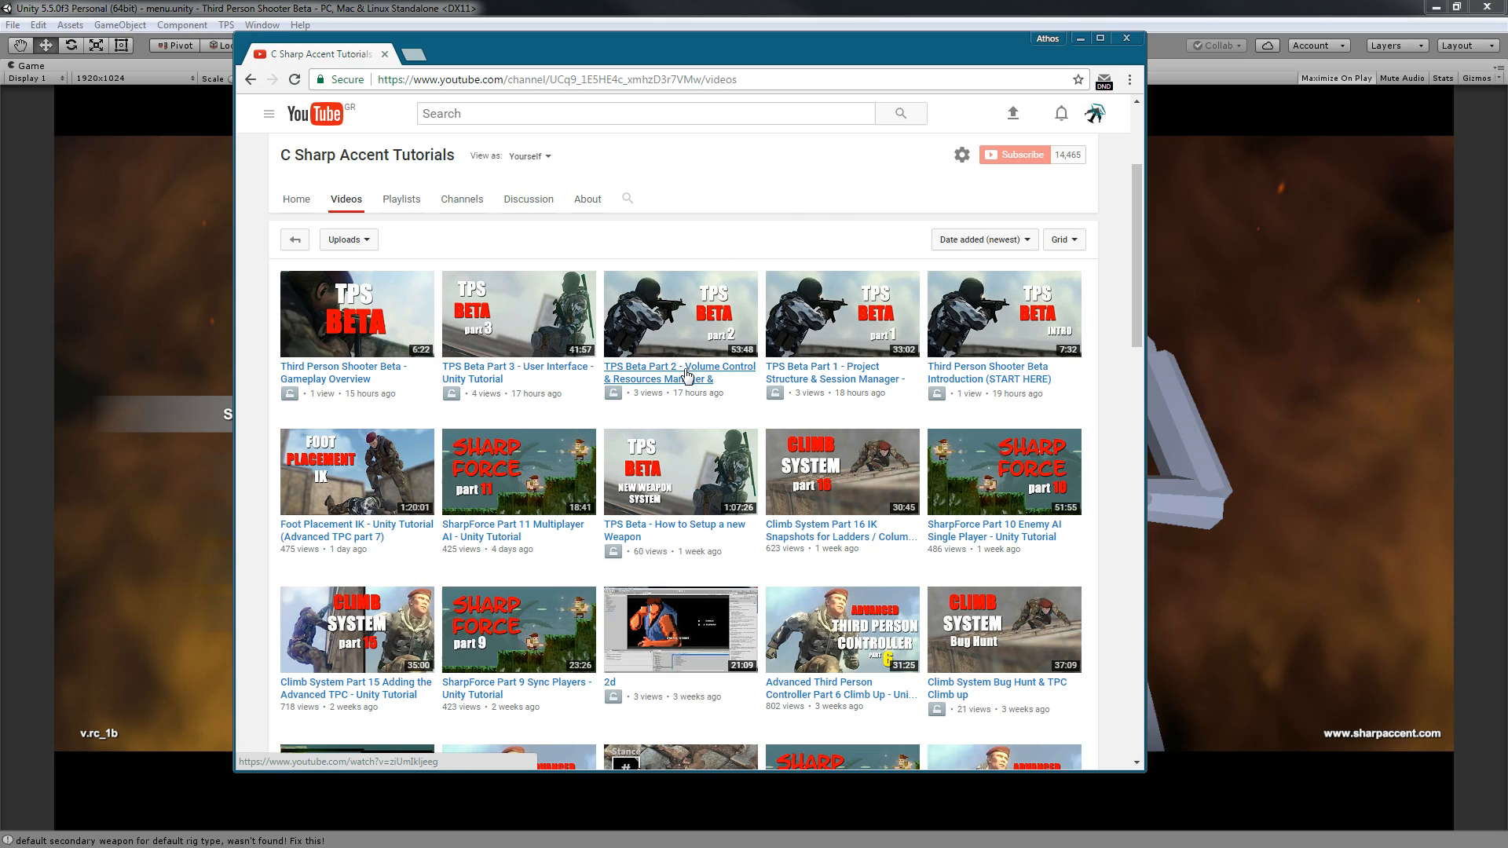
pyautogui.moveTo(682, 375)
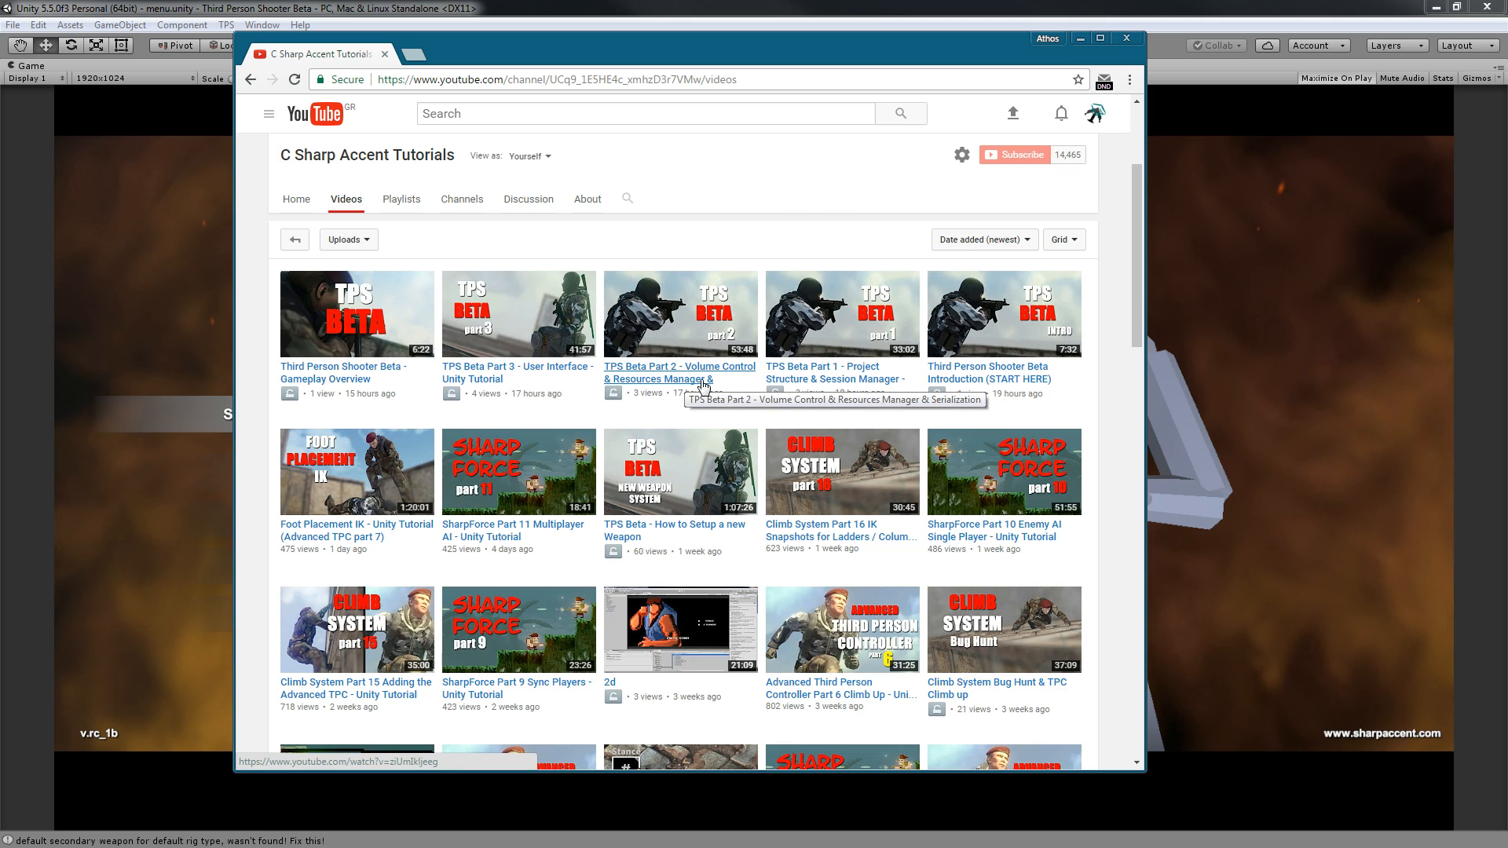
pyautogui.moveTo(865, 415)
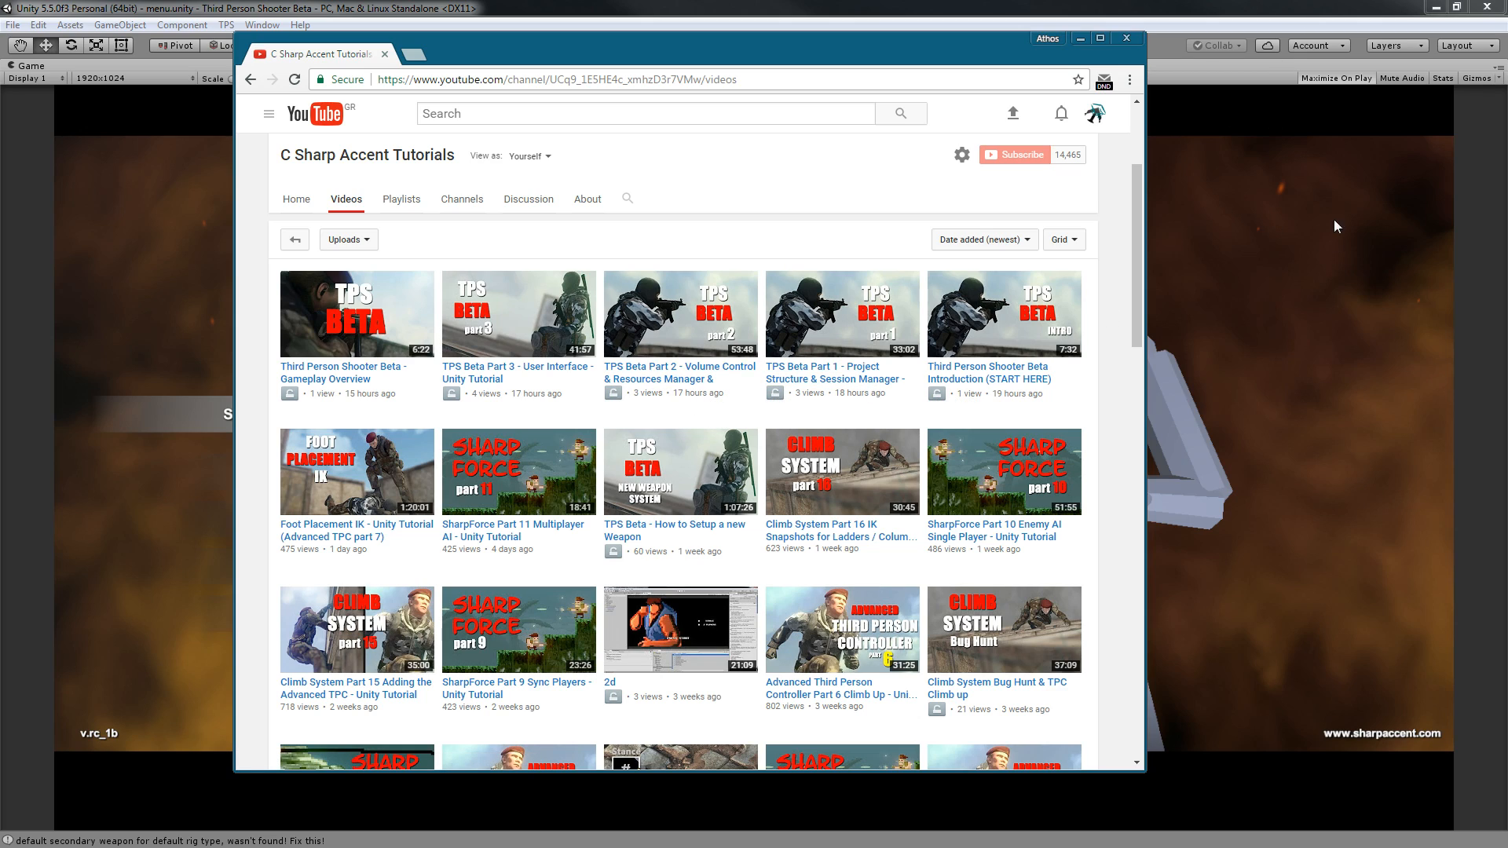
pyautogui.moveTo(1431, 278)
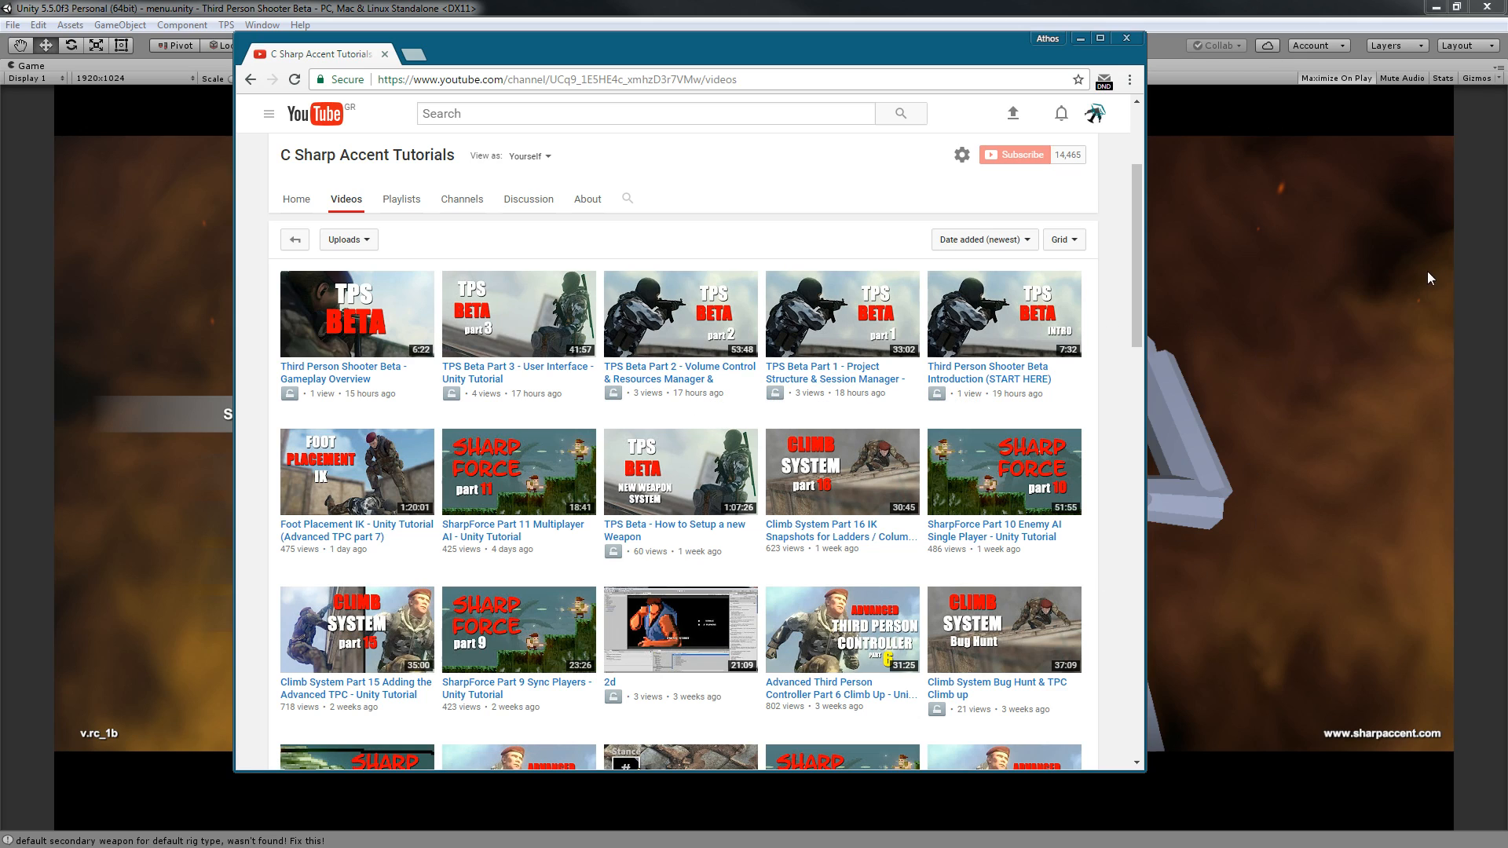
pyautogui.moveTo(707, 382)
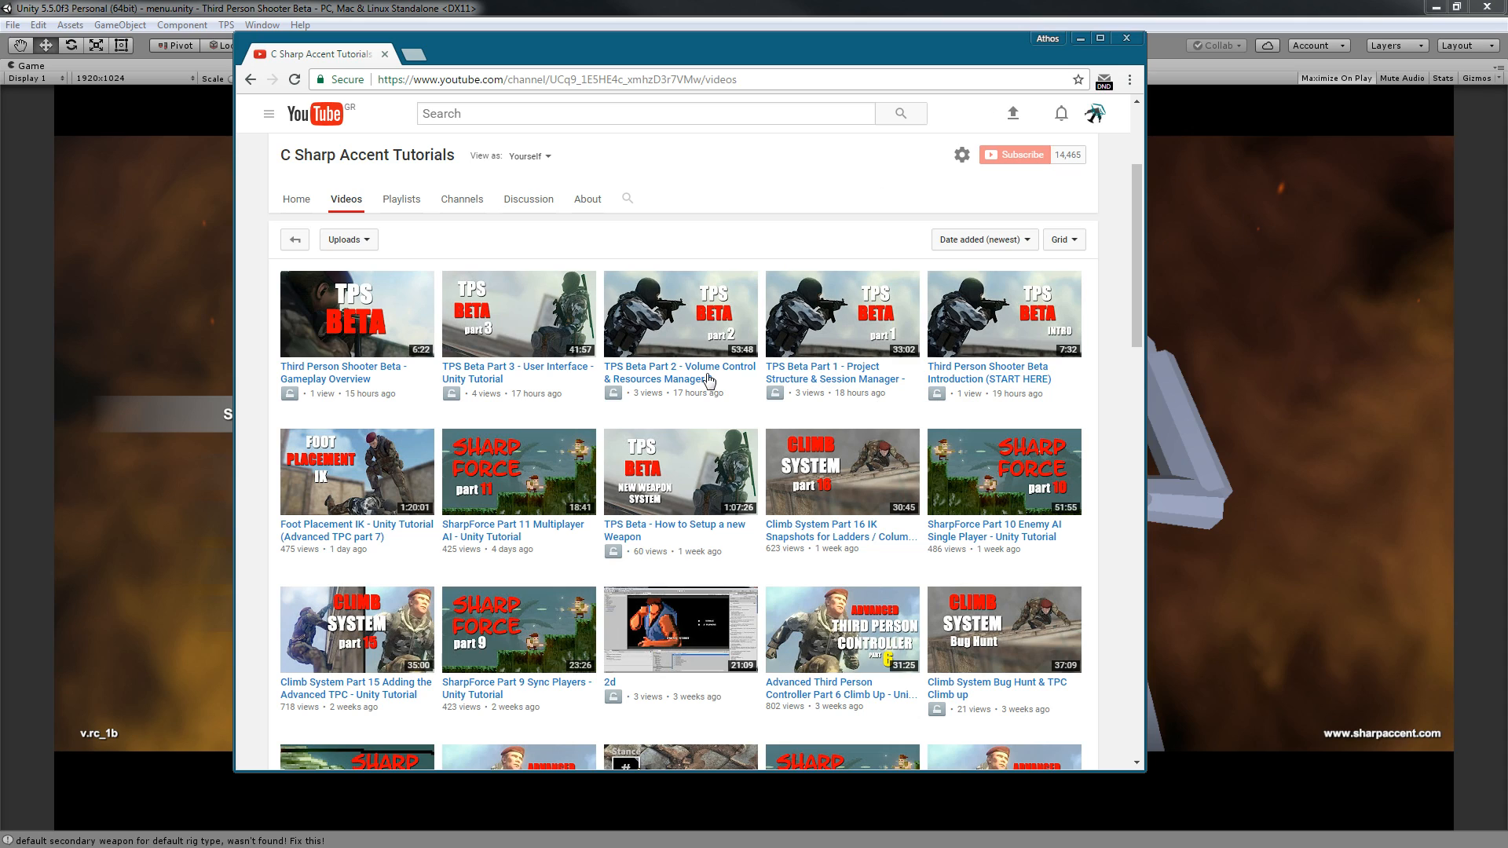
pyautogui.moveTo(1241, 321)
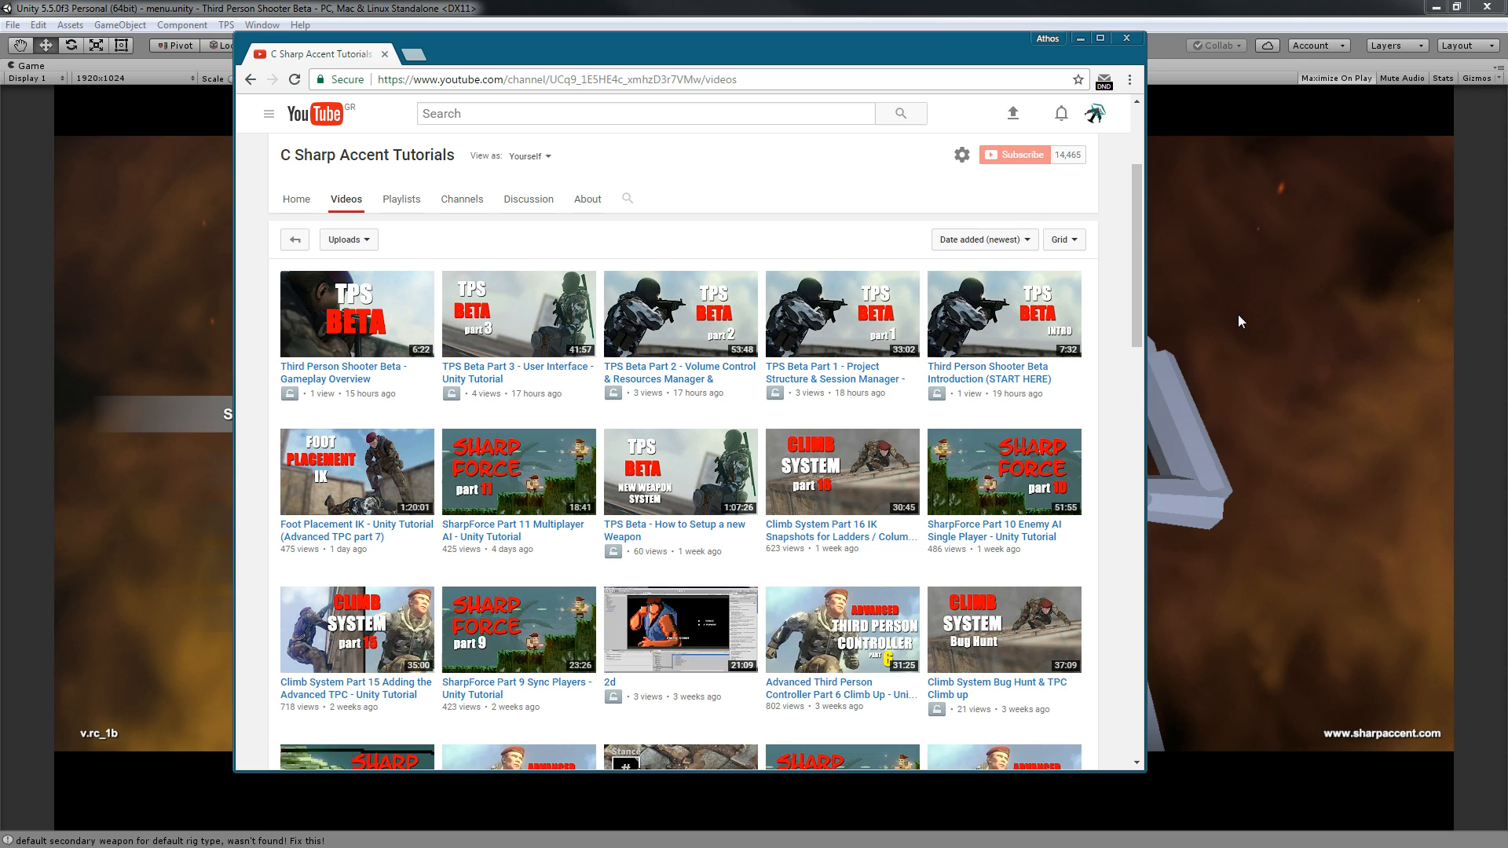
pyautogui.moveTo(493, 344)
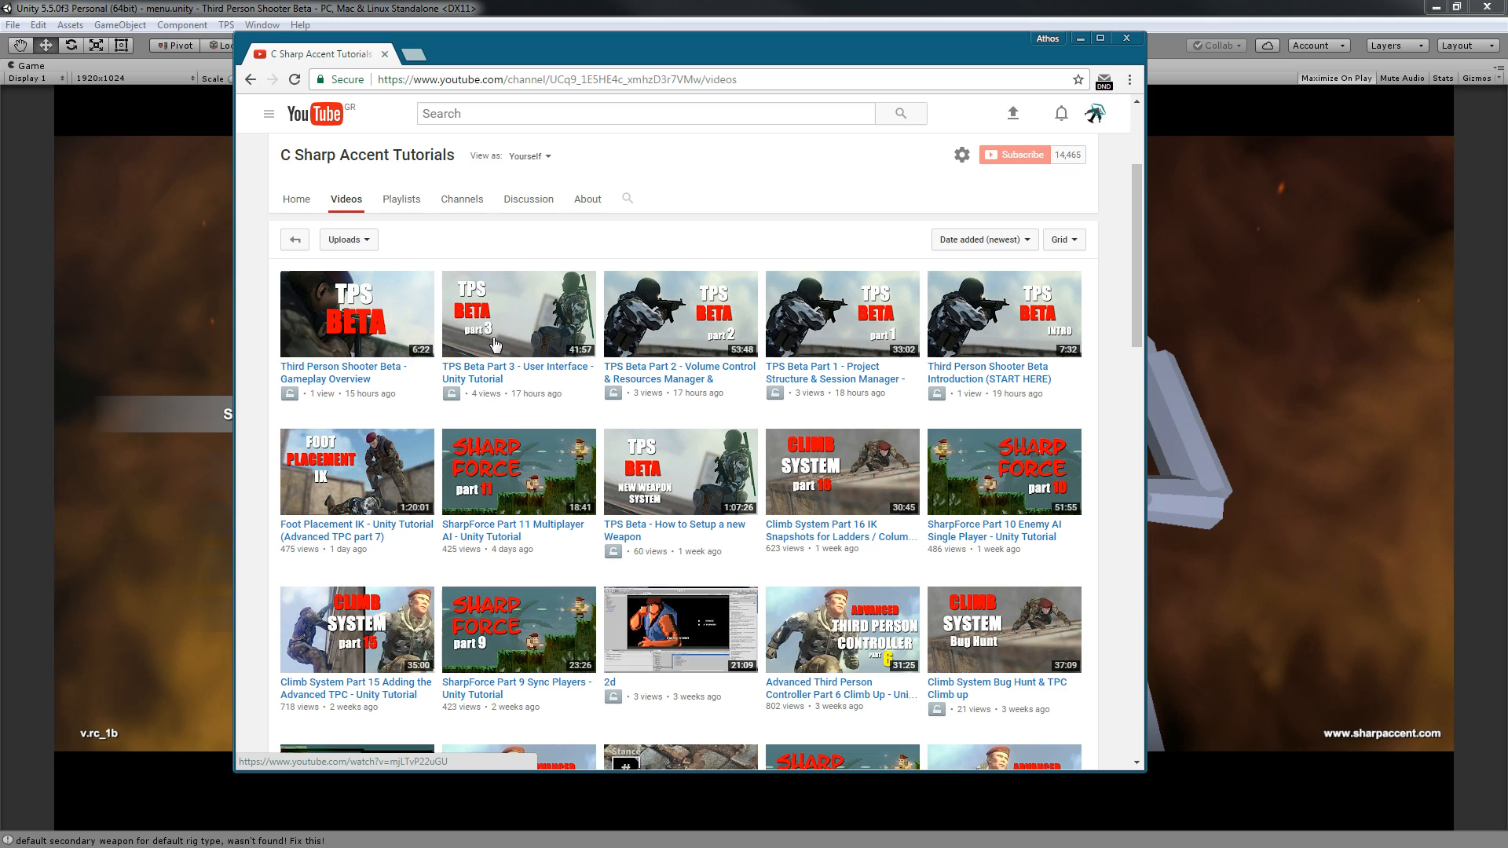
pyautogui.moveTo(510, 260)
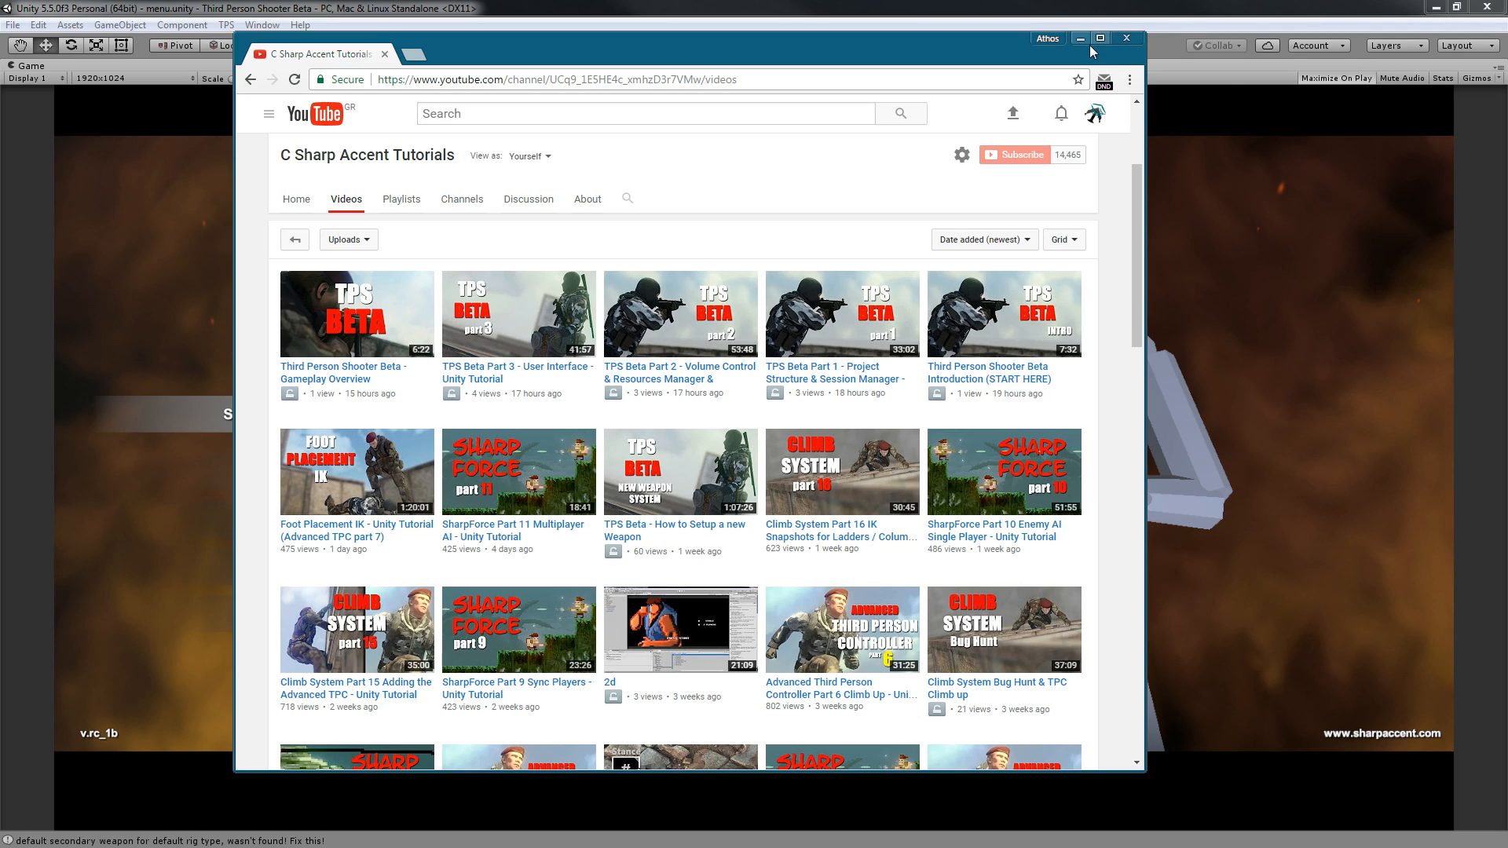
pyautogui.moveTo(1324, 416)
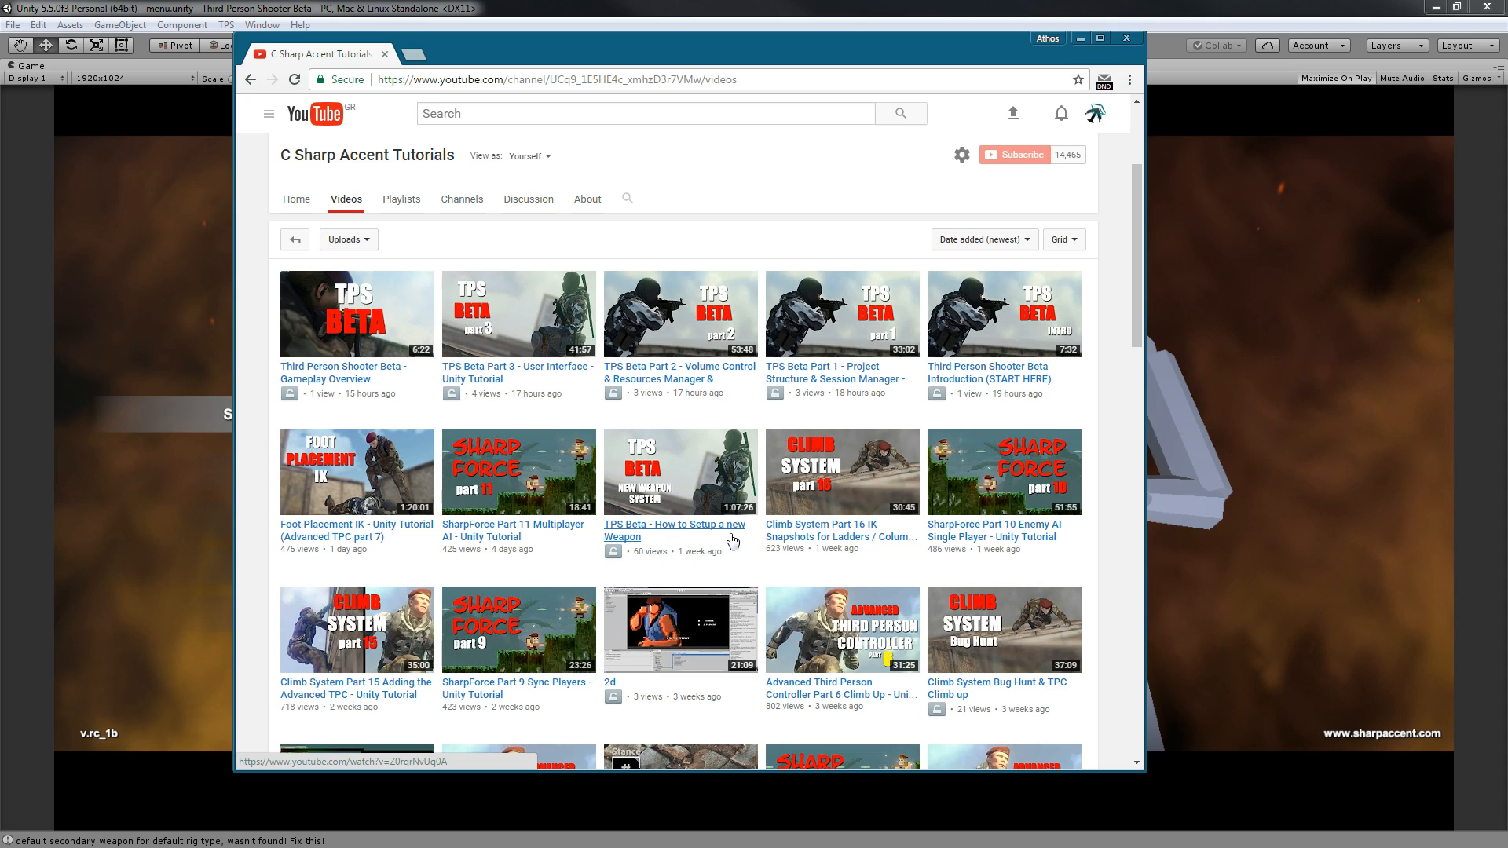
pyautogui.moveTo(611, 454)
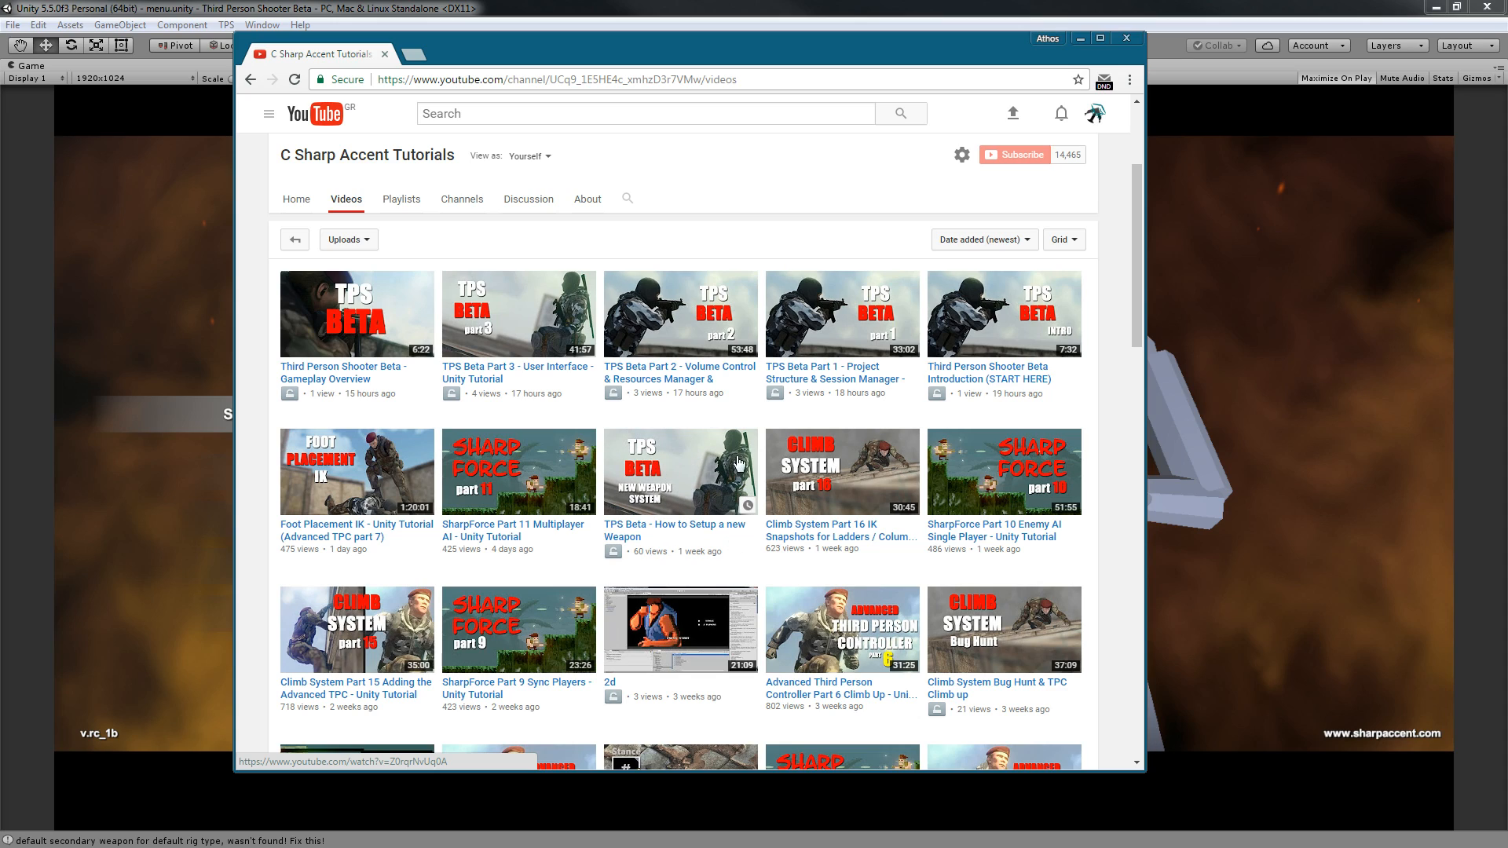
pyautogui.moveTo(677, 493)
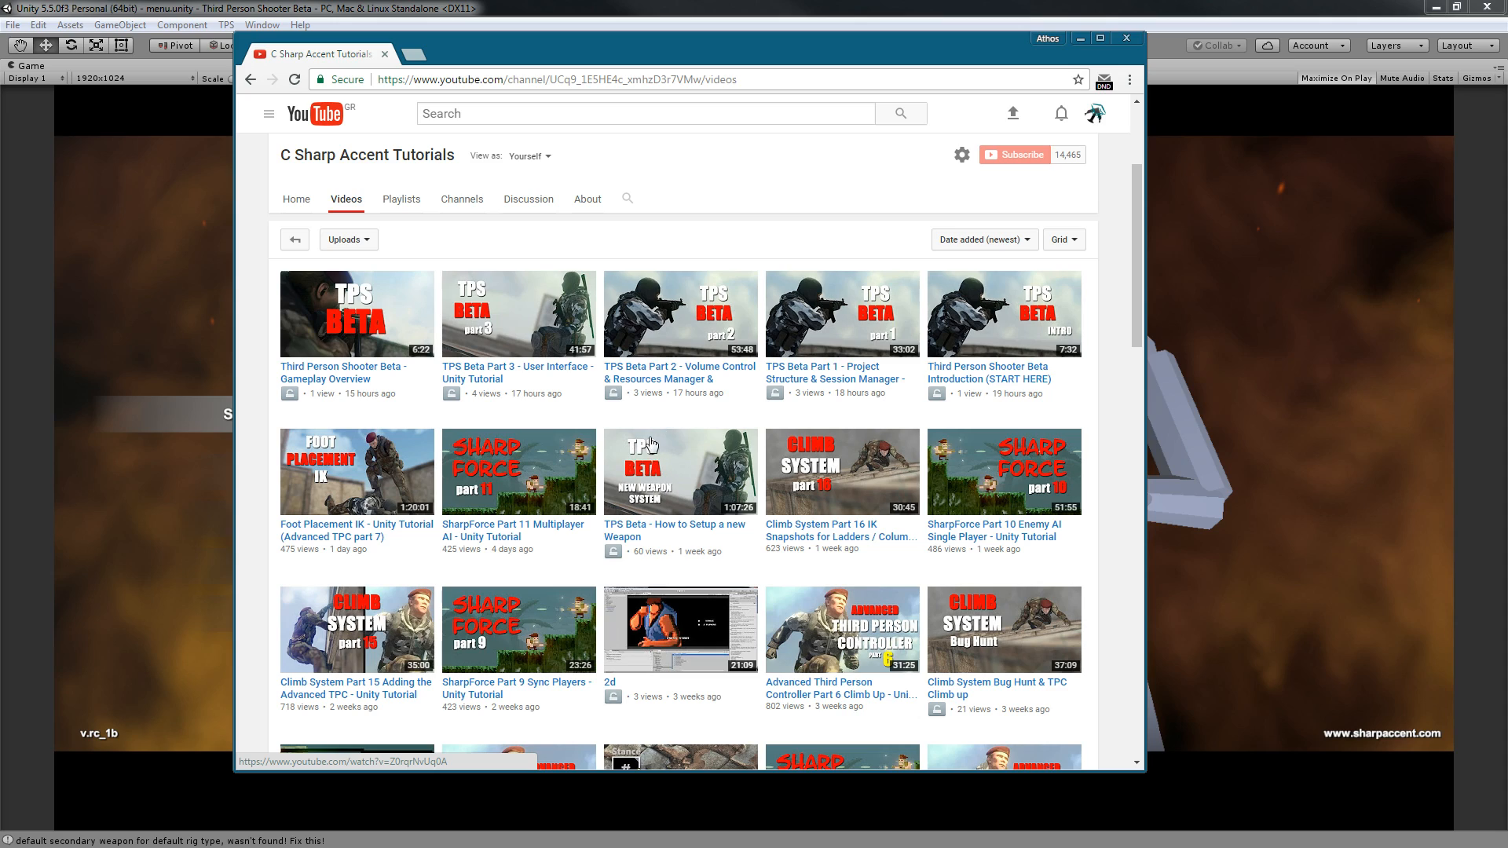
pyautogui.moveTo(654, 462)
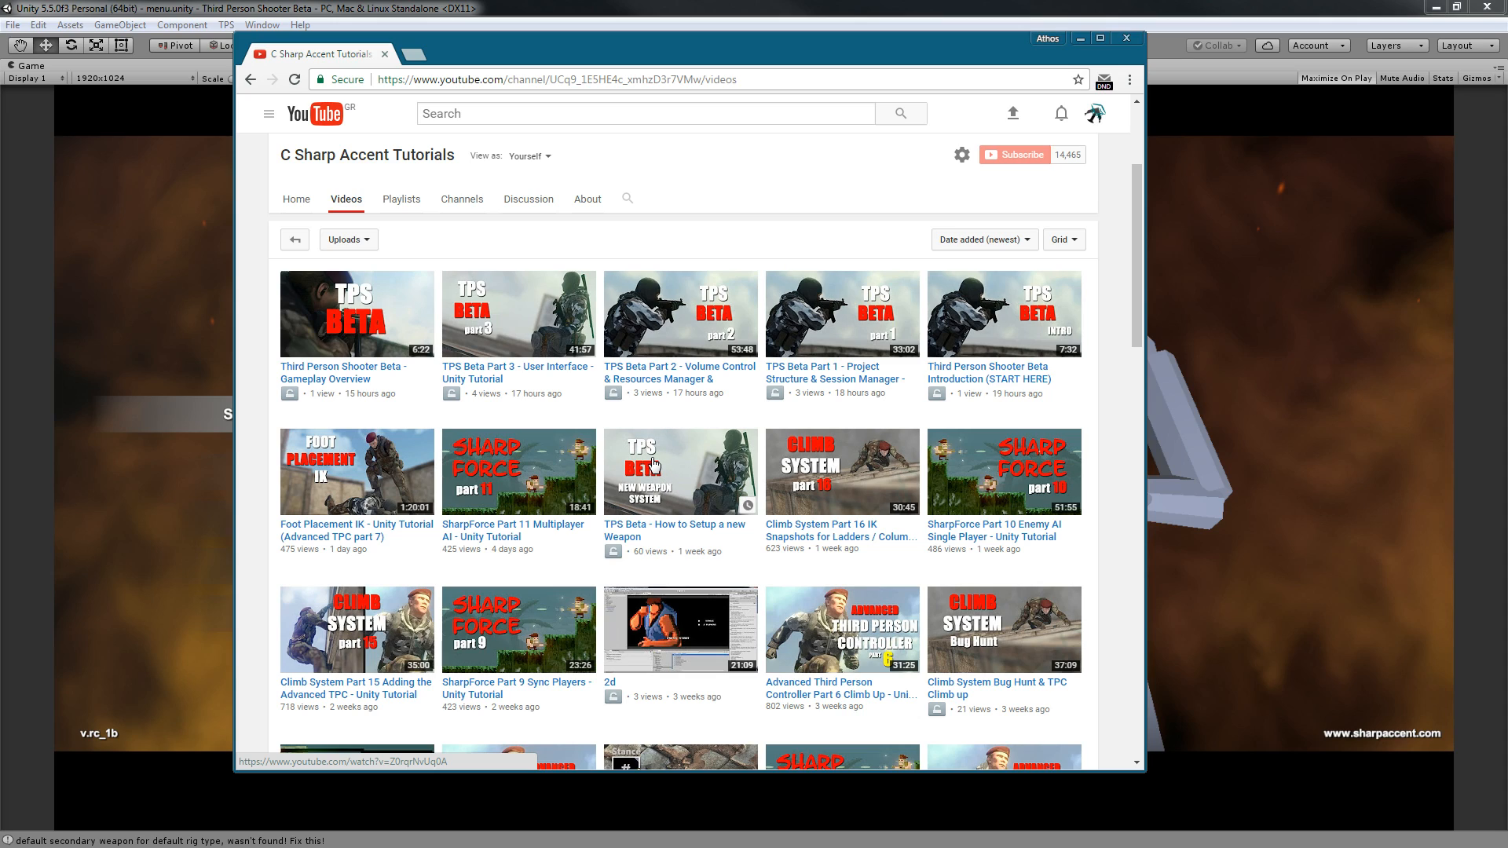
pyautogui.moveTo(659, 266)
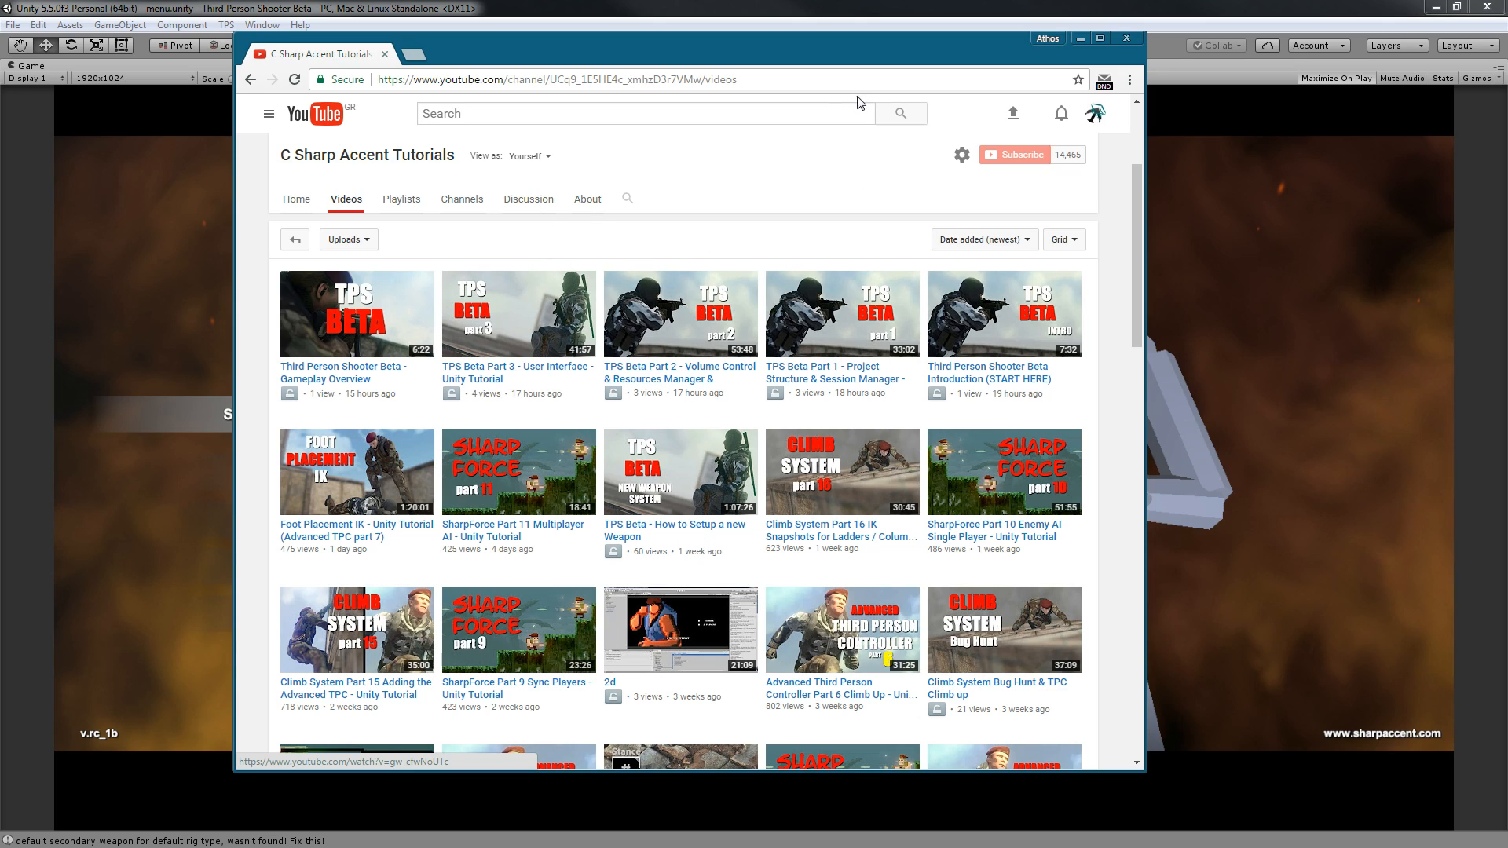
pyautogui.moveTo(693, 414)
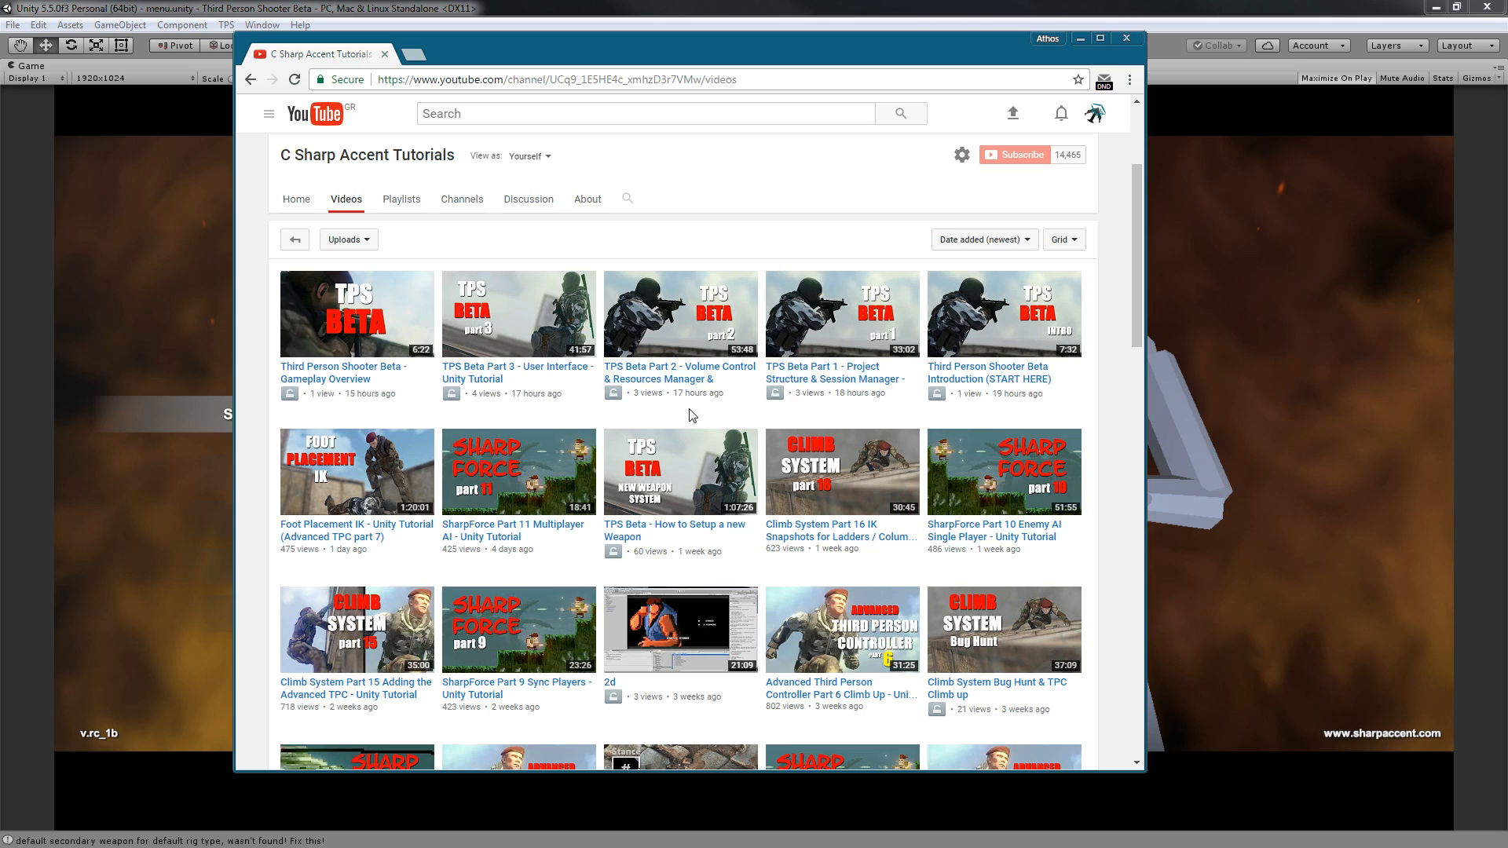
pyautogui.moveTo(1320, 349)
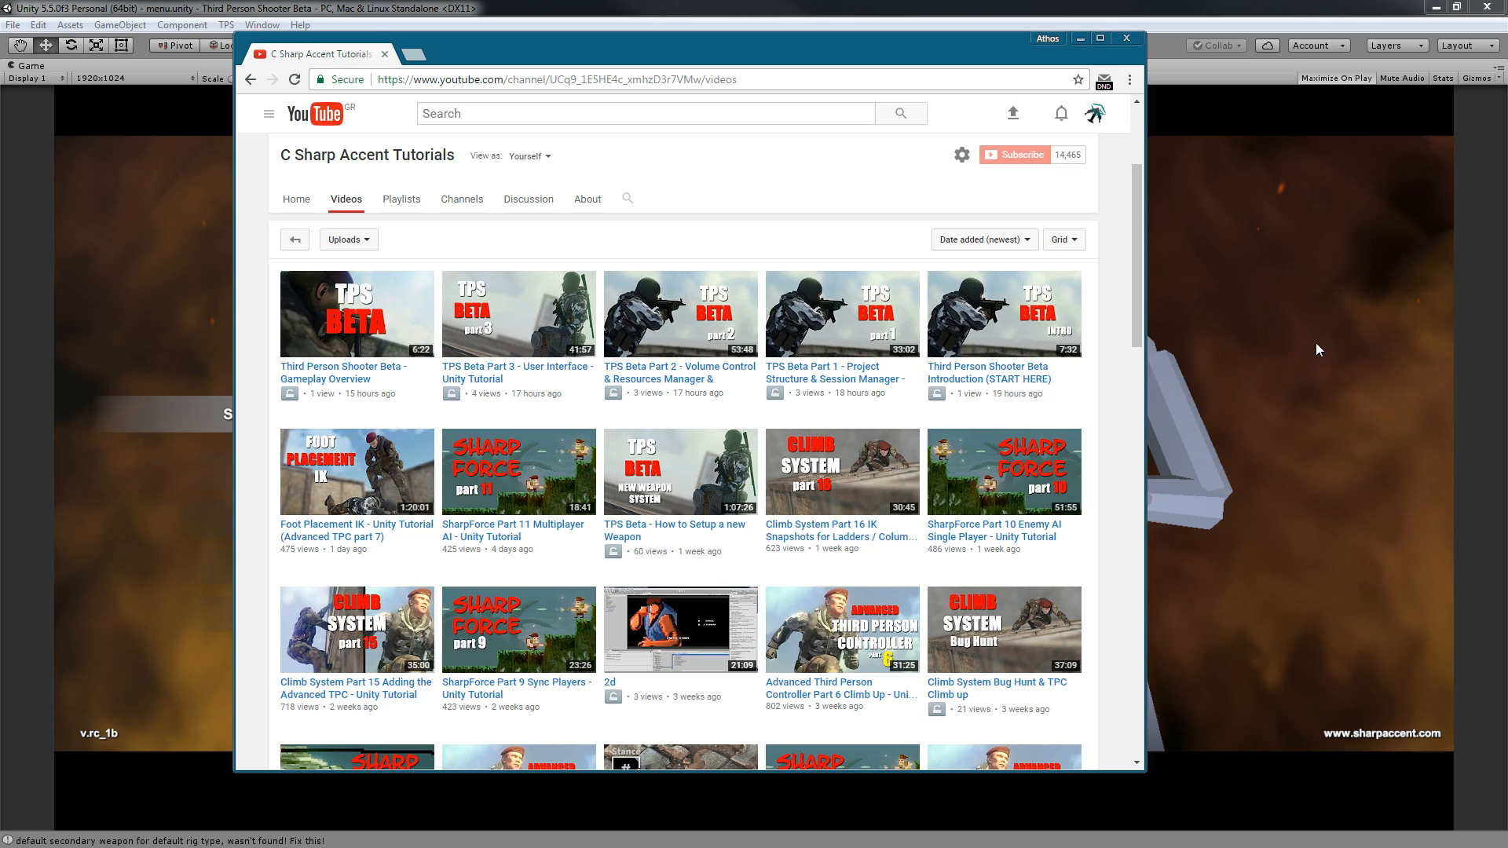
pyautogui.moveTo(1434, 293)
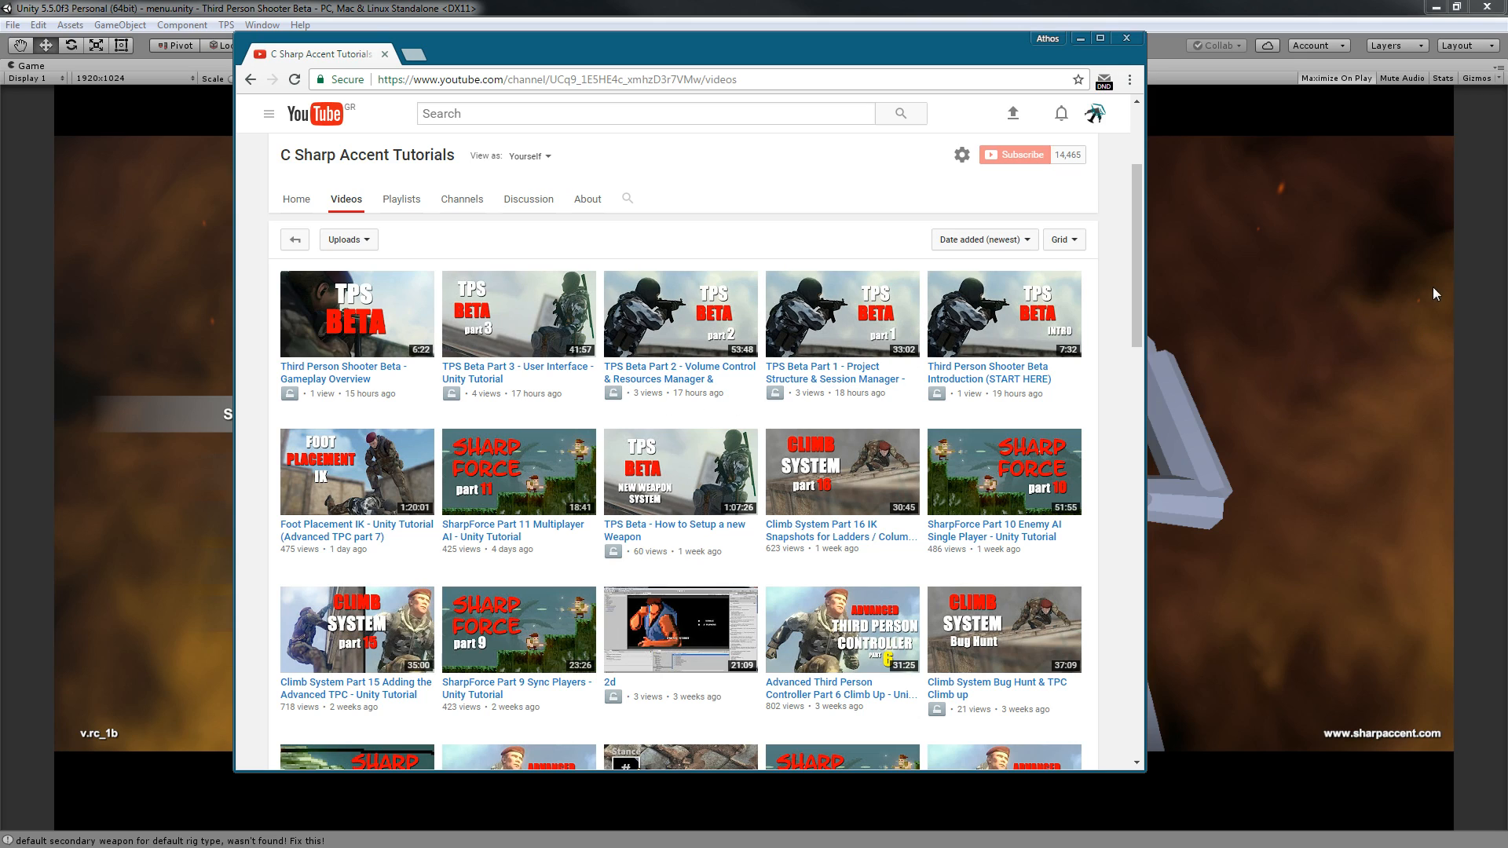